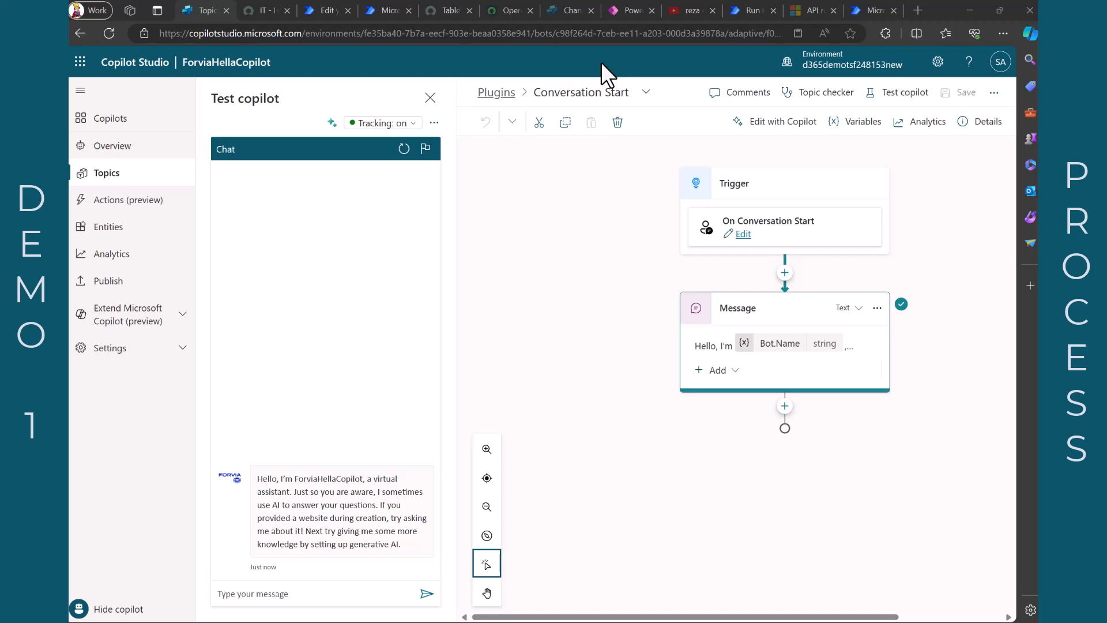
- Ask the test copilot 'List me all open and unassigned incidents'
{"action": "left_click", "coordinate": [325, 593]}
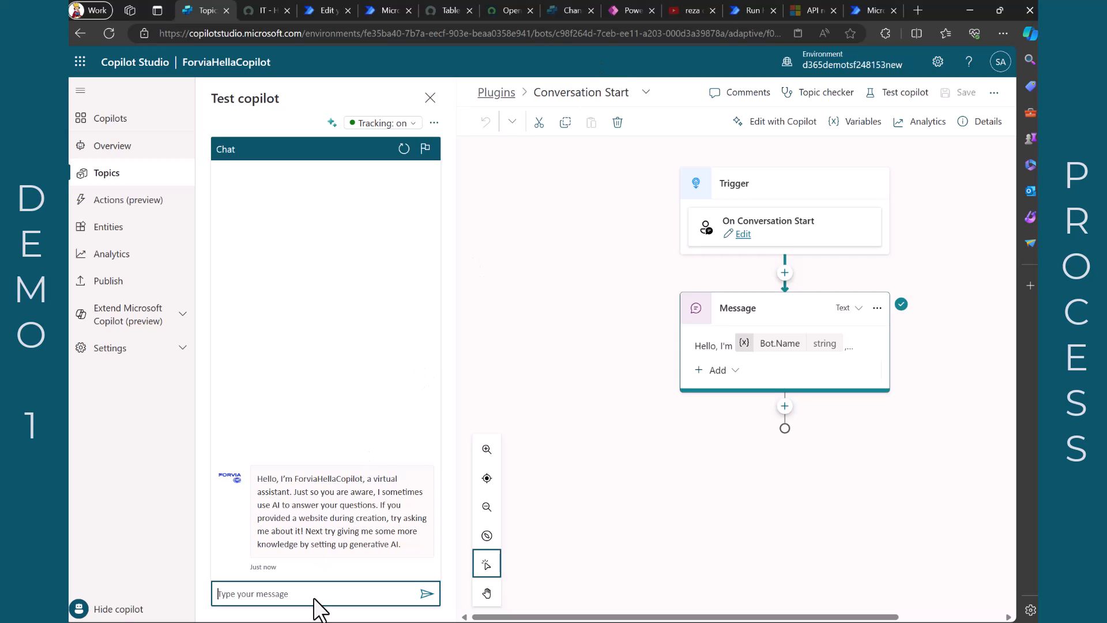
{"action": "type", "text": "List me all open and unassigned incidents"}
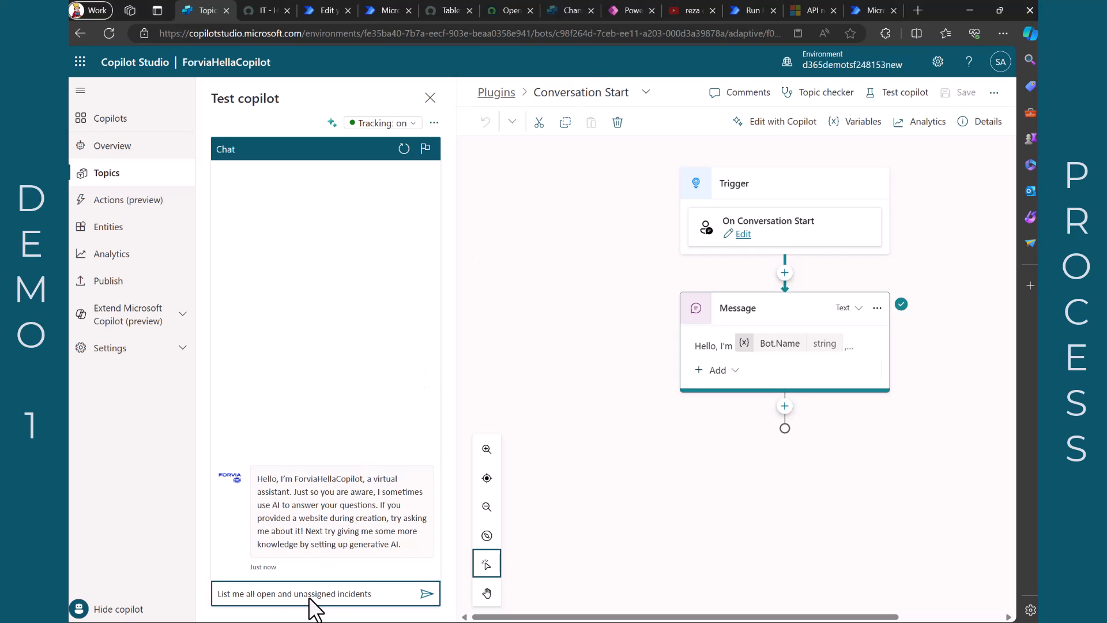
{"action": "left_click", "coordinate": [427, 593]}
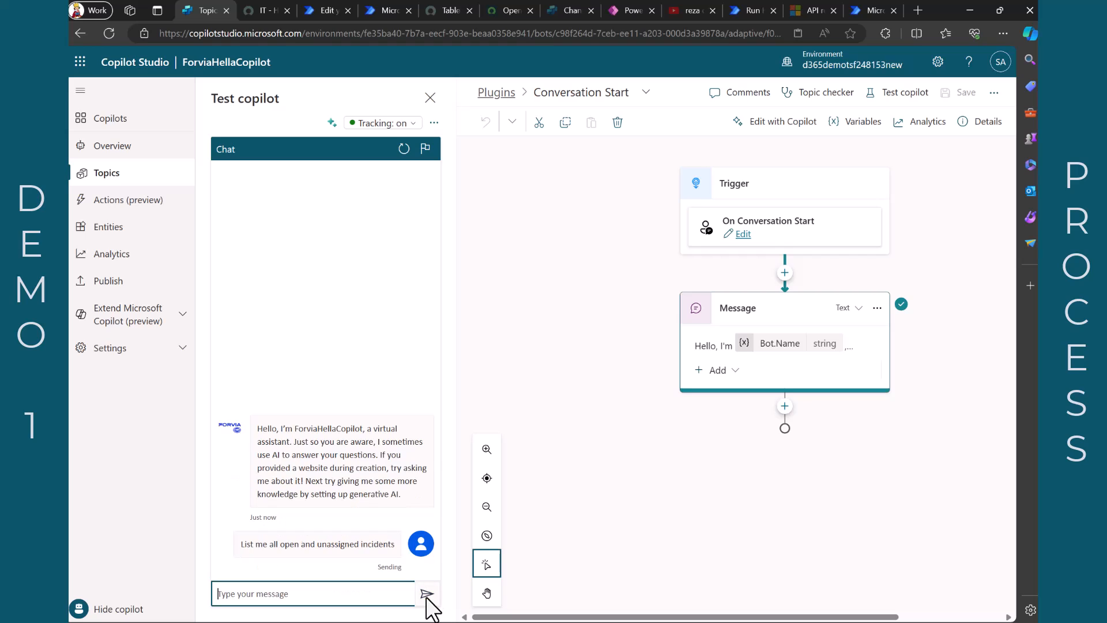
{"action": "mouse_move", "coordinate": [499, 325]}
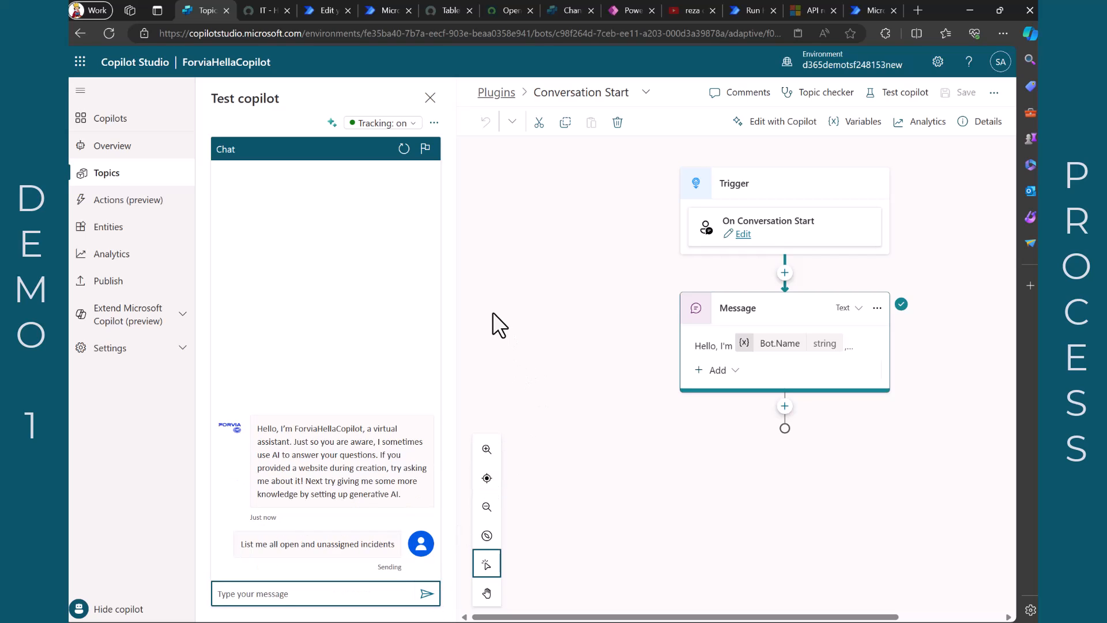
{"action": "mouse_move", "coordinate": [351, 147]}
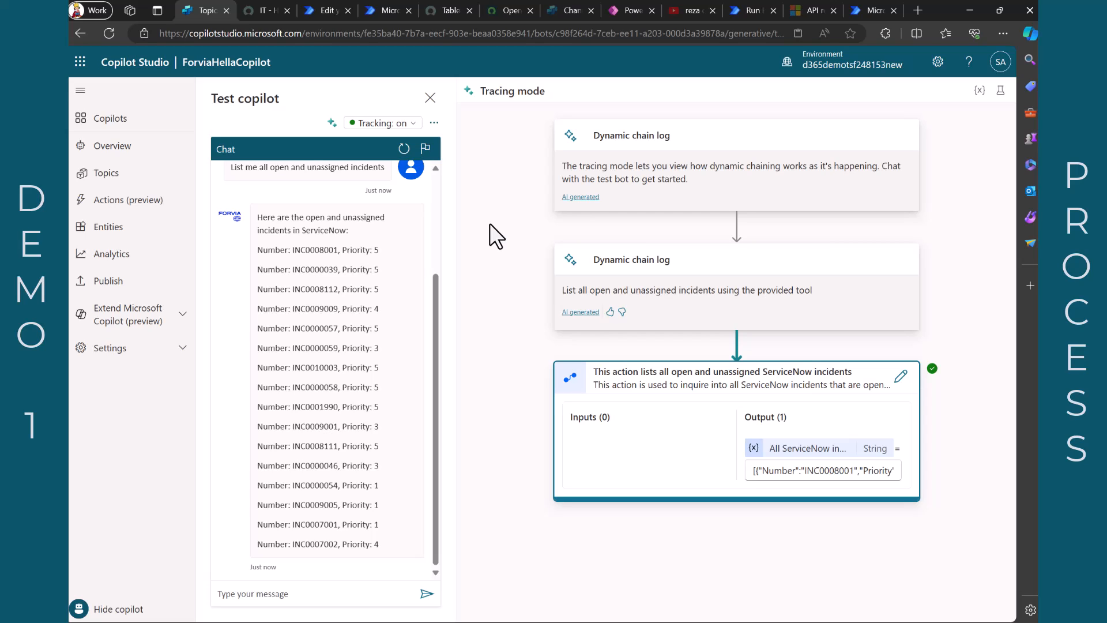
{"action": "mouse_move", "coordinate": [489, 274]}
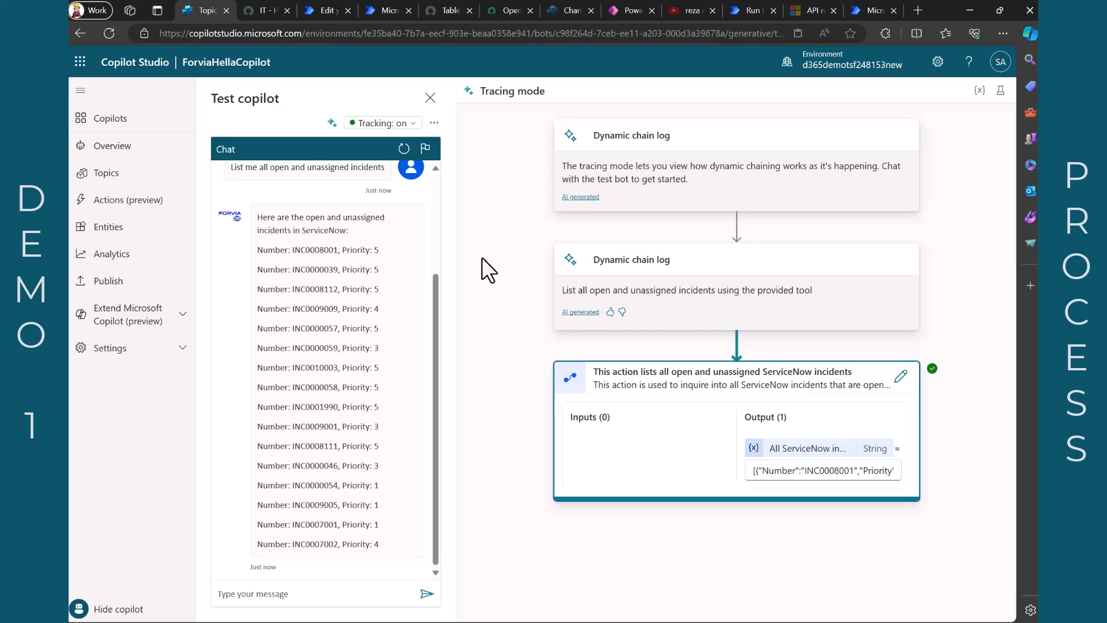
{"action": "mouse_move", "coordinate": [304, 527]}
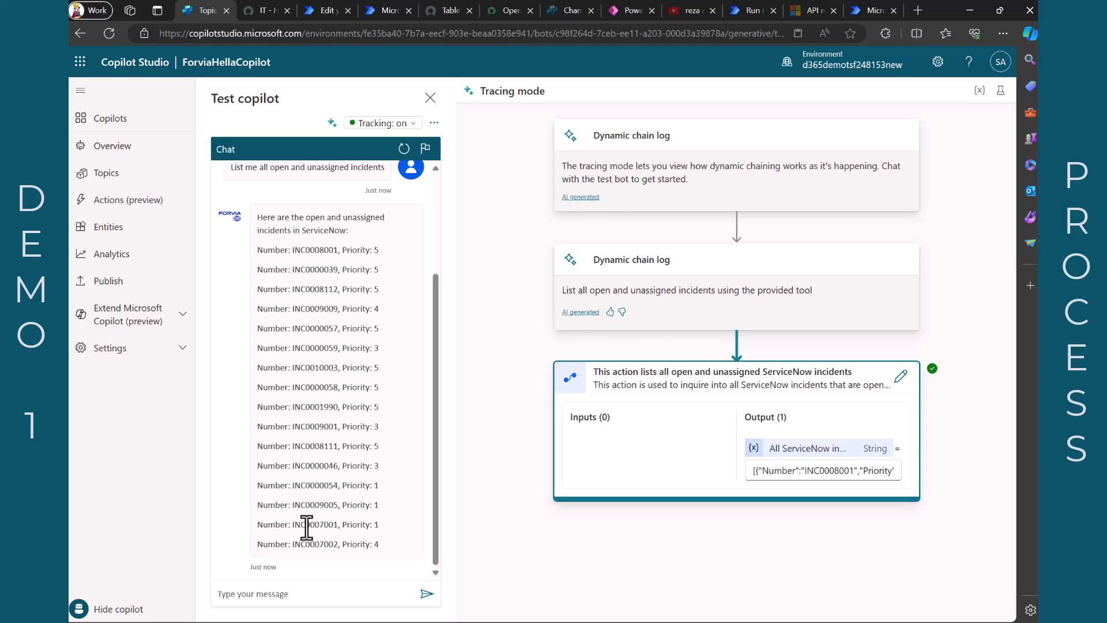
- Ask the test copilot for the details of incident INC0007001
{"action": "double_click", "coordinate": [315, 524]}
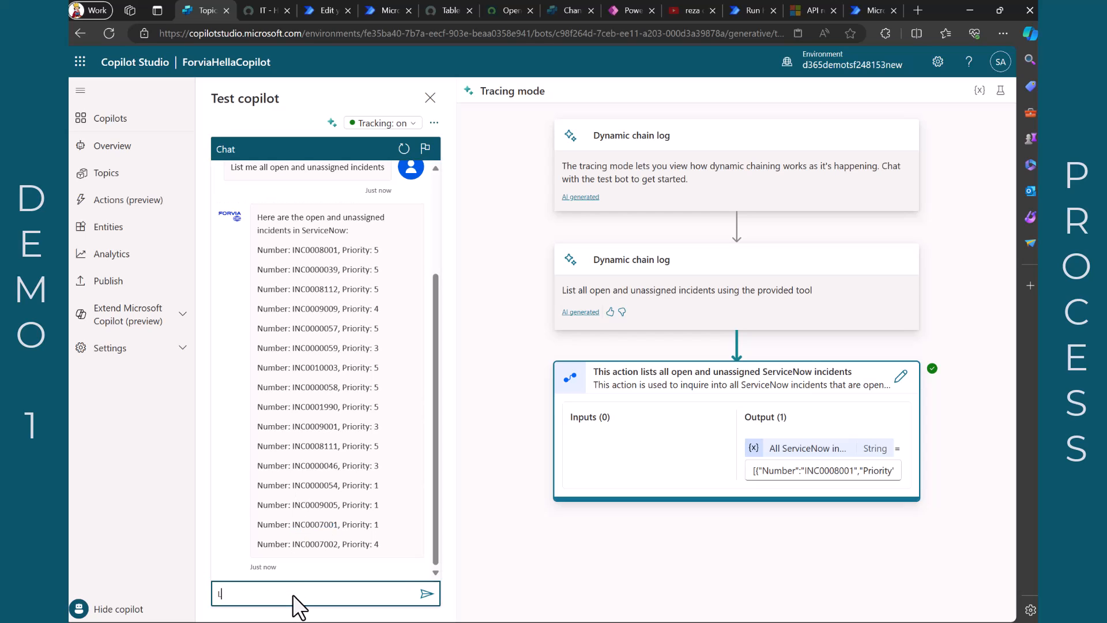
{"action": "type", "text": "List me details of INC0007001"}
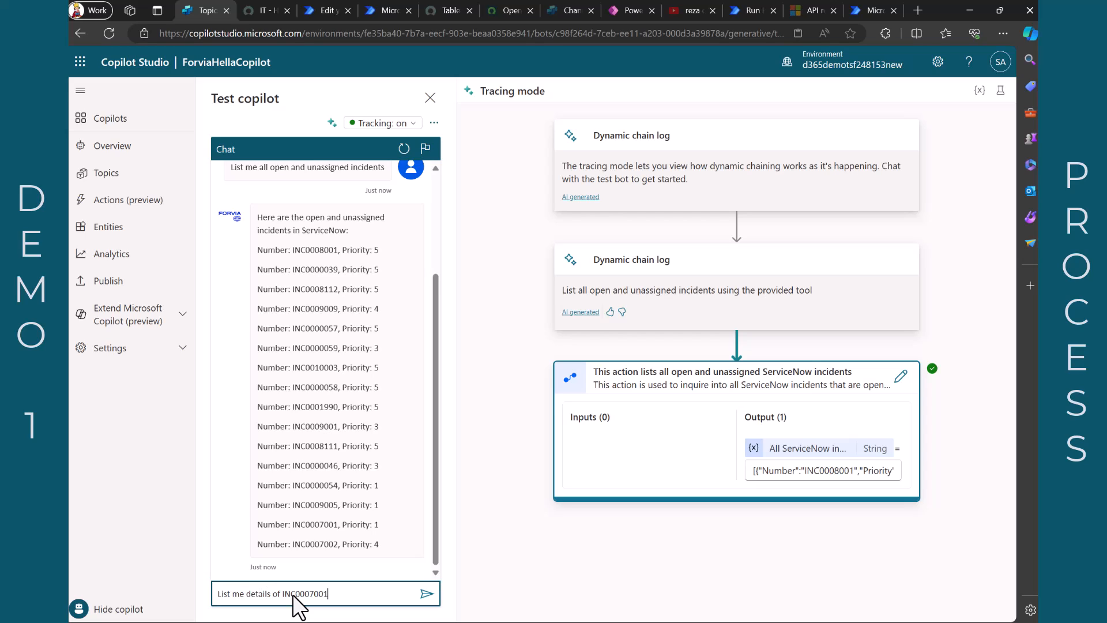
{"action": "left_click", "coordinate": [425, 592]}
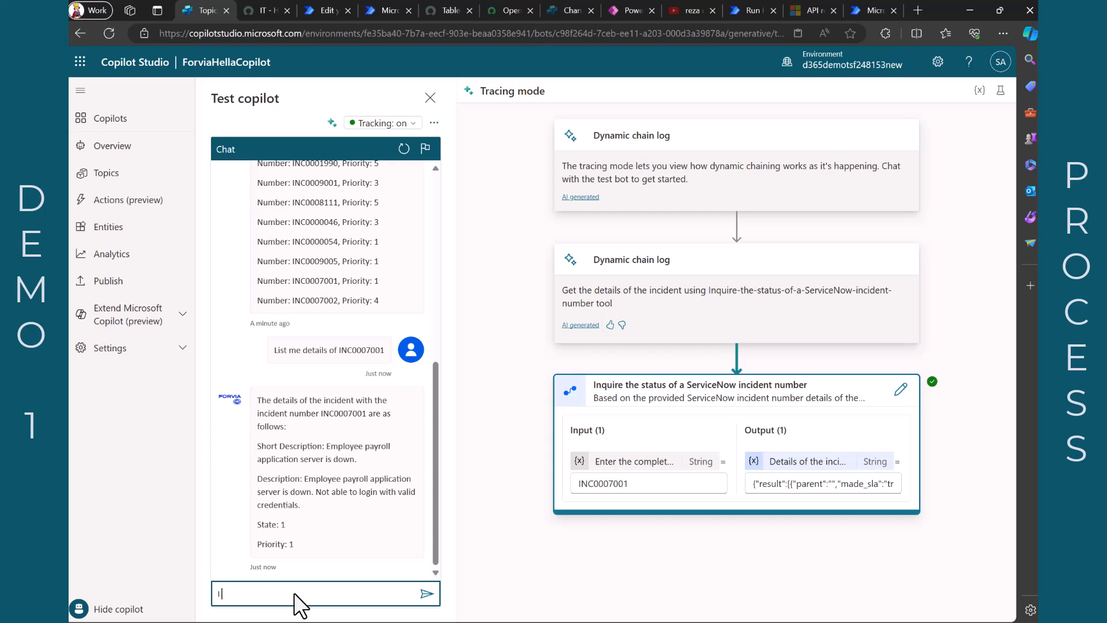
- Request an update with the text "new text English" and confirm with 'yes'
{"action": "type", "text": "I want to ma"}
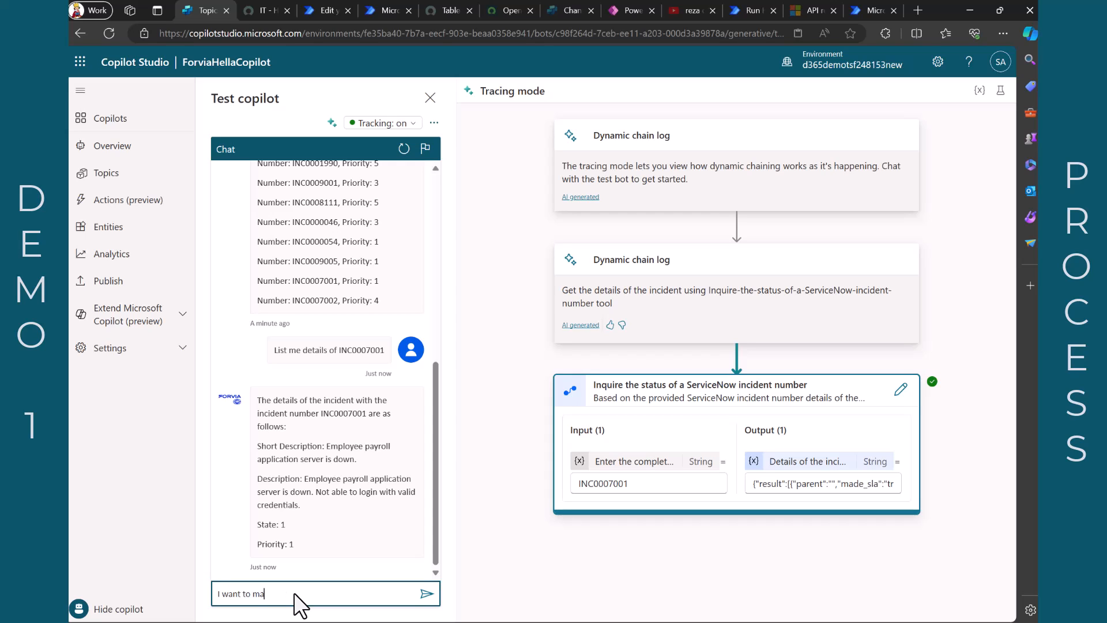
{"action": "type", "text": "ke an update"}
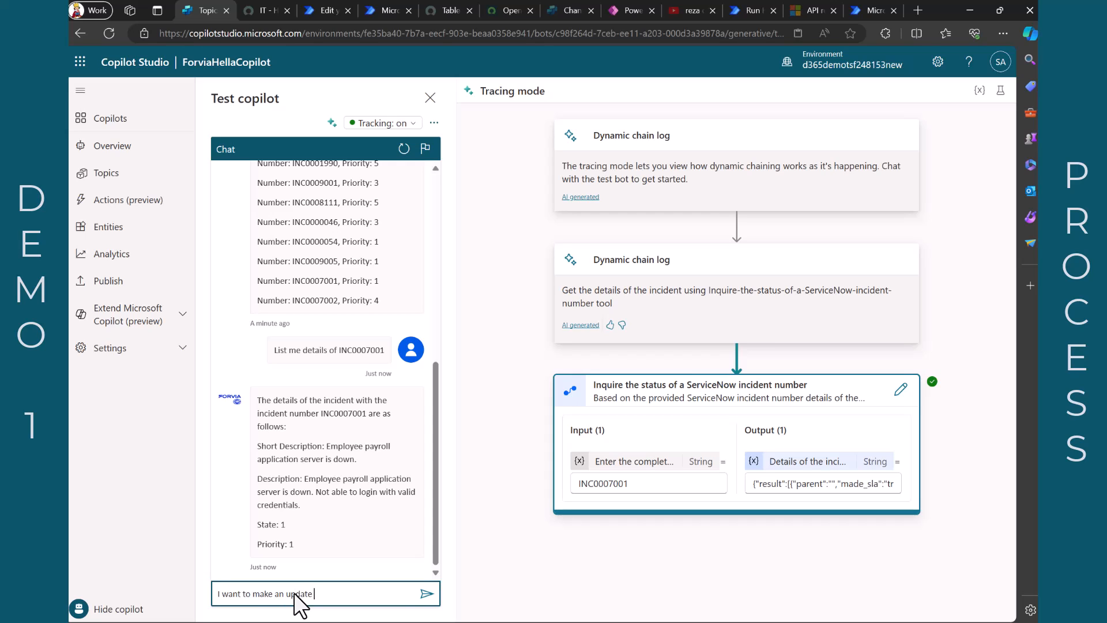
{"action": "type", "text": "with the text"}
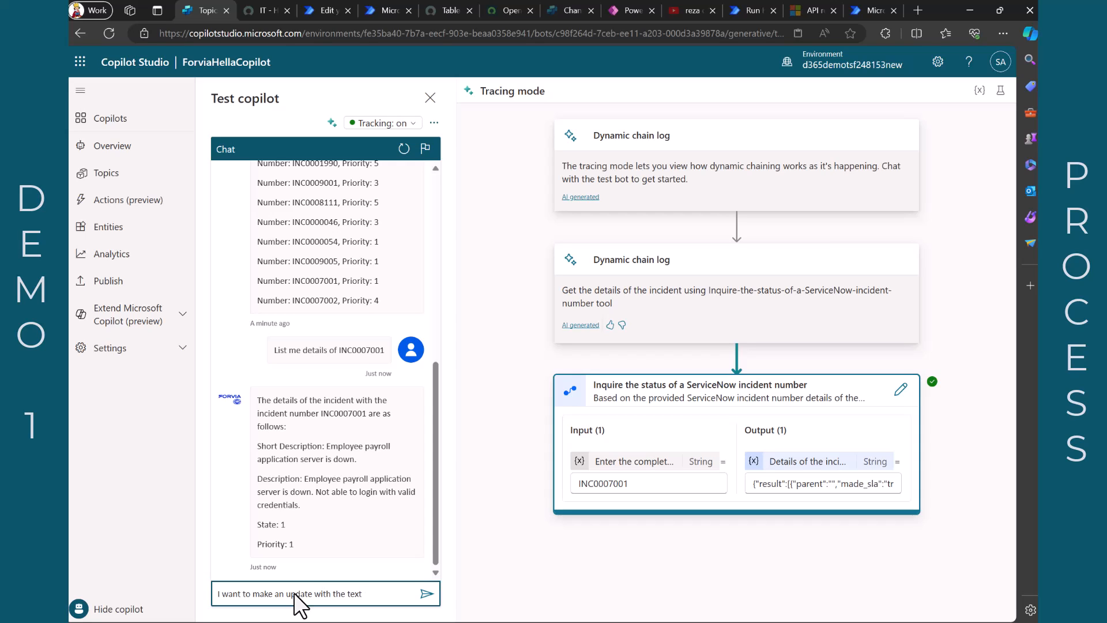
{"action": "type", "text": "\"new text"}
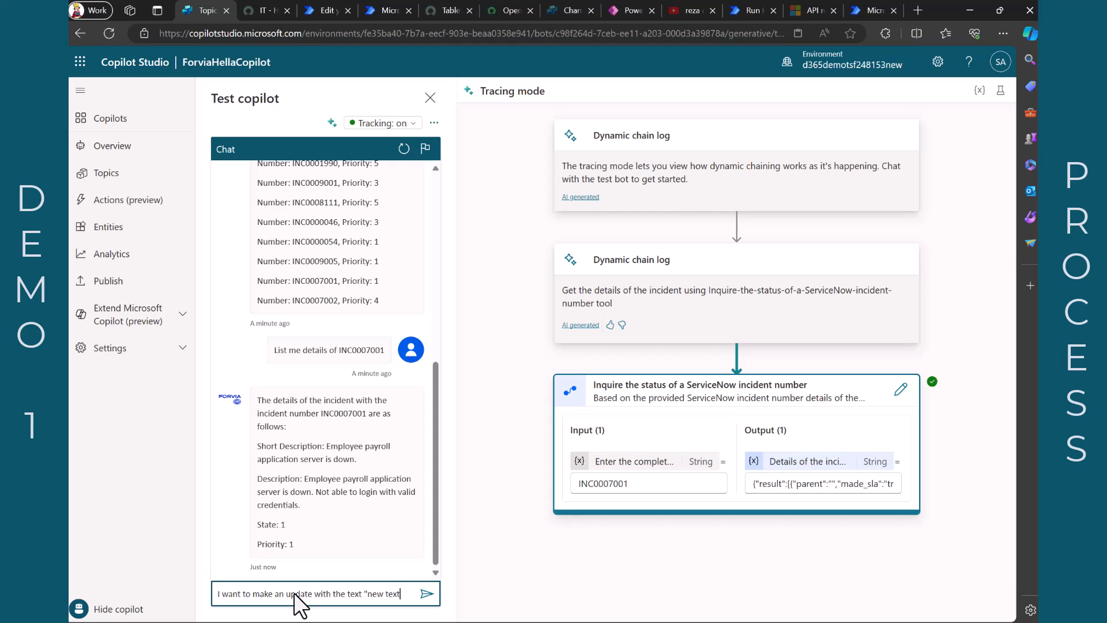
{"action": "type", "text": "English"}
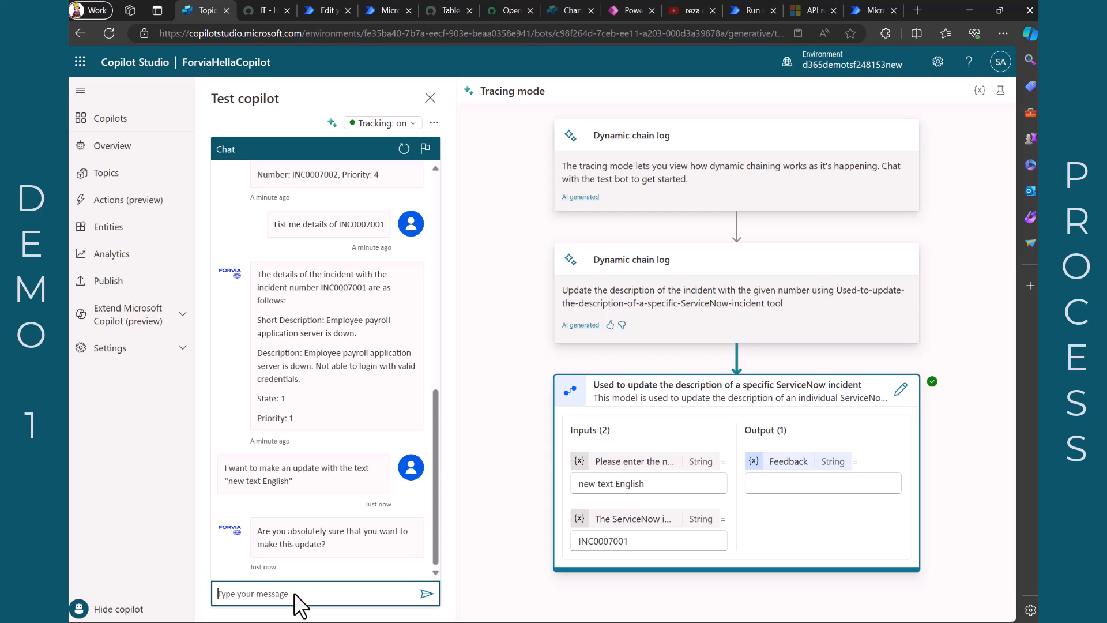
{"action": "type", "text": "yes"}
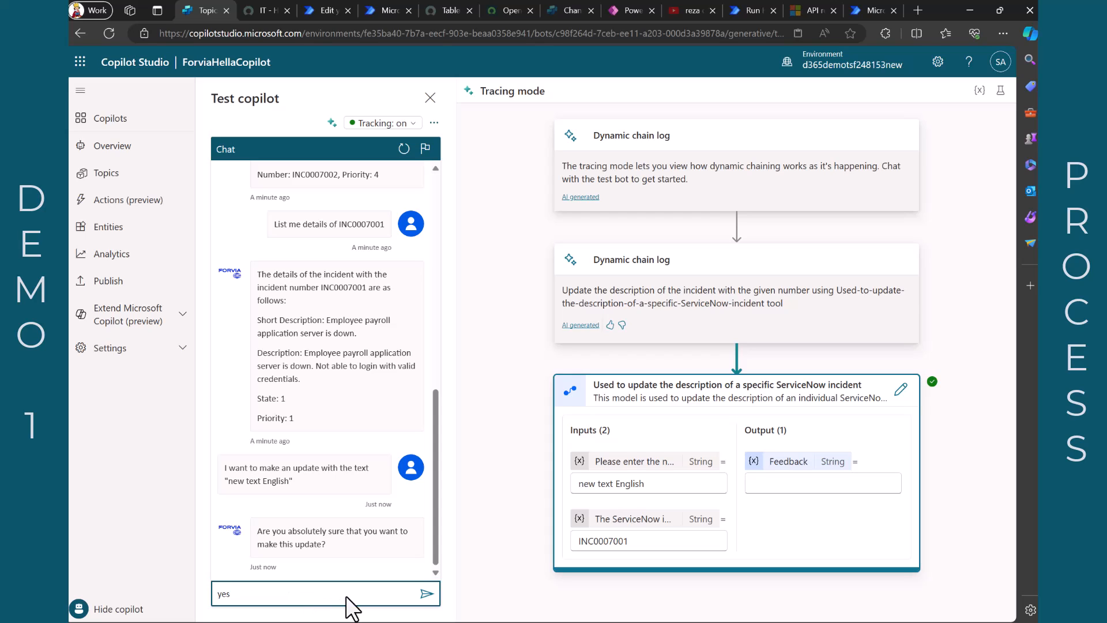
{"action": "left_click", "coordinate": [427, 592]}
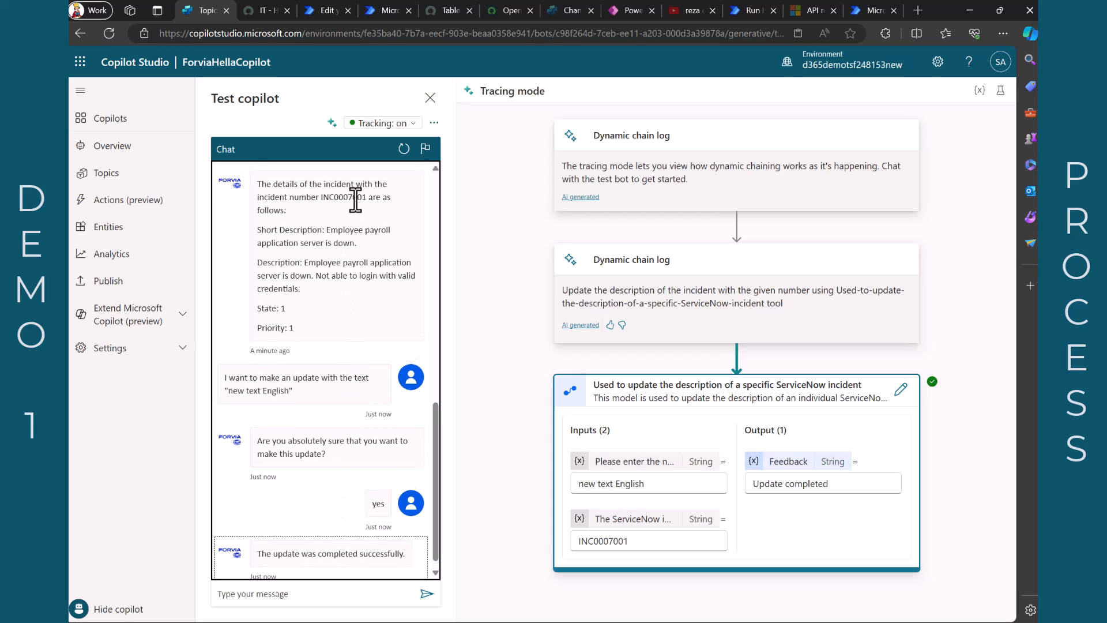
{"action": "mouse_move", "coordinate": [505, 83]}
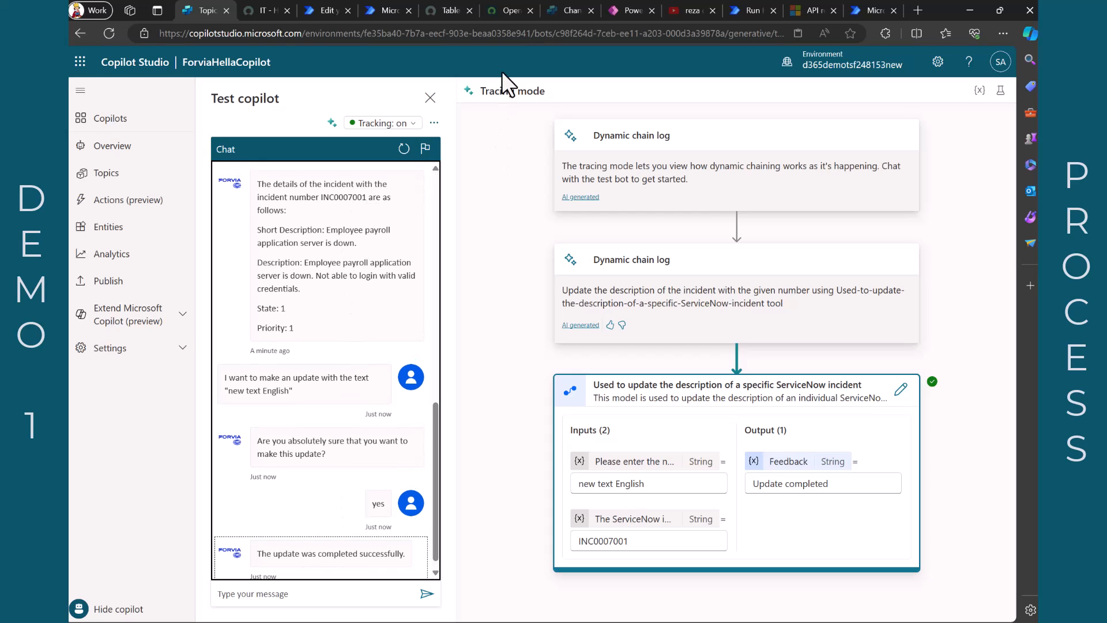
- Refresh the ServiceNow open incidents list to show INC0007001's new short description
{"action": "left_click", "coordinate": [506, 10]}
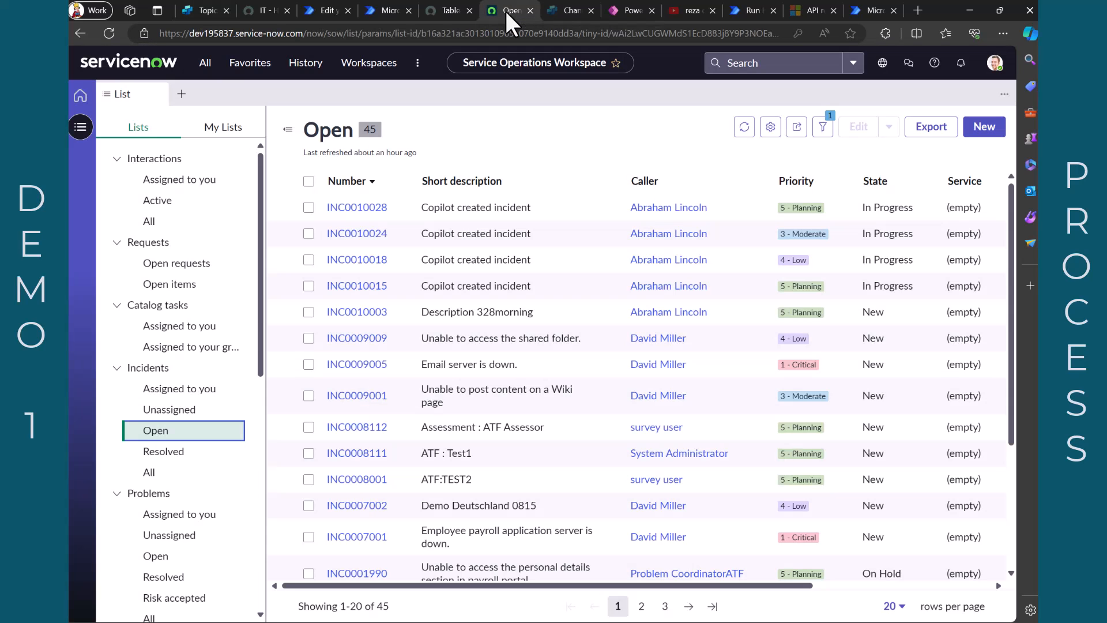
{"action": "mouse_move", "coordinate": [744, 127]}
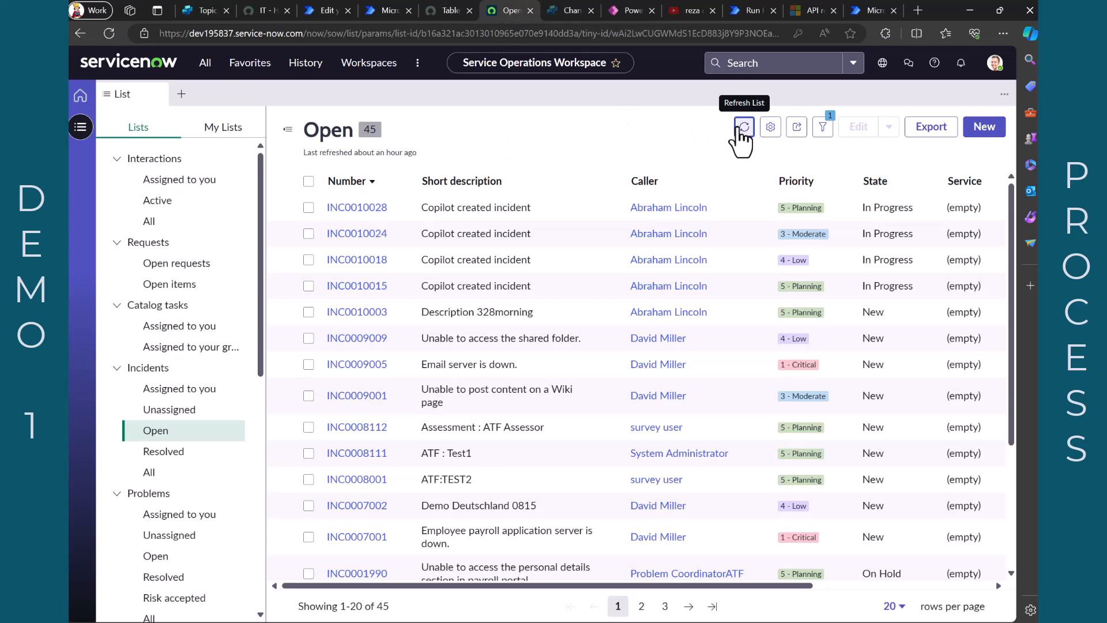
{"action": "left_click", "coordinate": [744, 127]}
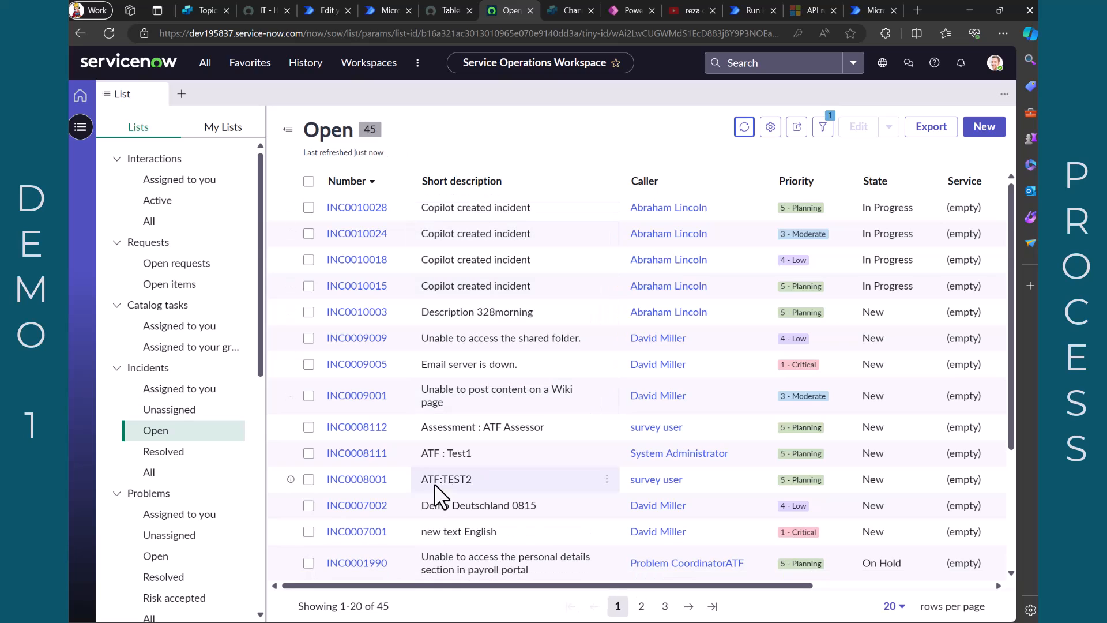
{"action": "mouse_move", "coordinate": [455, 530]}
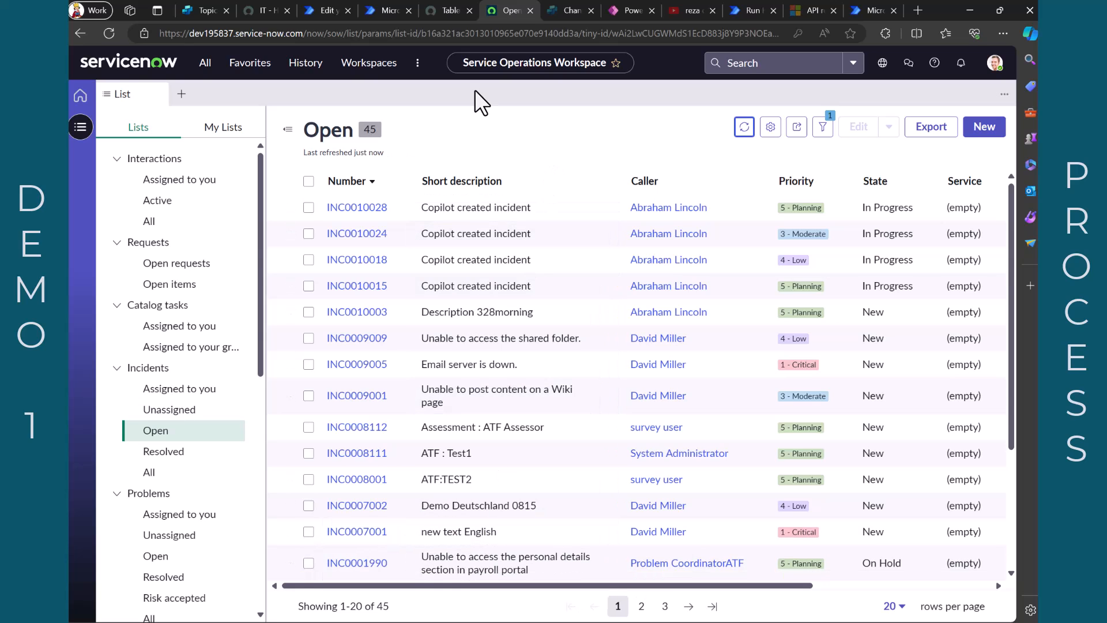
- Return to the Copilot Studio test chat showing the completed update
{"action": "left_click", "coordinate": [204, 11]}
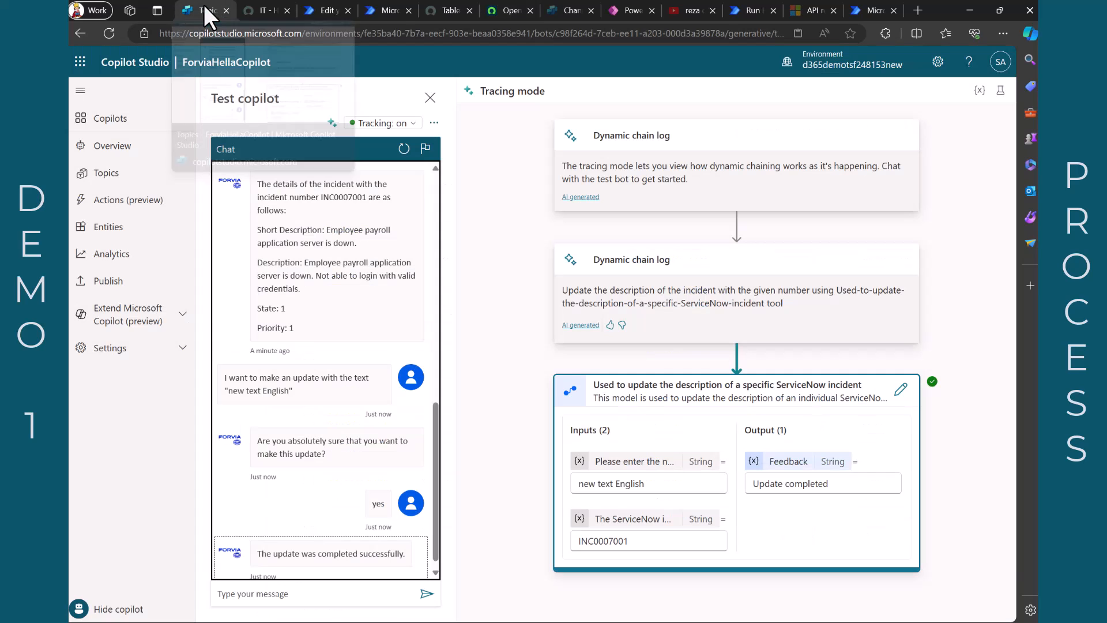
{"action": "mouse_move", "coordinate": [306, 134]}
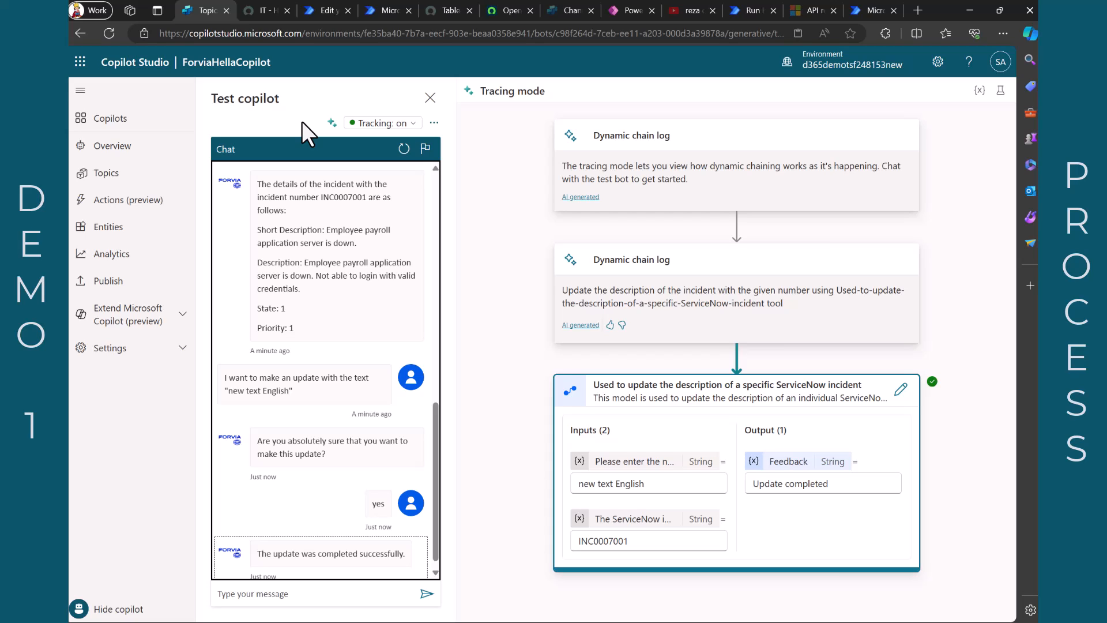
{"action": "mouse_move", "coordinate": [385, 111]}
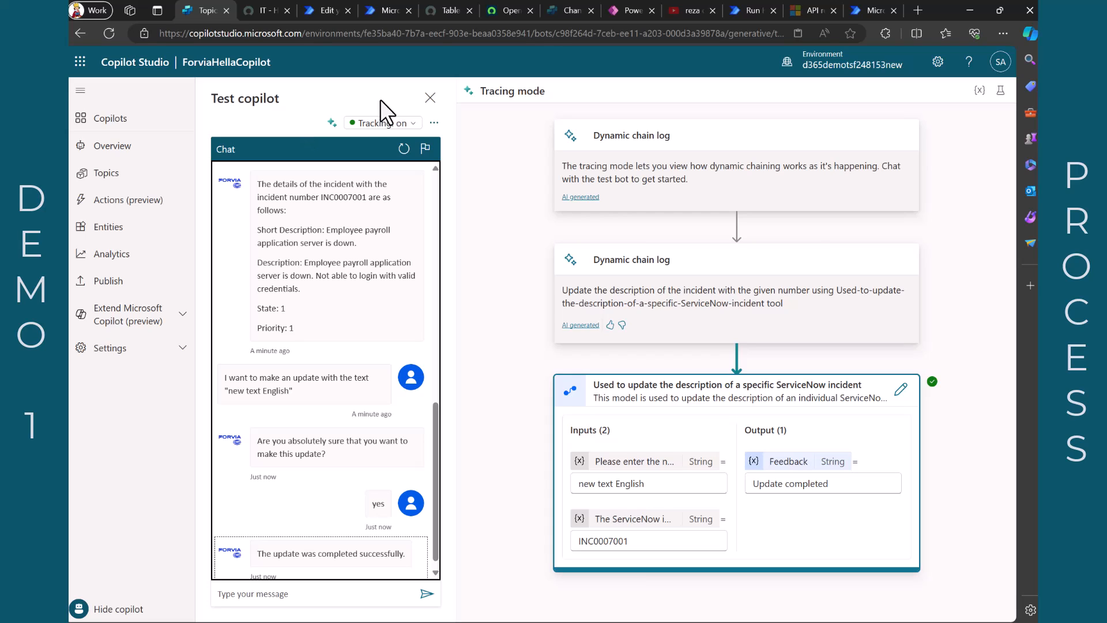
{"action": "mouse_move", "coordinate": [430, 97]}
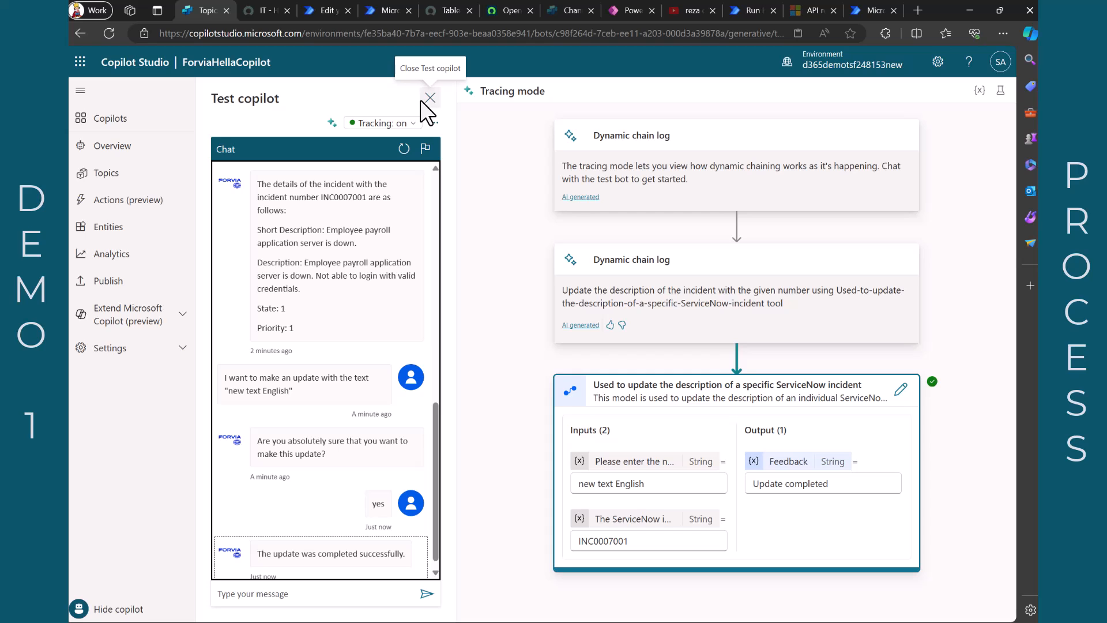
- Close the test pane and navigate through Topics to the Actions (preview) list
{"action": "left_click", "coordinate": [429, 96]}
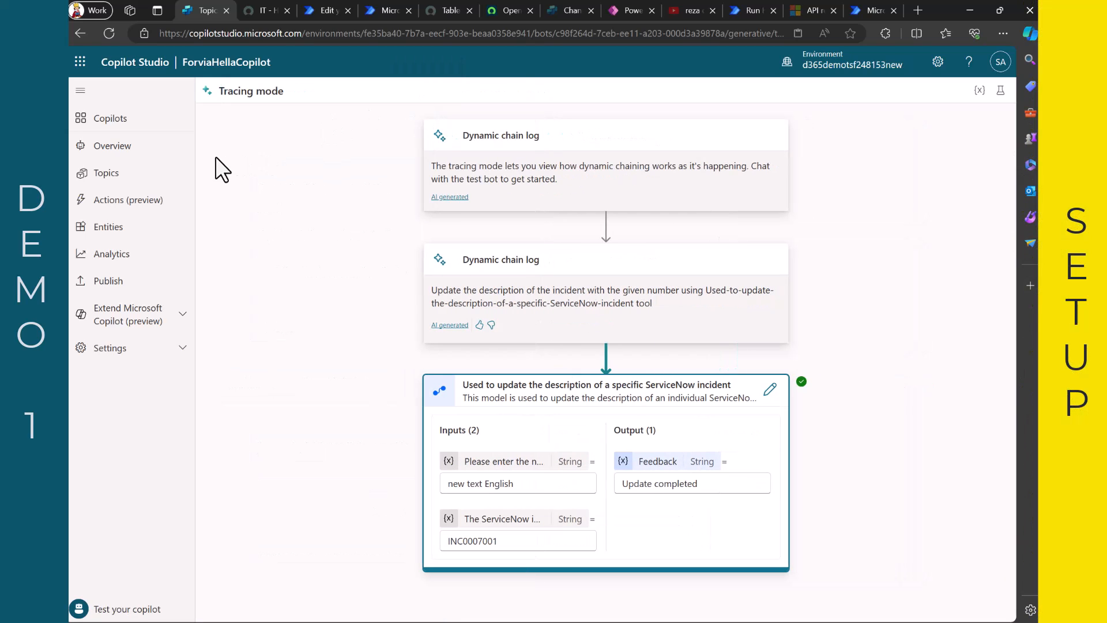
{"action": "left_click", "coordinate": [106, 173]}
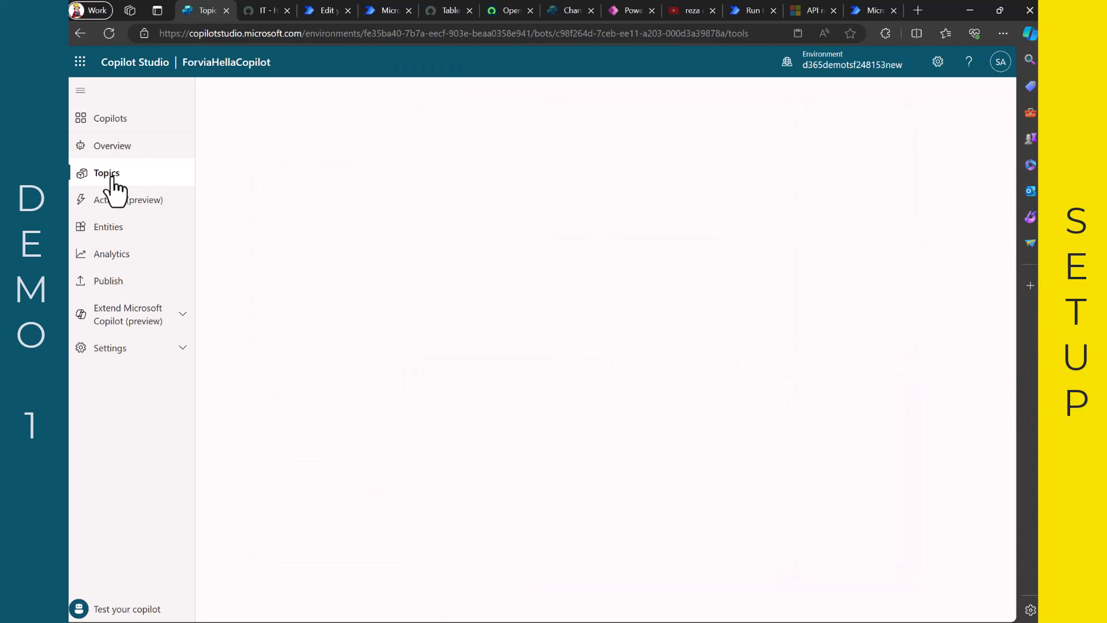
{"action": "left_click", "coordinate": [106, 173]}
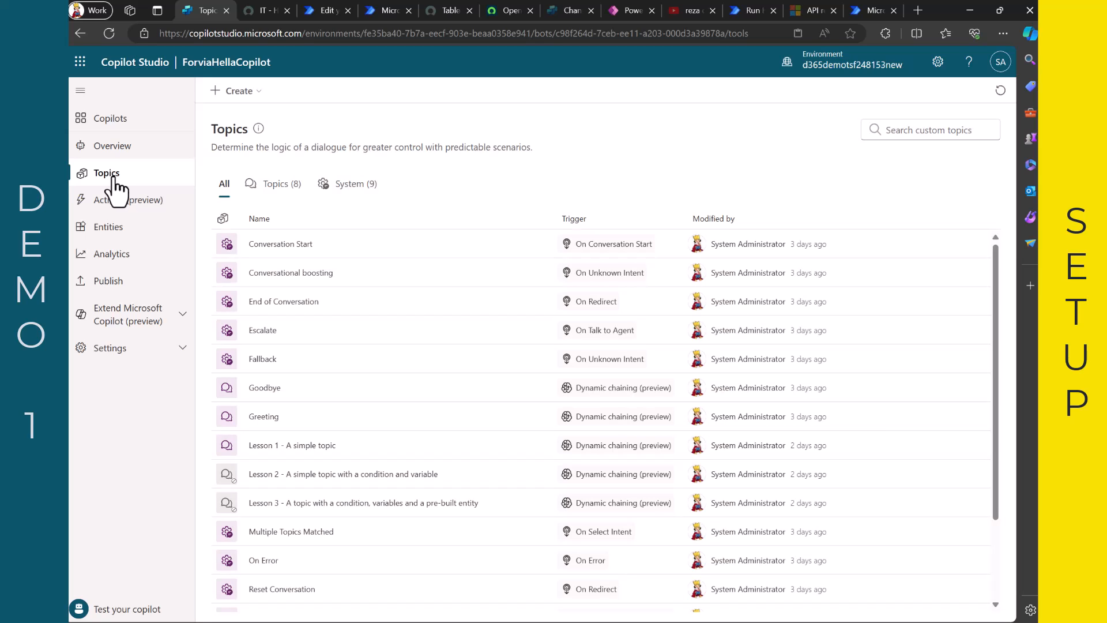
{"action": "mouse_move", "coordinate": [240, 233]}
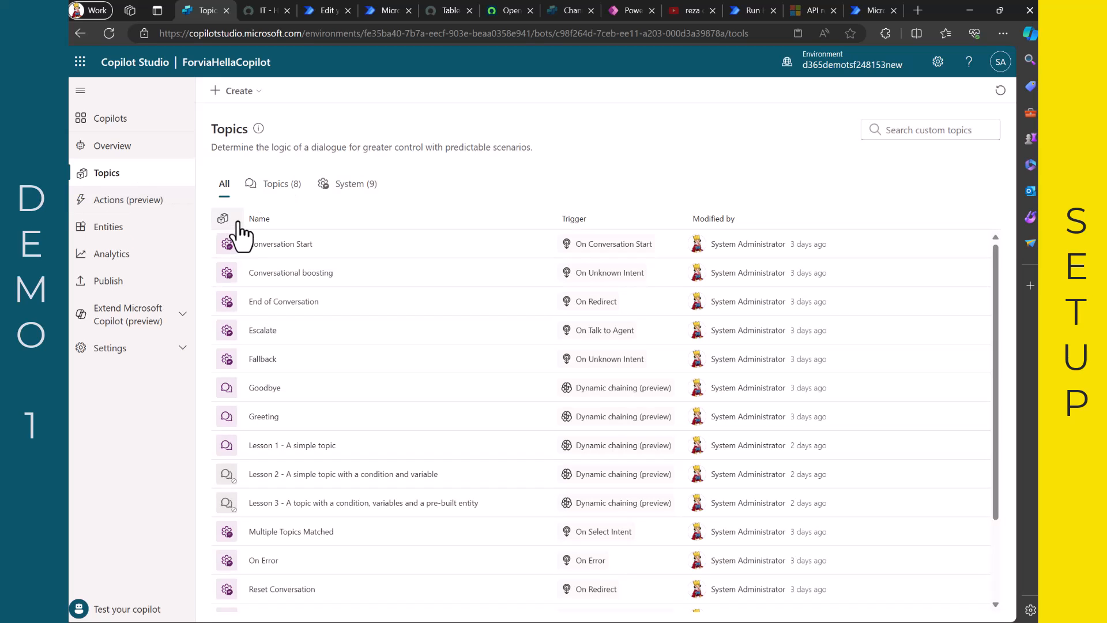
{"action": "mouse_move", "coordinate": [127, 200]}
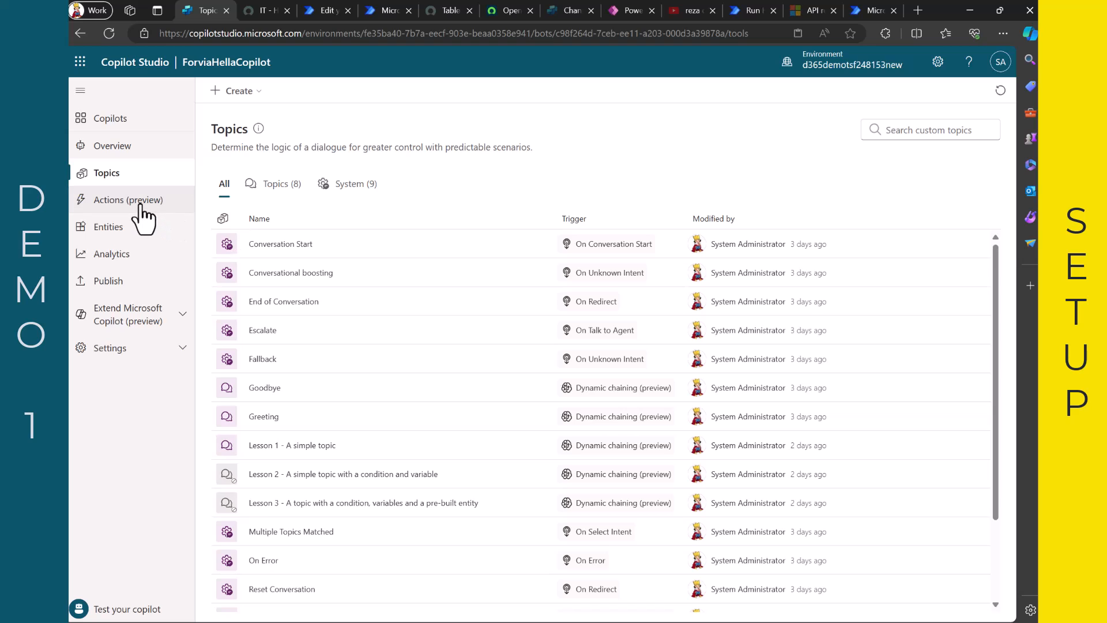
{"action": "left_click", "coordinate": [128, 200]}
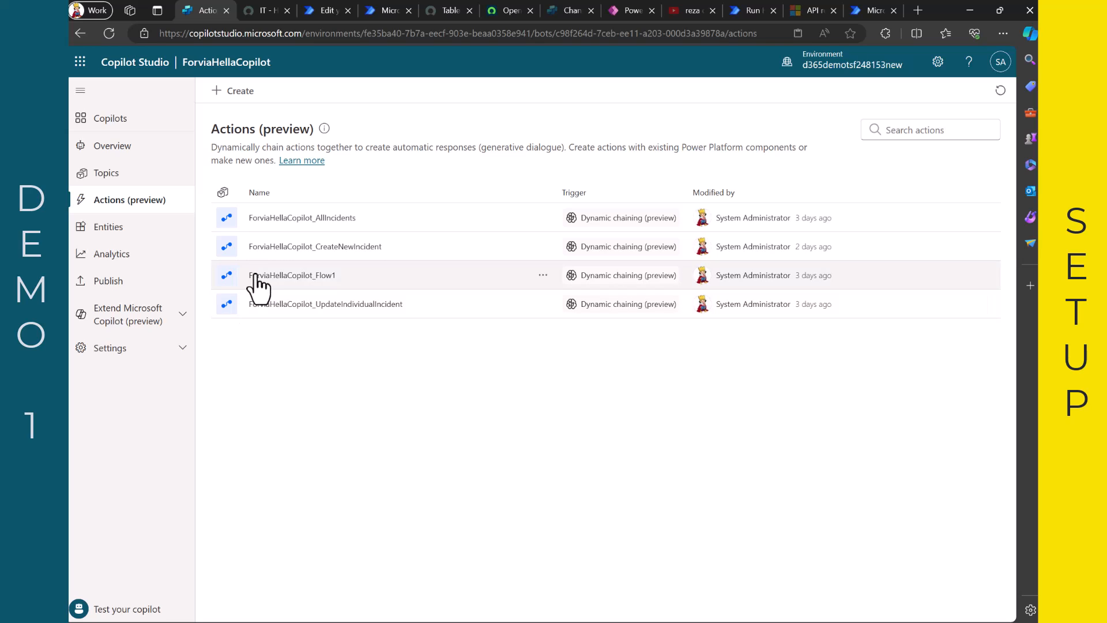
{"action": "mouse_move", "coordinate": [302, 217]}
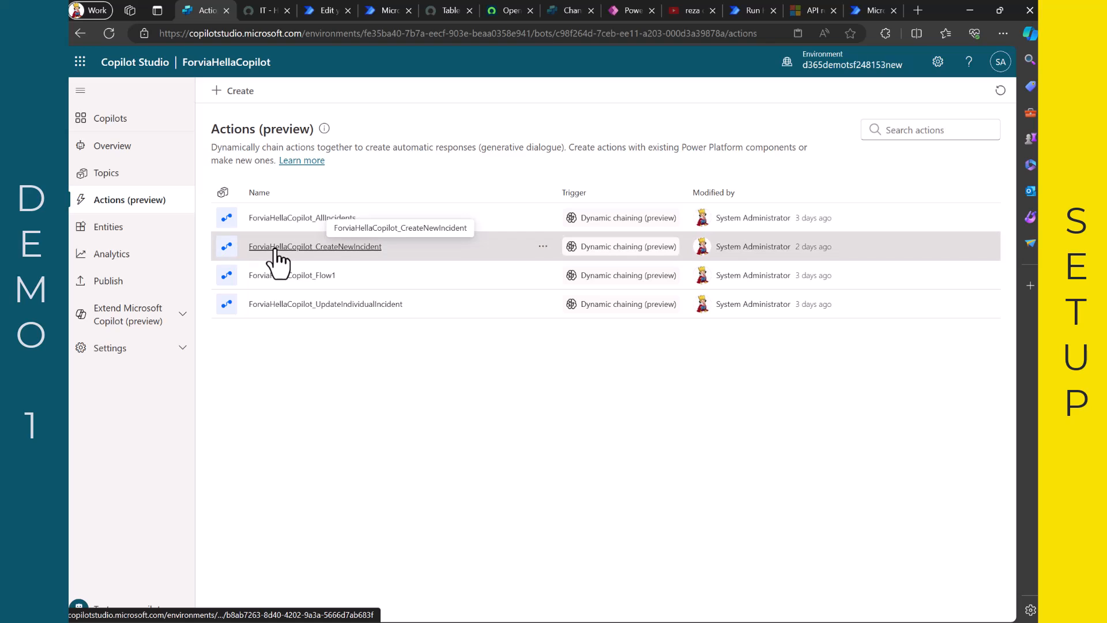
- Review the CreateNewIncident action's details, required inputs and Feedback output
{"action": "left_click", "coordinate": [313, 246]}
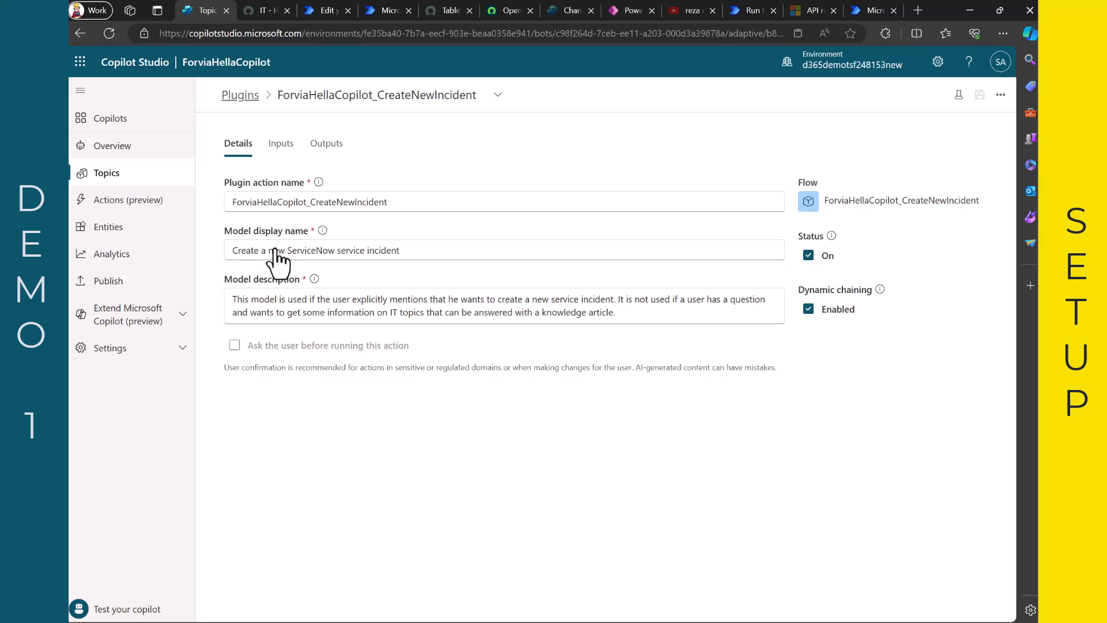
{"action": "mouse_move", "coordinate": [265, 266]}
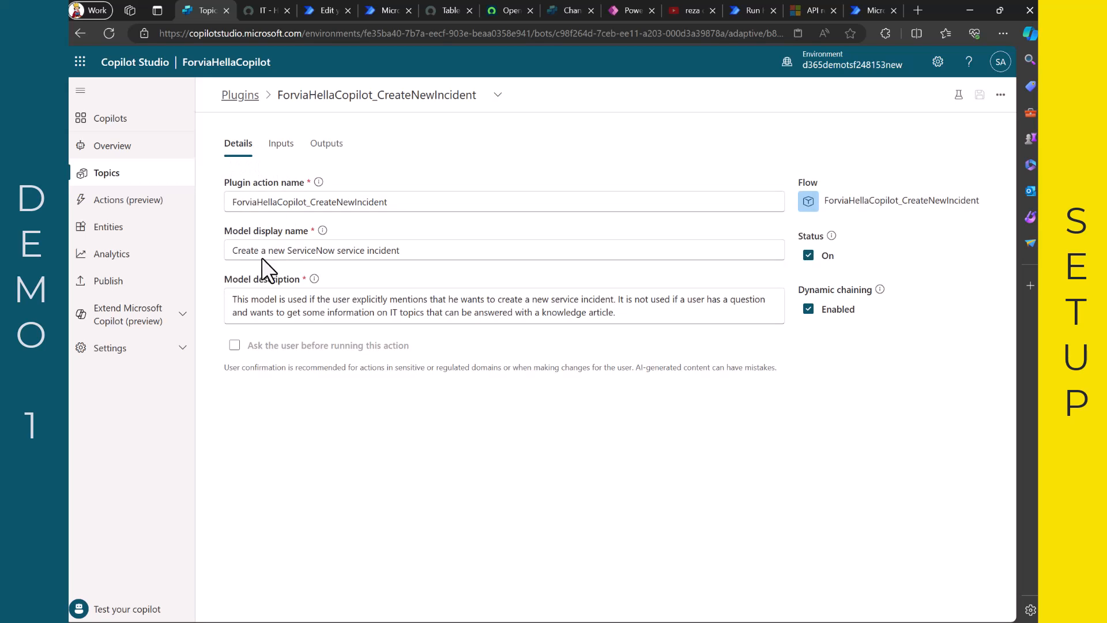
{"action": "mouse_move", "coordinate": [223, 274]}
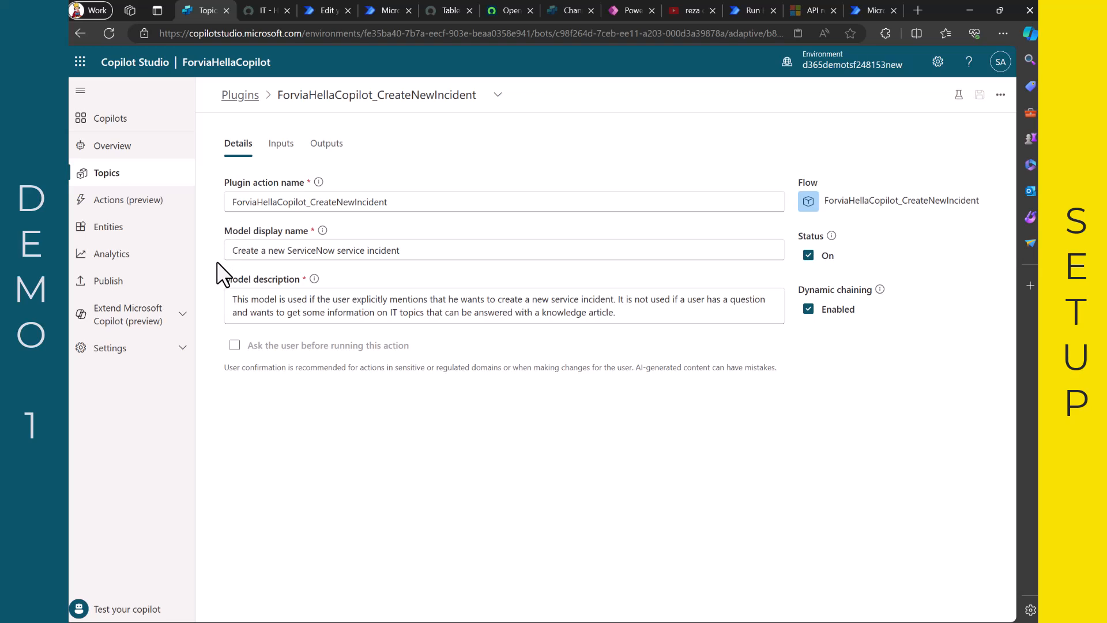
{"action": "mouse_move", "coordinate": [286, 272]}
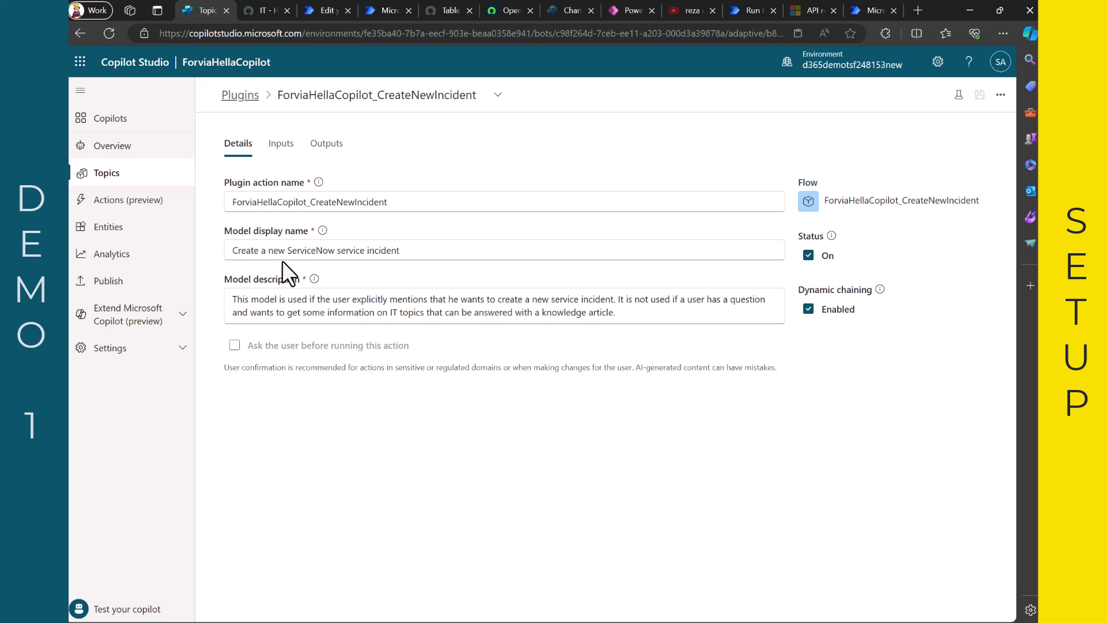
{"action": "left_click", "coordinate": [280, 143]}
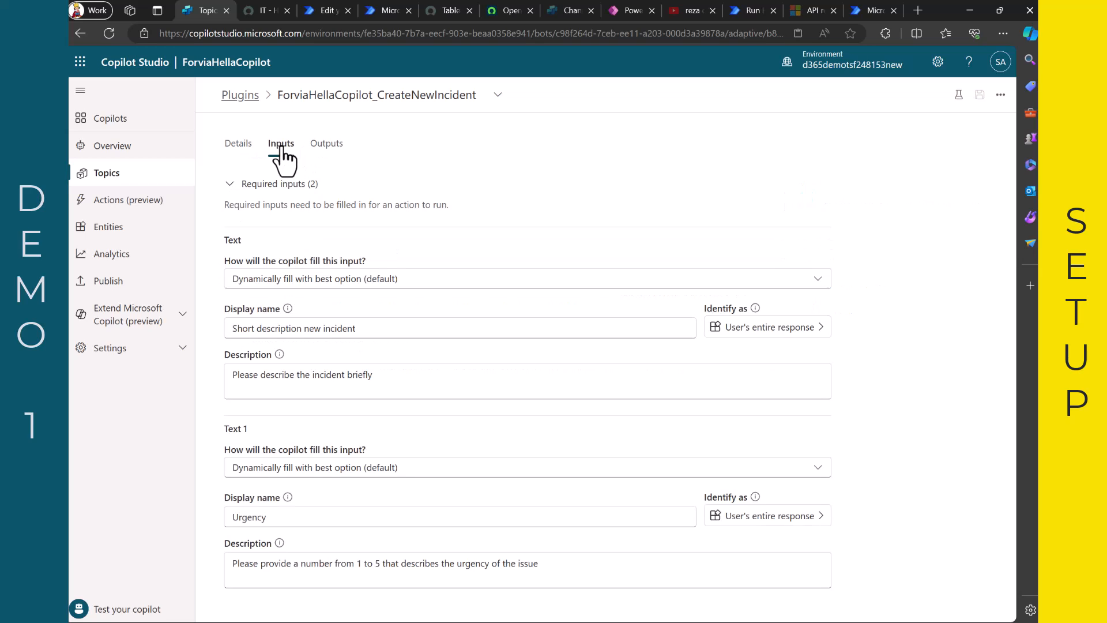
{"action": "mouse_move", "coordinate": [246, 313]}
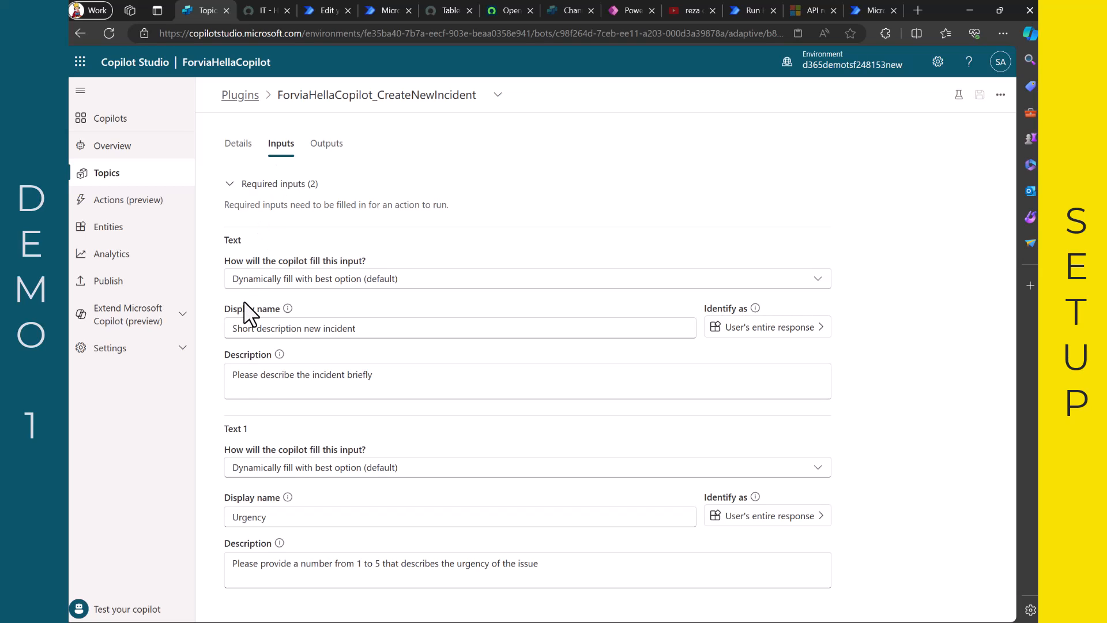
{"action": "mouse_move", "coordinate": [227, 519]}
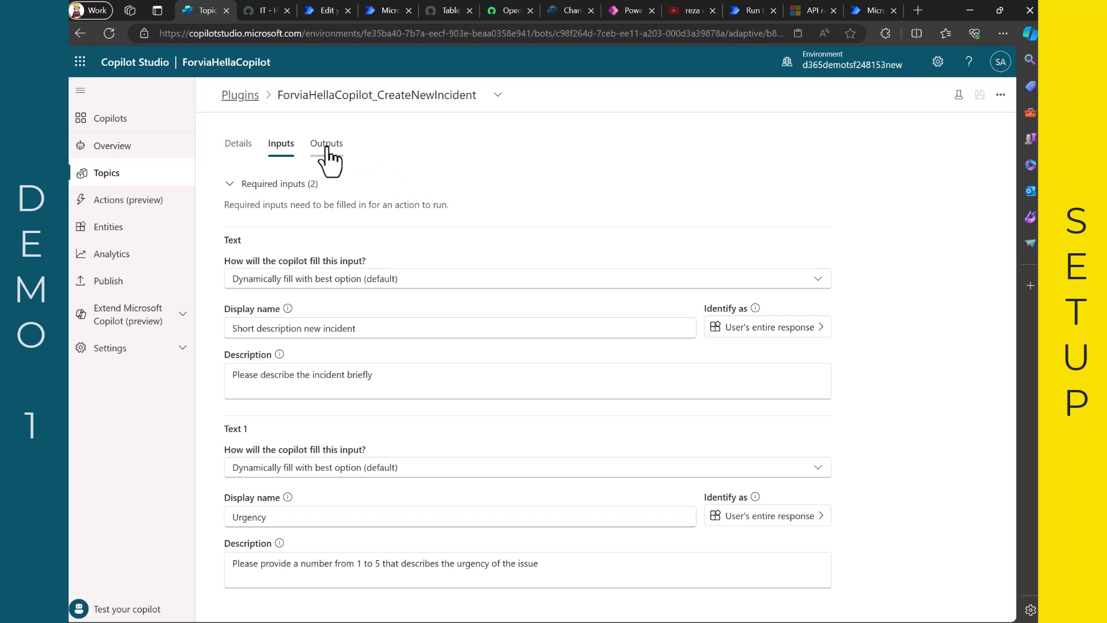
{"action": "left_click", "coordinate": [327, 143]}
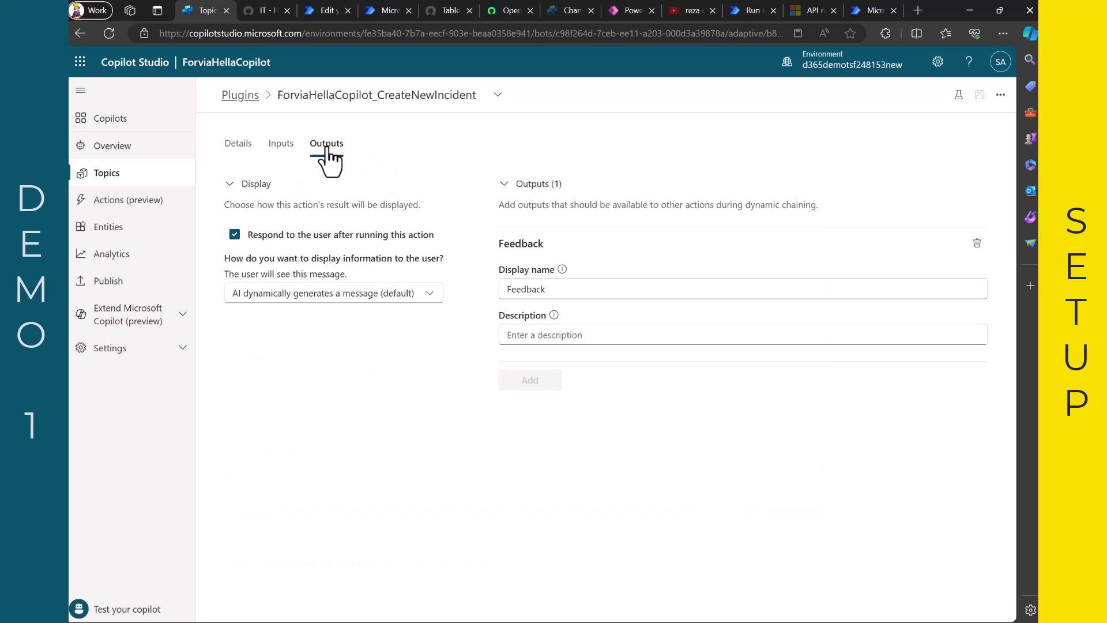
{"action": "left_click", "coordinate": [238, 143]}
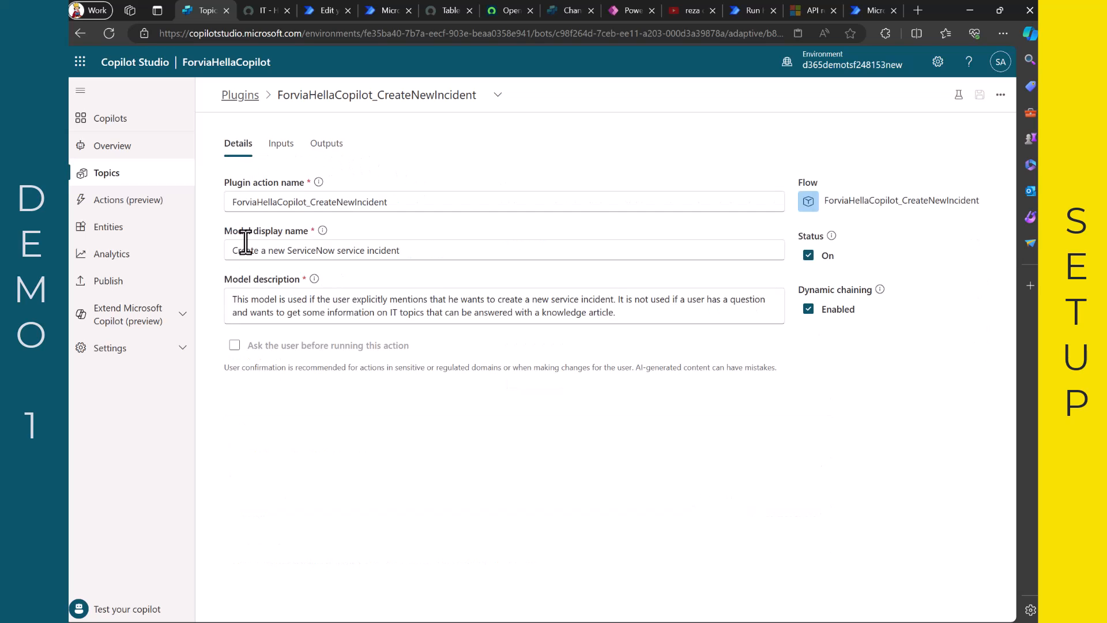
{"action": "mouse_move", "coordinate": [848, 187]}
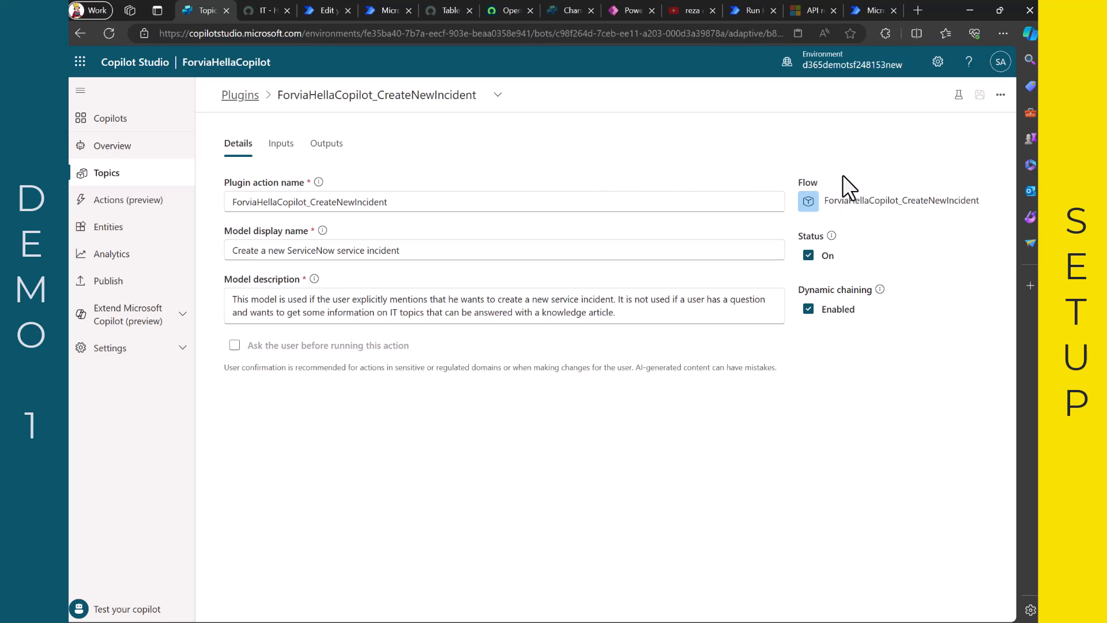
{"action": "mouse_move", "coordinate": [605, 171]}
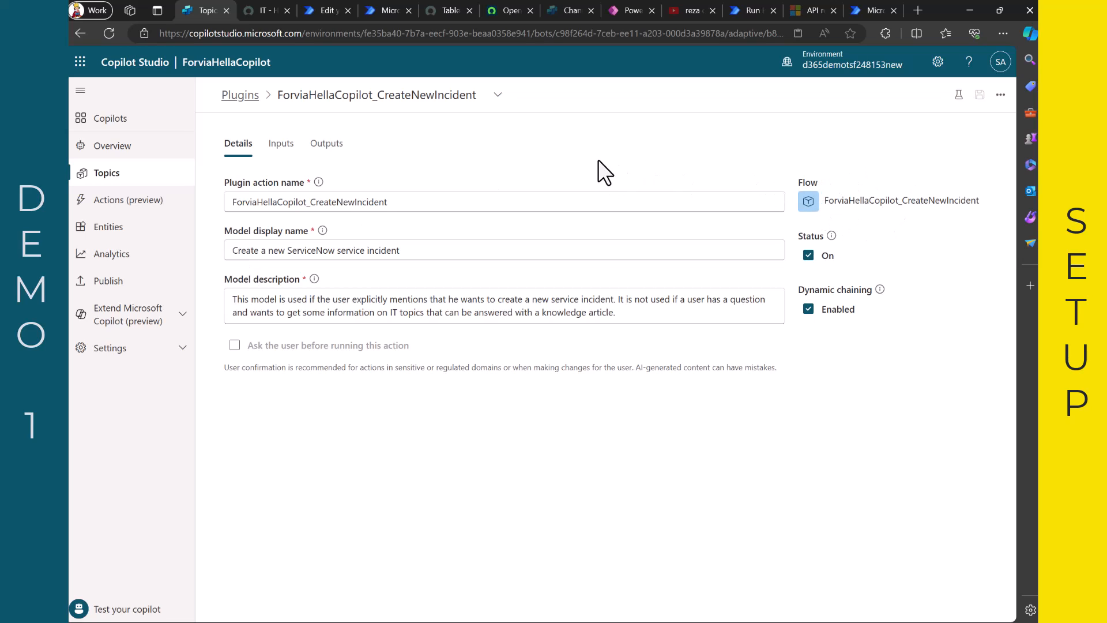
{"action": "mouse_move", "coordinate": [474, 160]}
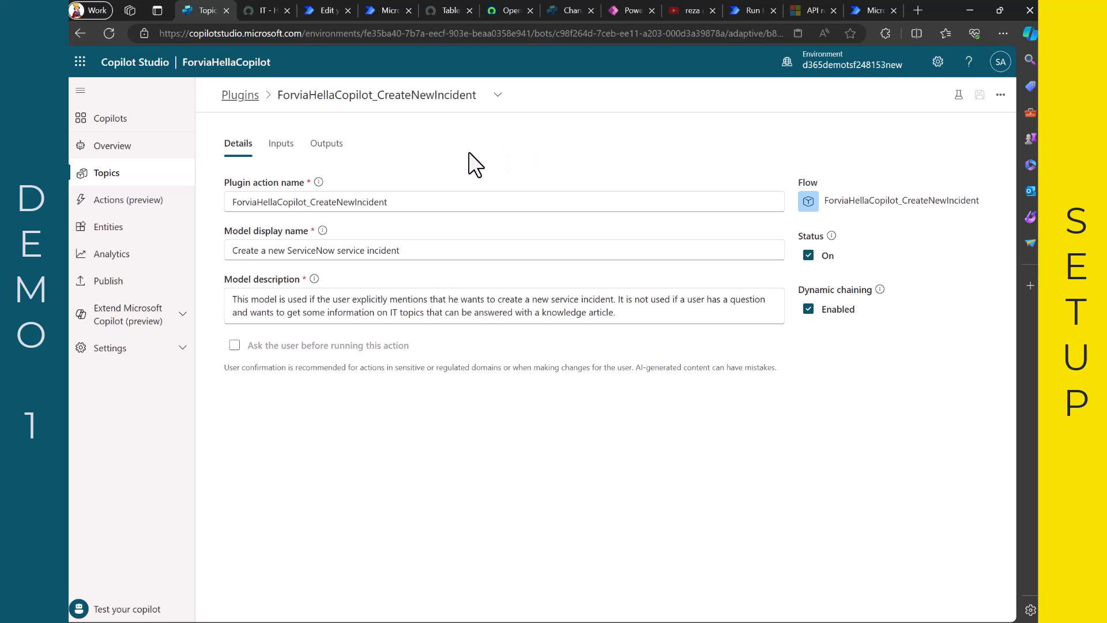
{"action": "mouse_move", "coordinate": [327, 10]}
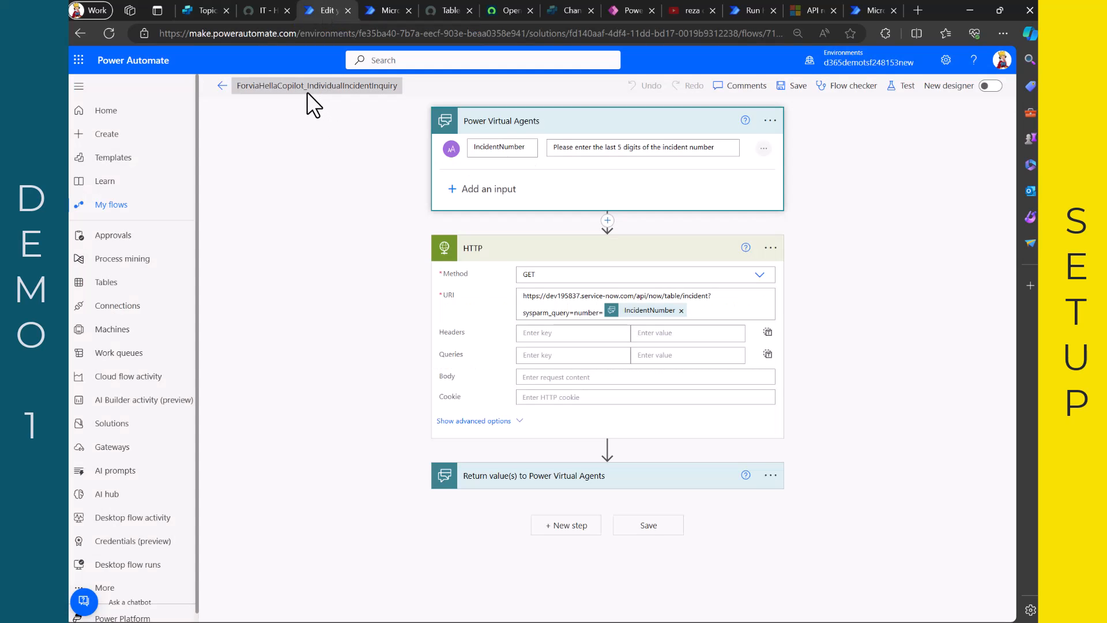
{"action": "mouse_move", "coordinate": [361, 182]}
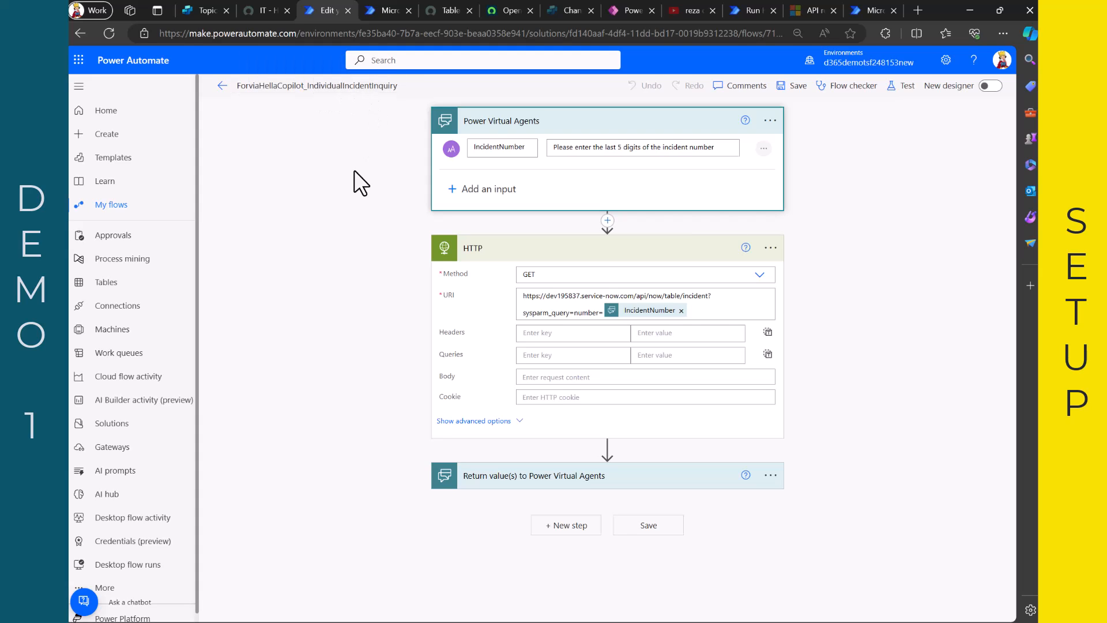
{"action": "mouse_move", "coordinate": [492, 146]}
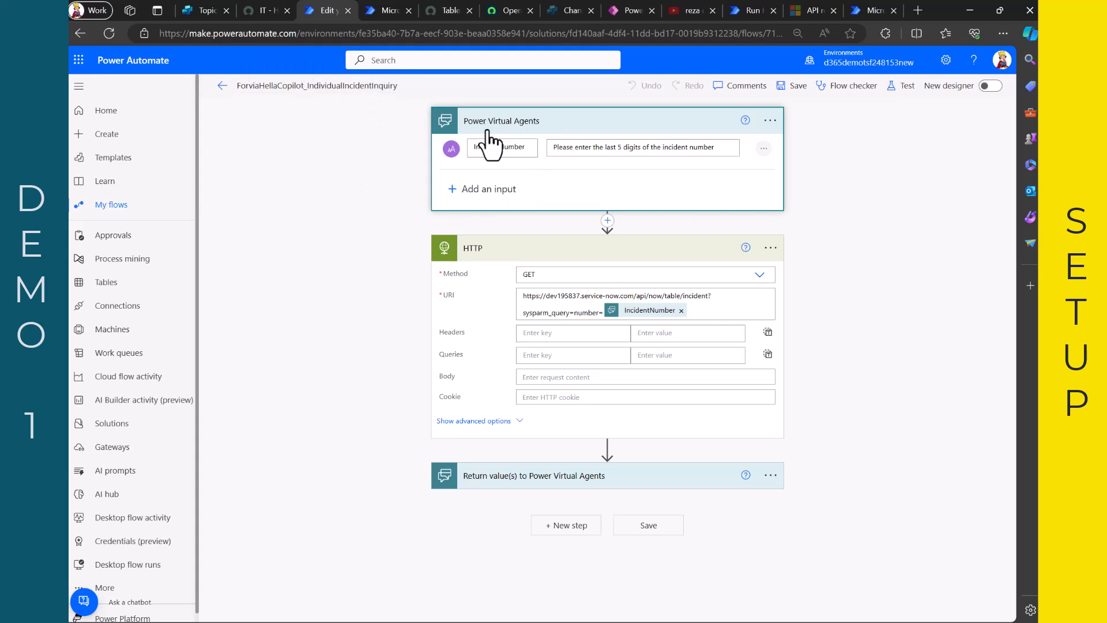
{"action": "mouse_move", "coordinate": [522, 306]}
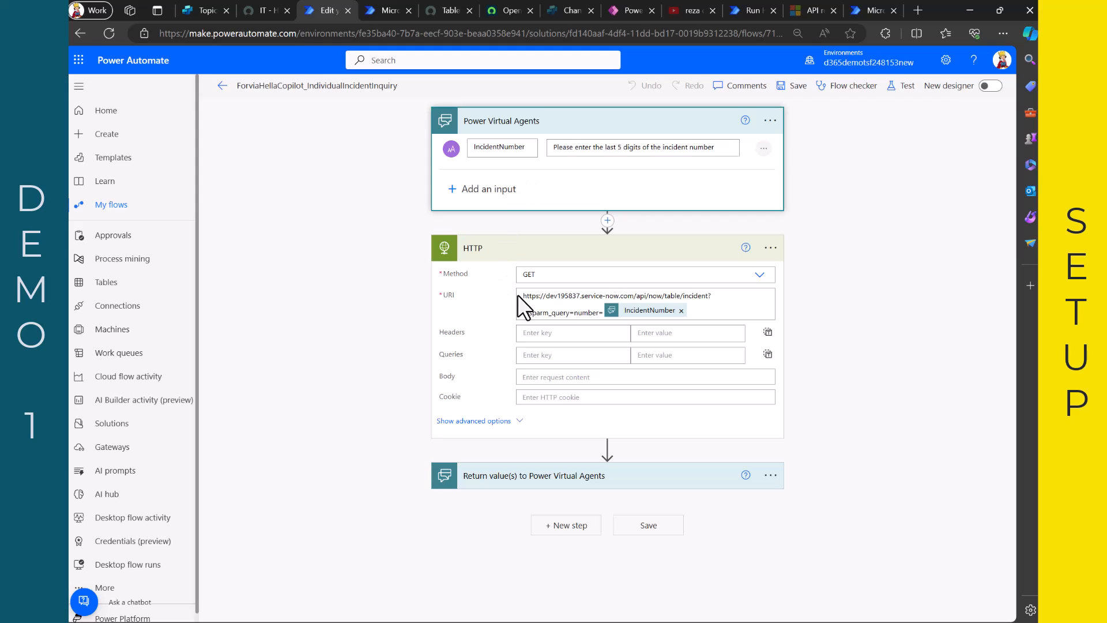
{"action": "mouse_move", "coordinate": [357, 322]}
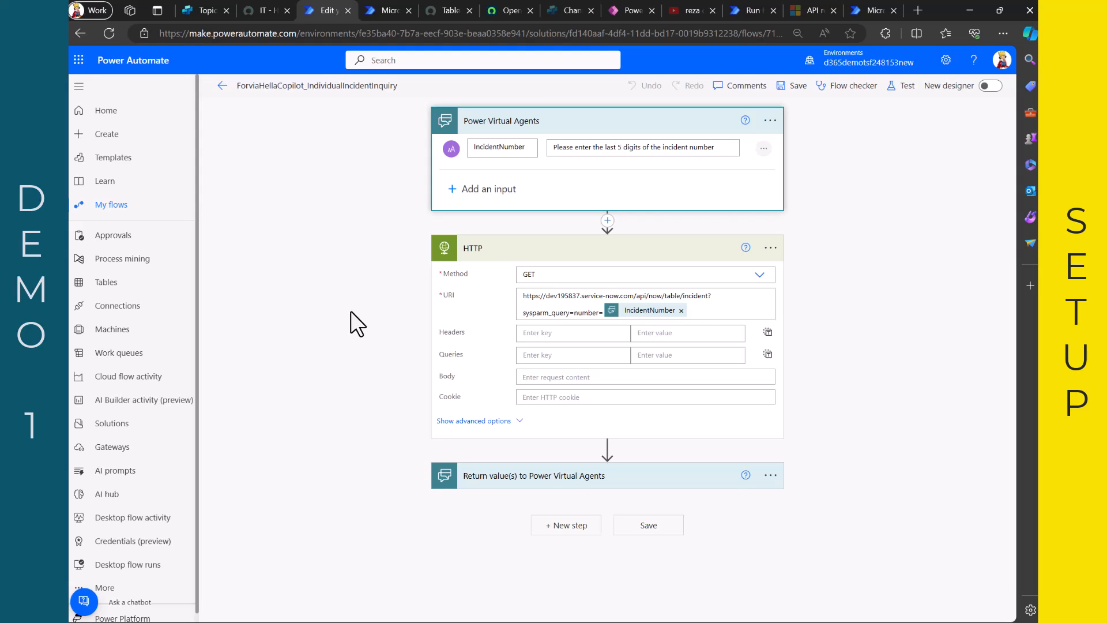
{"action": "mouse_move", "coordinate": [385, 352]}
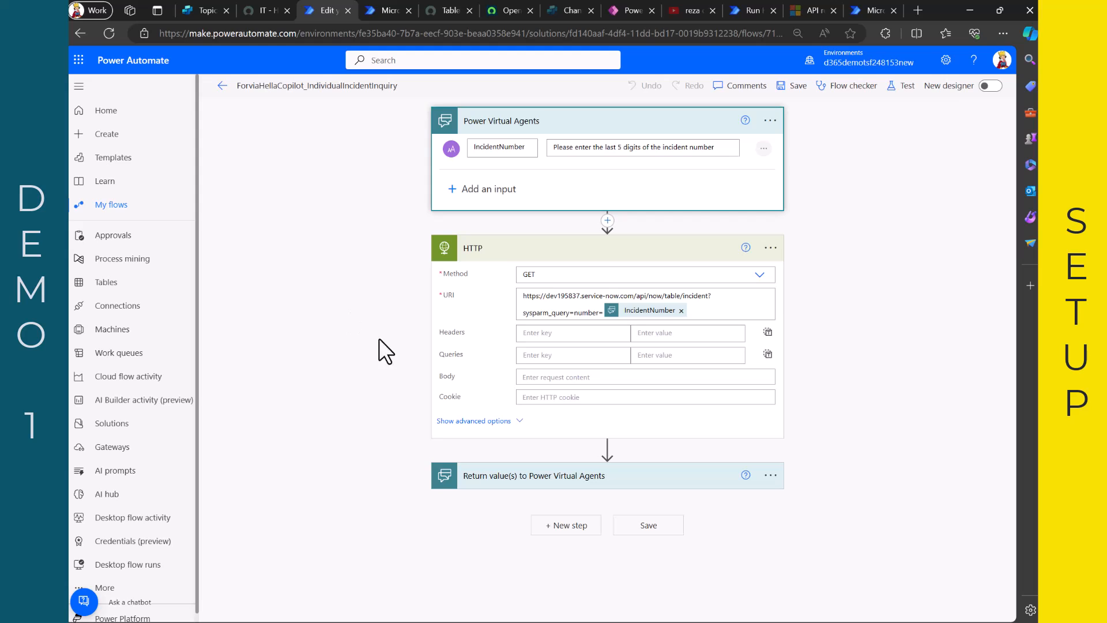
{"action": "mouse_move", "coordinate": [483, 491]}
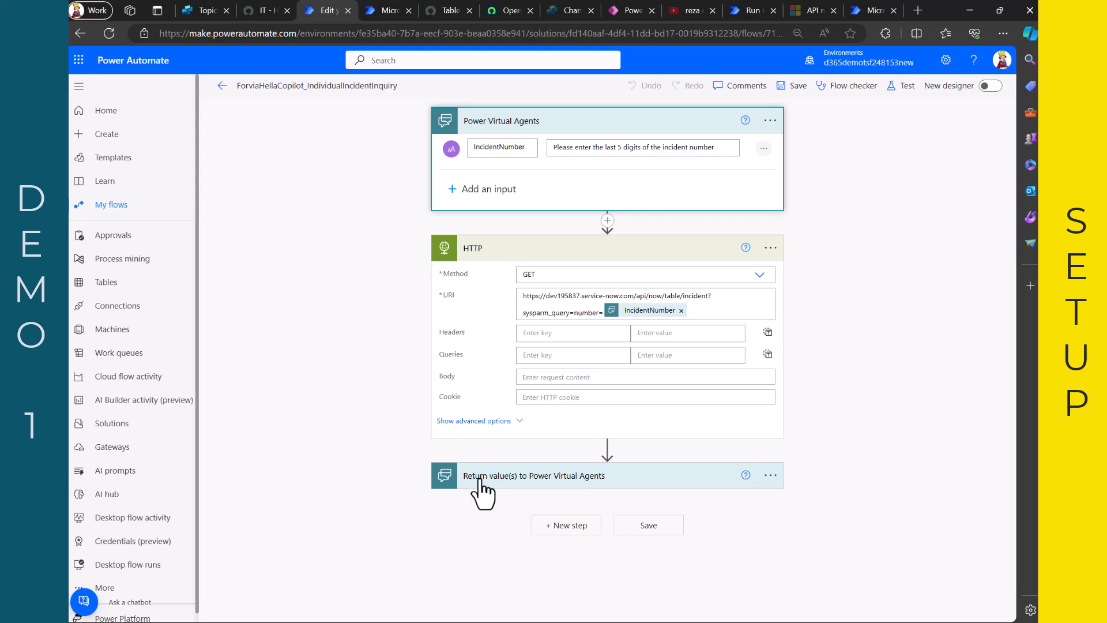
{"action": "mouse_move", "coordinate": [339, 296]}
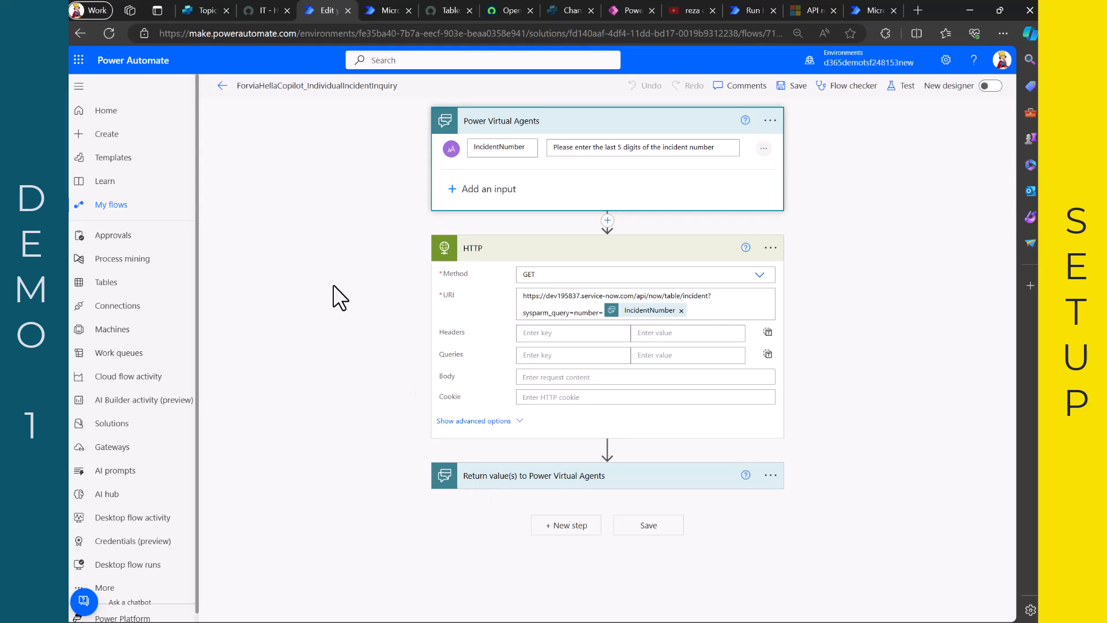
{"action": "mouse_move", "coordinate": [366, 201]}
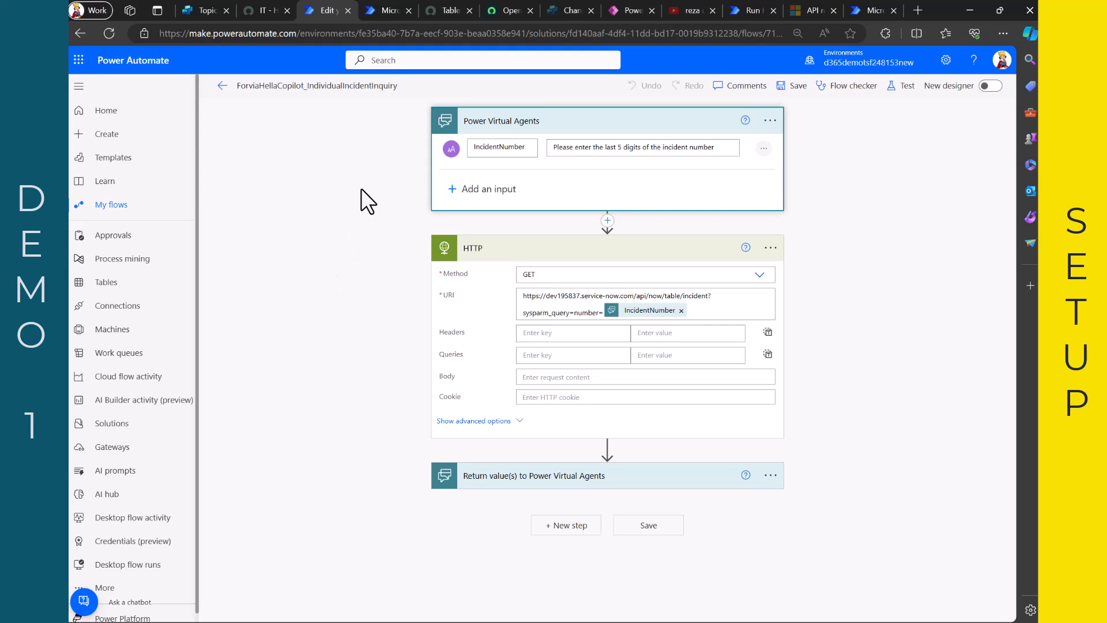
- Switch to the InquireKnowledgeArticles flow with its Get Knowledge Articles step
{"action": "left_click", "coordinate": [385, 10]}
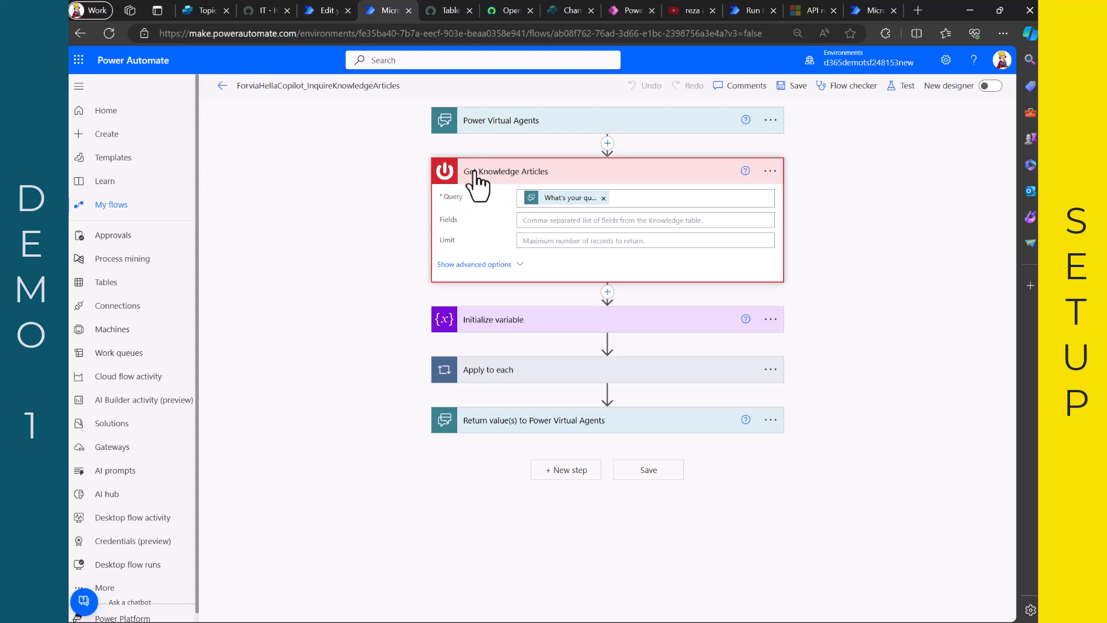
{"action": "mouse_move", "coordinate": [481, 190]}
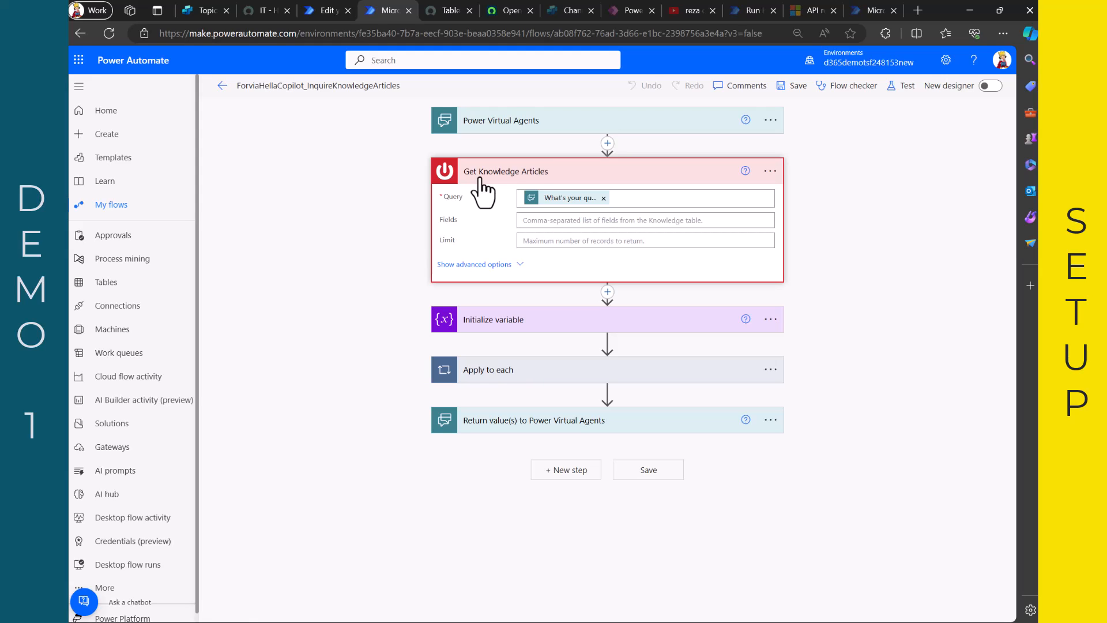
{"action": "mouse_move", "coordinate": [206, 10]}
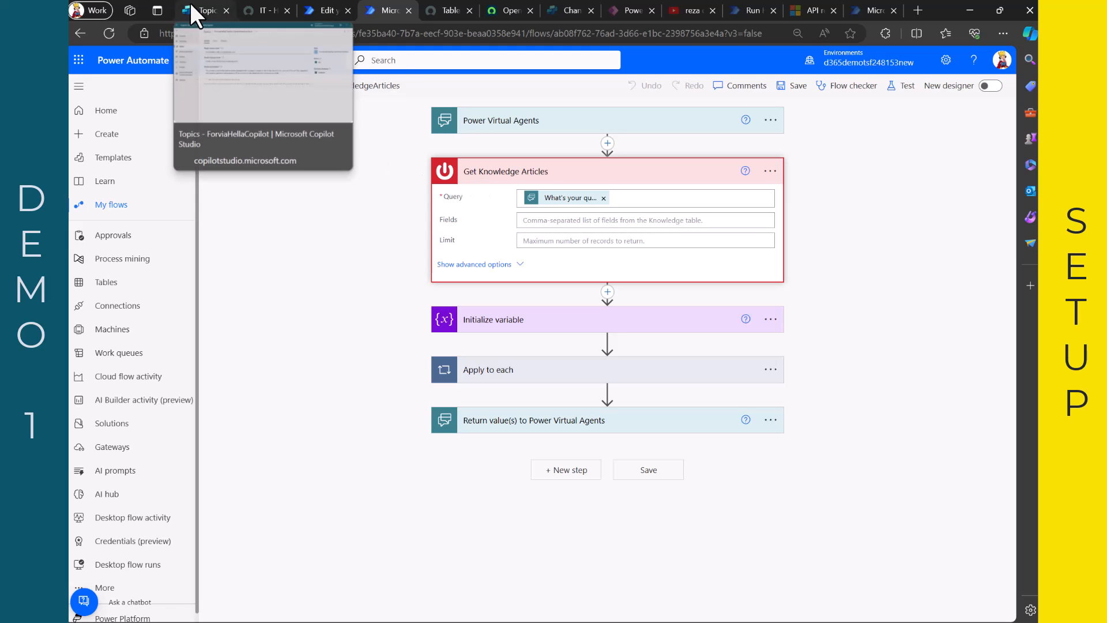
- Return to the CreateNewIncident plugin action details in Copilot Studio
{"action": "left_click", "coordinate": [205, 10]}
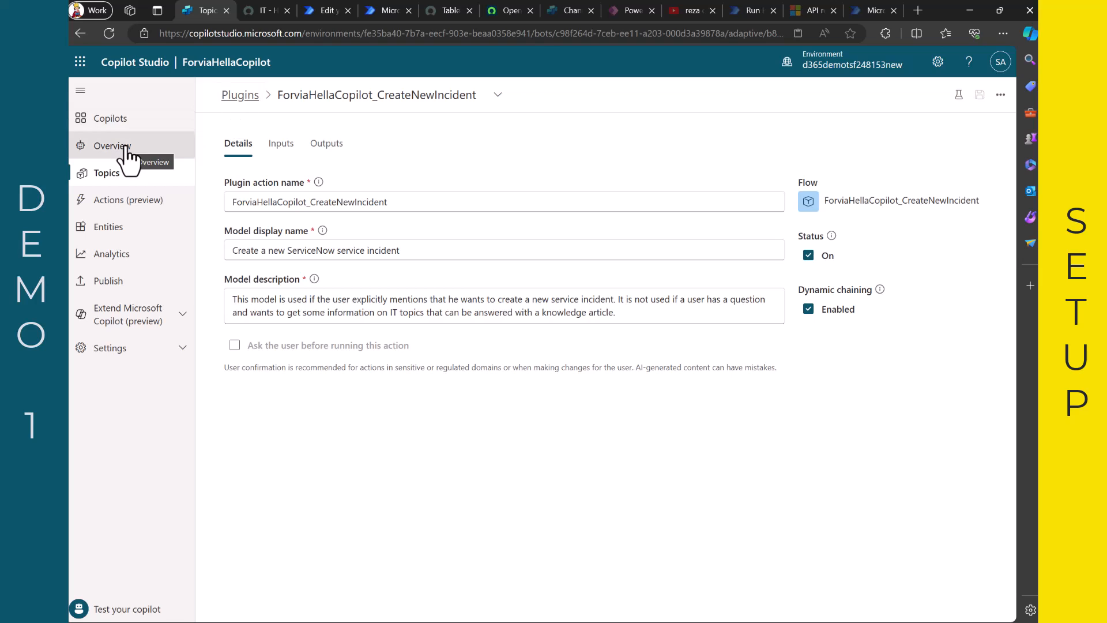
{"action": "mouse_move", "coordinate": [123, 173]}
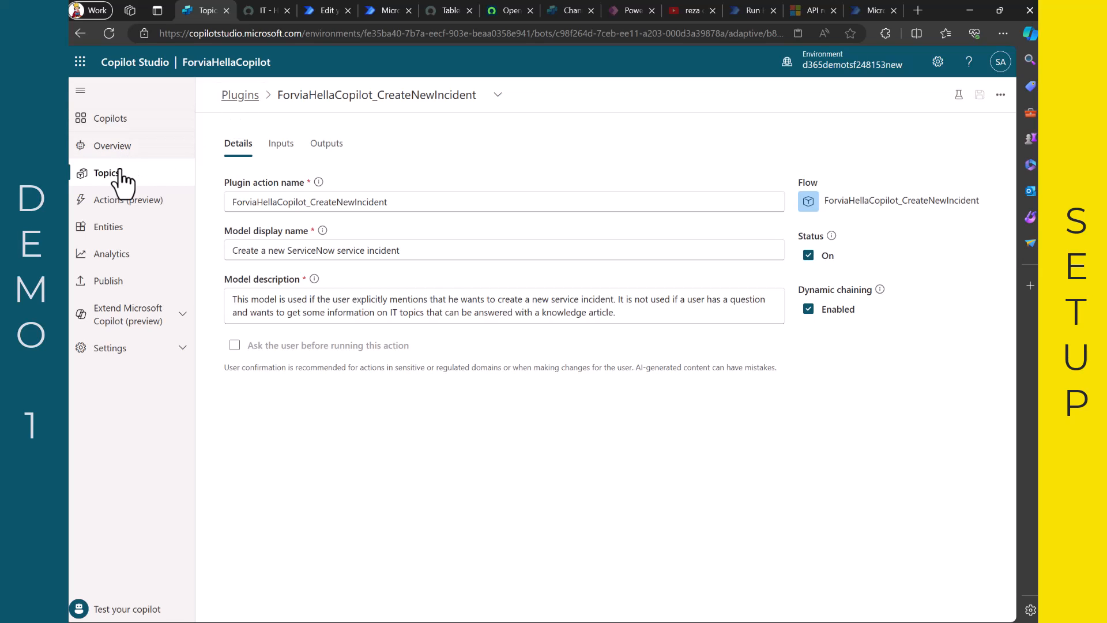
{"action": "mouse_move", "coordinate": [329, 170]}
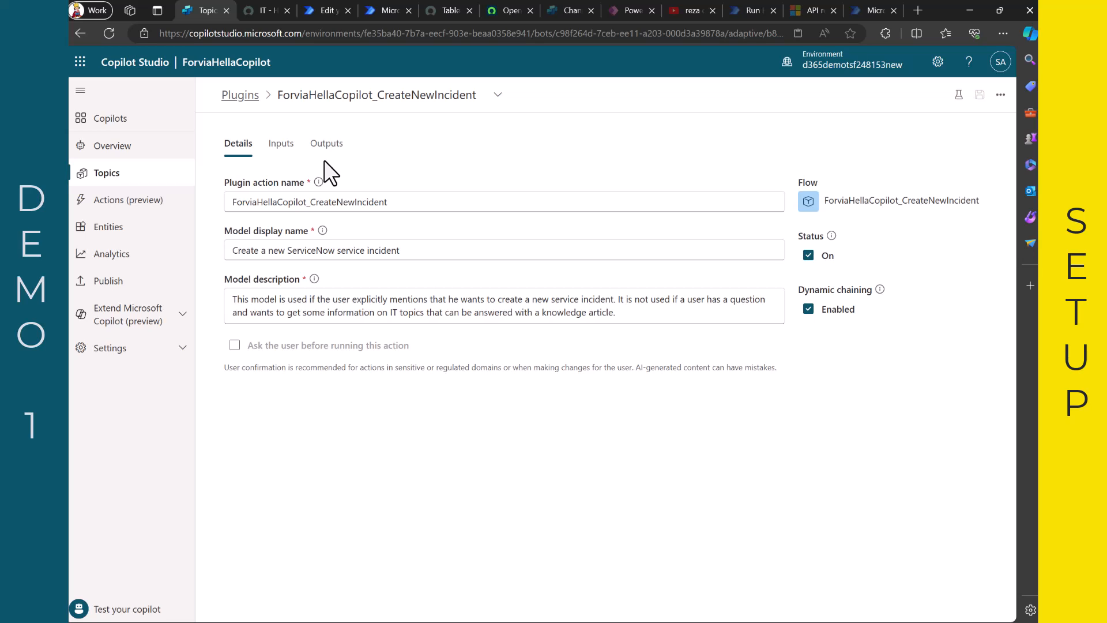
{"action": "mouse_move", "coordinate": [339, 163]}
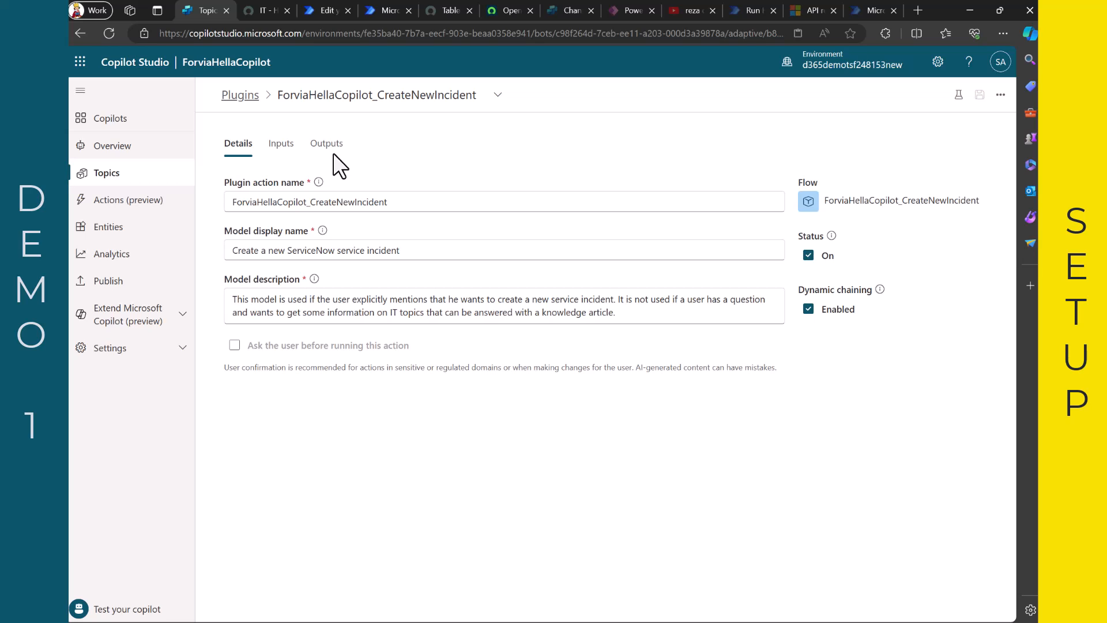
{"action": "left_click", "coordinate": [630, 10]}
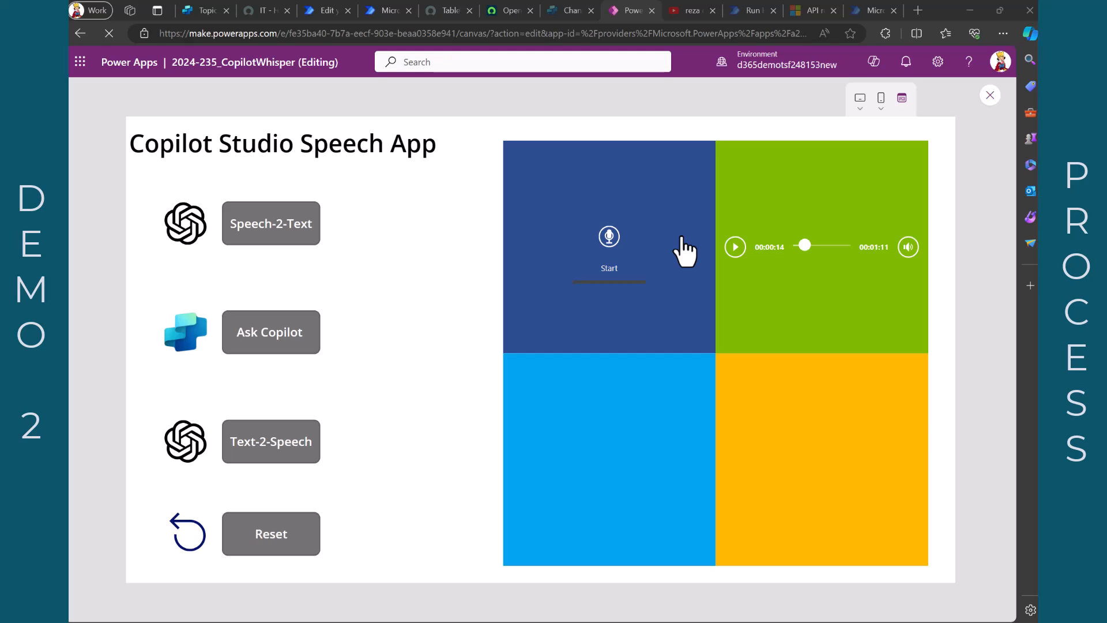
{"action": "mouse_move", "coordinate": [674, 325]}
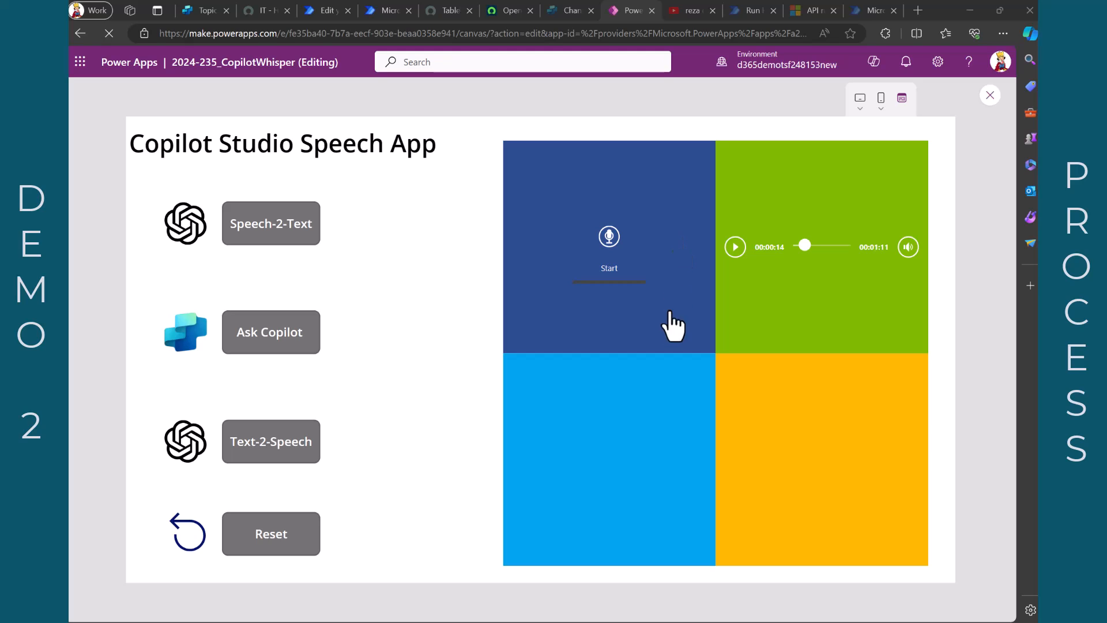
- Start the microphone recording in the Speech App's top-left tile
{"action": "left_click", "coordinate": [609, 246]}
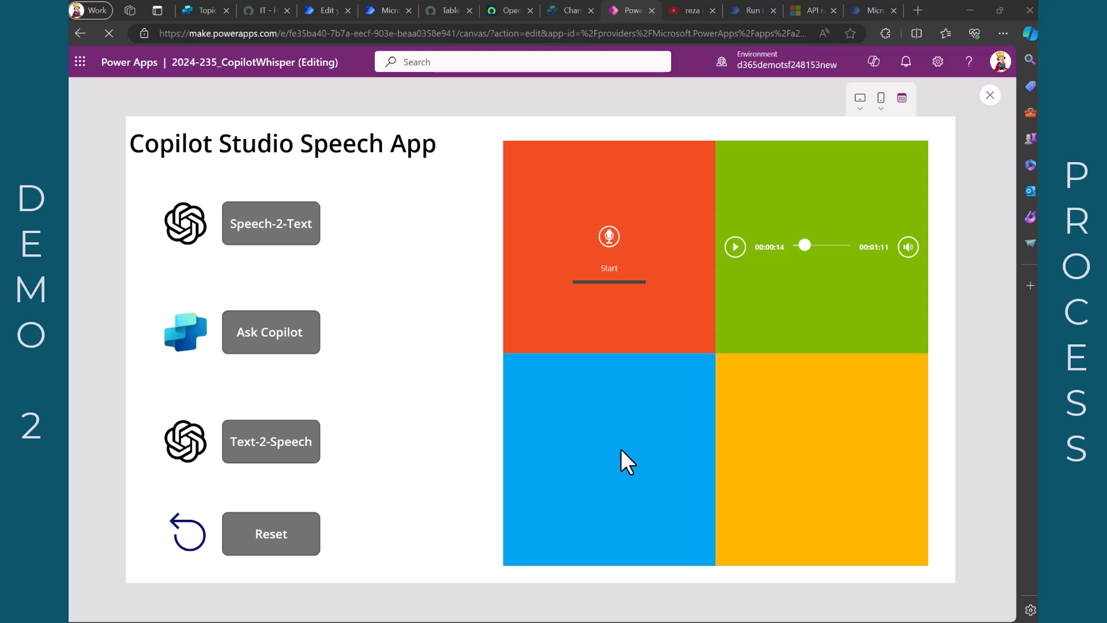
{"action": "mouse_move", "coordinate": [630, 472]}
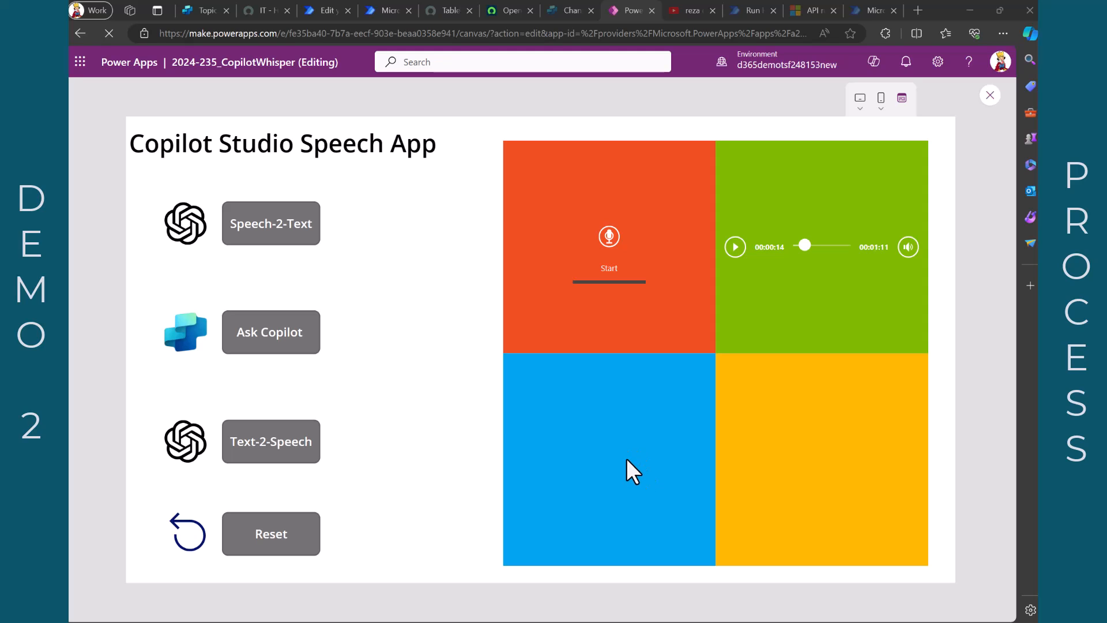
{"action": "mouse_move", "coordinate": [789, 455]}
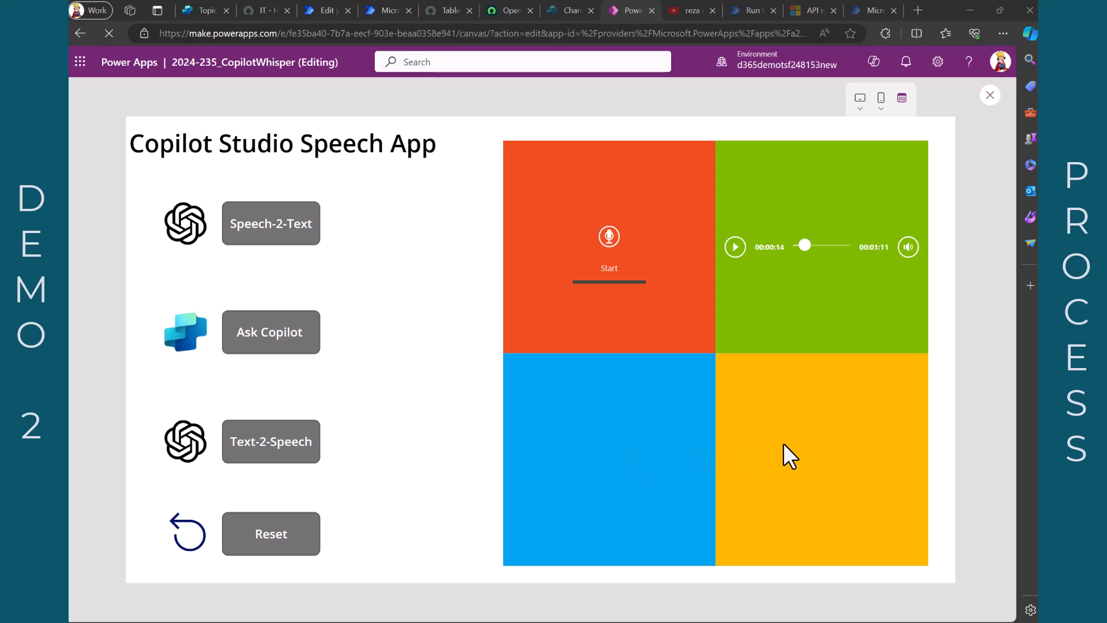
{"action": "mouse_move", "coordinate": [791, 465]}
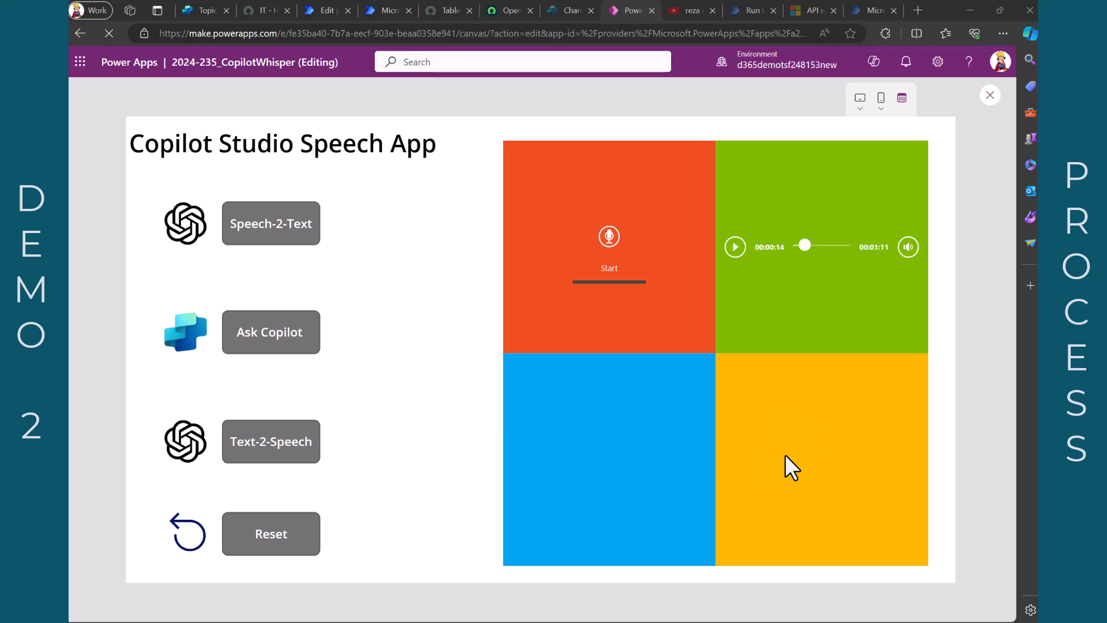
{"action": "mouse_move", "coordinate": [807, 332]}
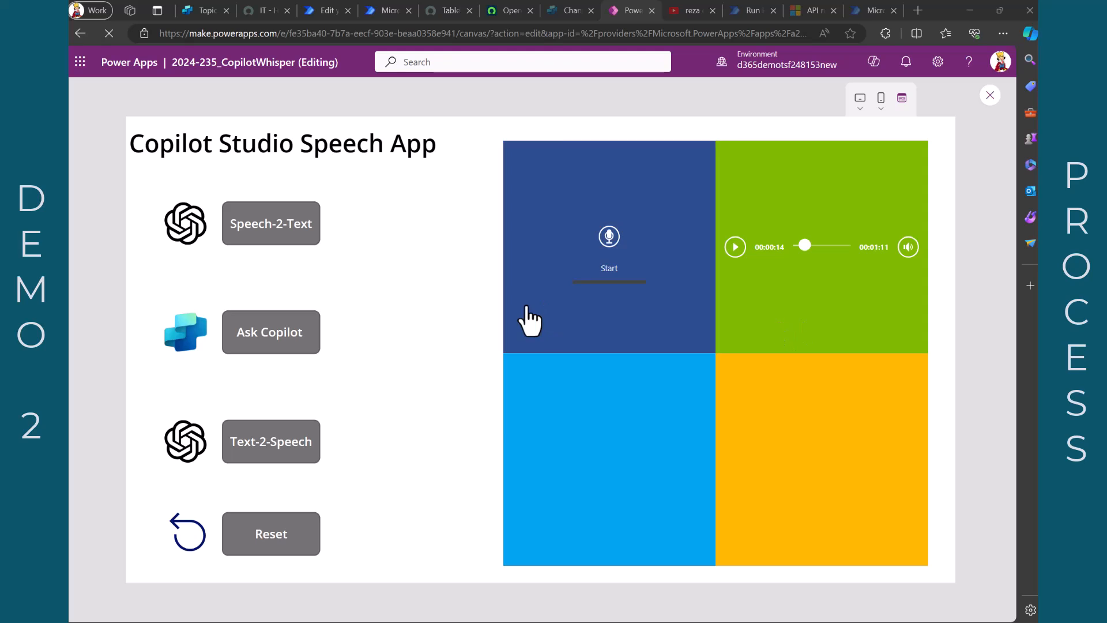
{"action": "mouse_move", "coordinate": [546, 254]}
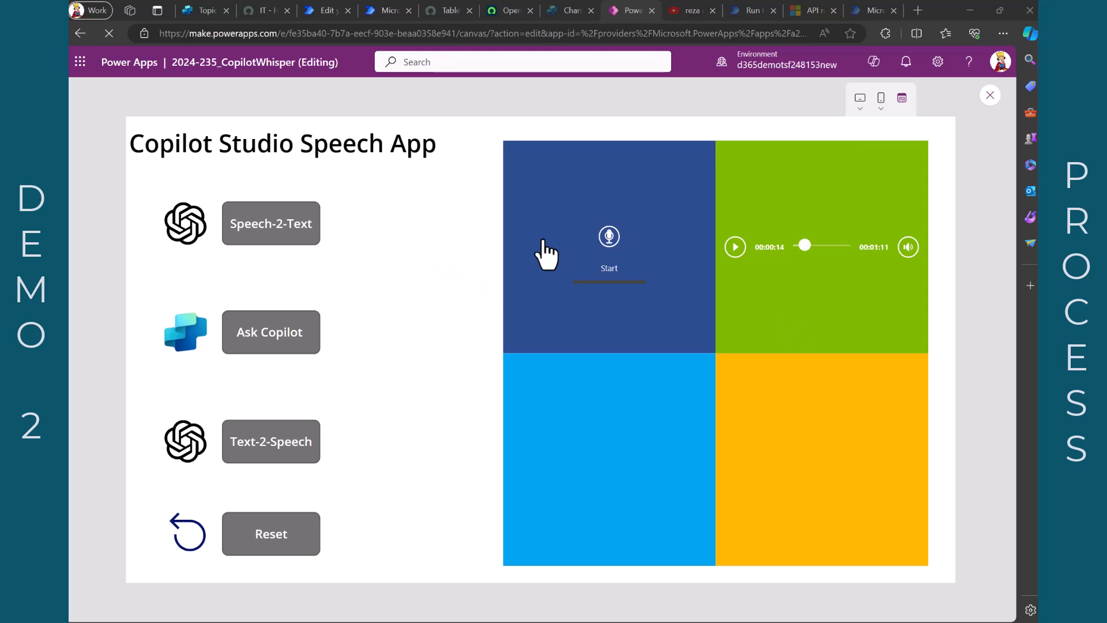
{"action": "left_click", "coordinate": [609, 243]}
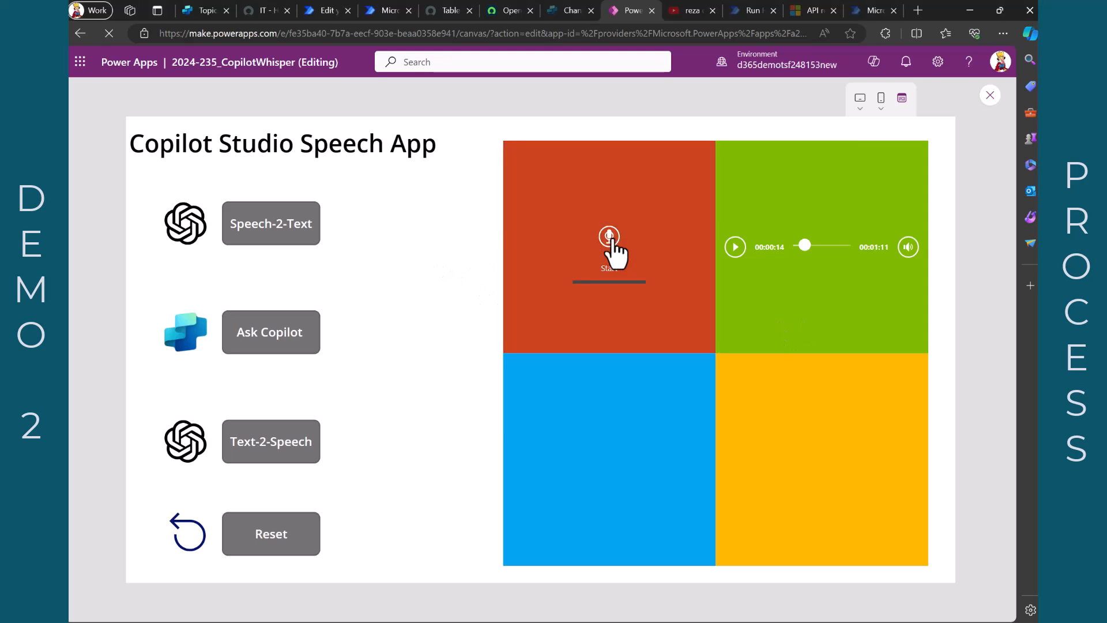
{"action": "left_click", "coordinate": [608, 237]}
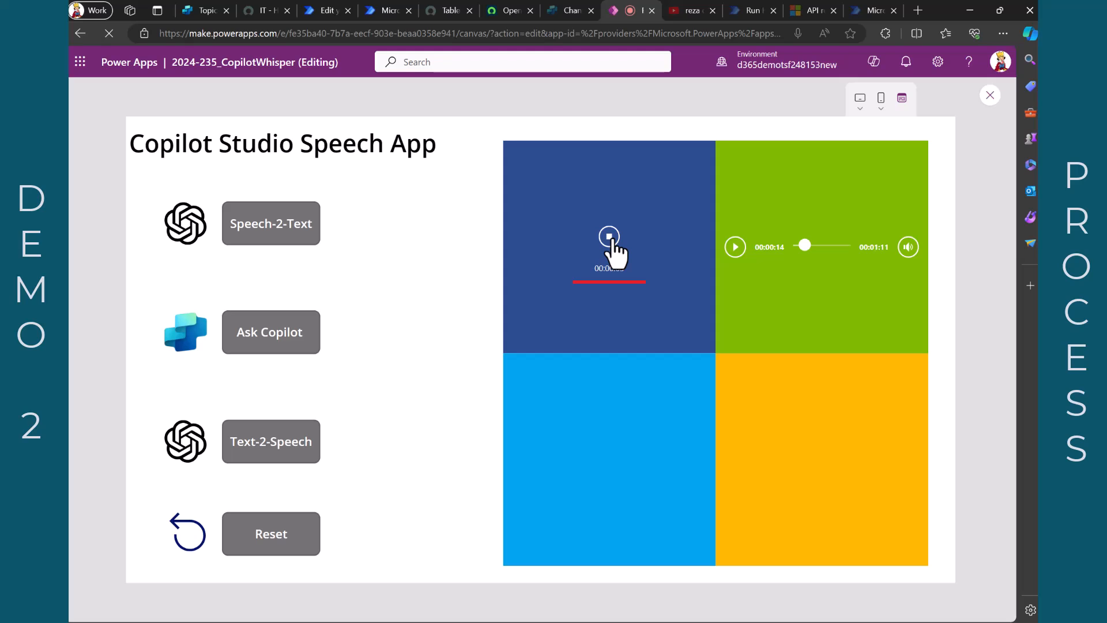
- Stop recording, transcribe the spoken question, and send it to the copilot for the INC0007001 answer
{"action": "left_click", "coordinate": [609, 236]}
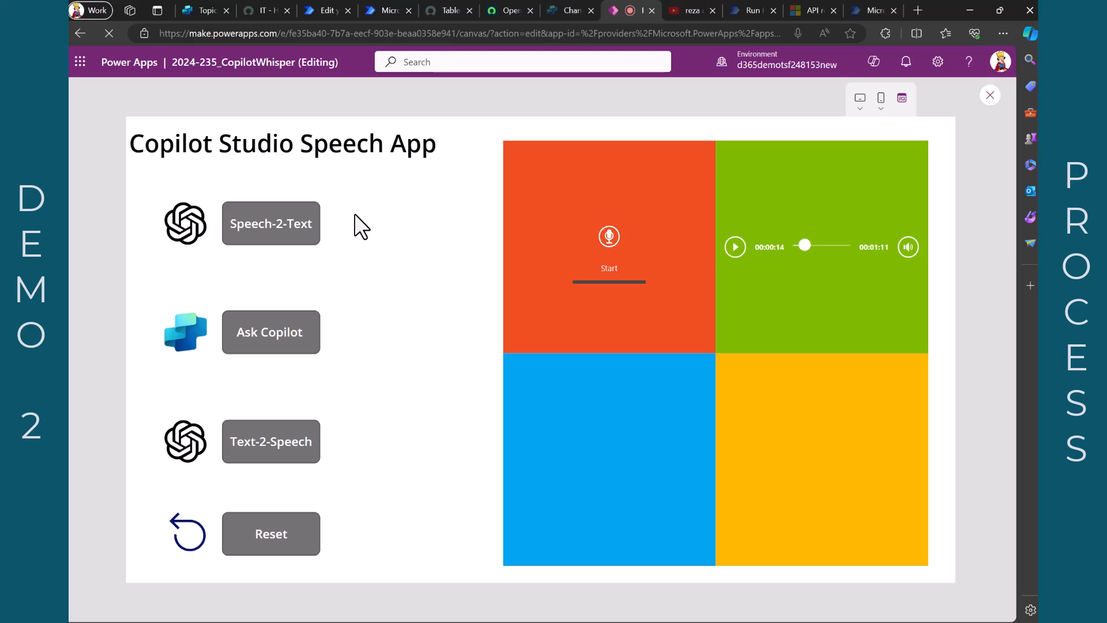
{"action": "mouse_move", "coordinate": [270, 222]}
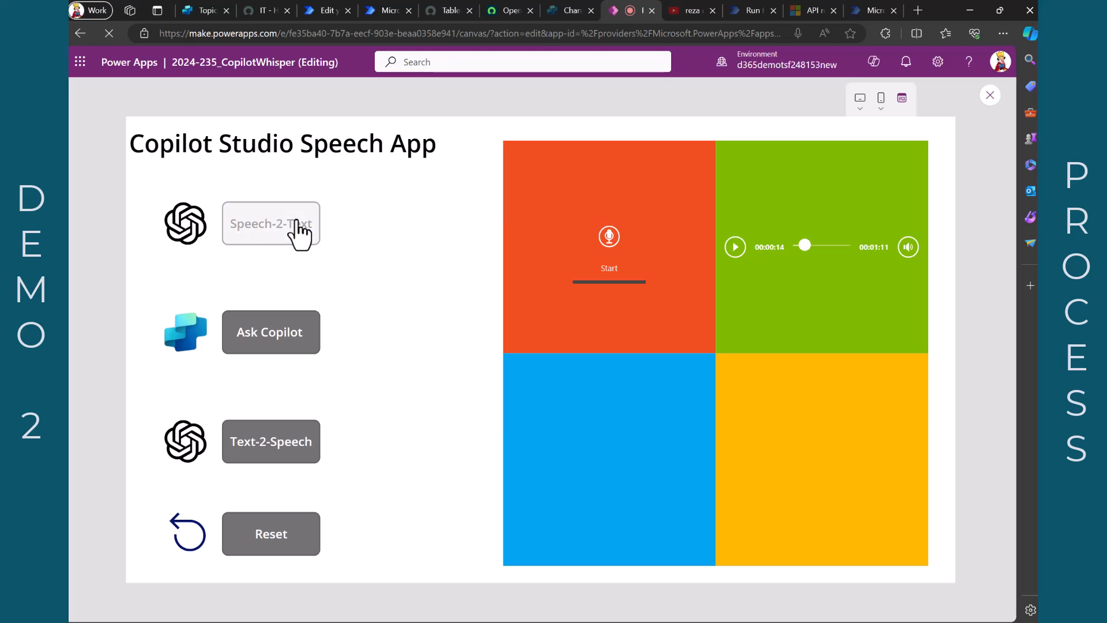
{"action": "mouse_move", "coordinate": [420, 247]}
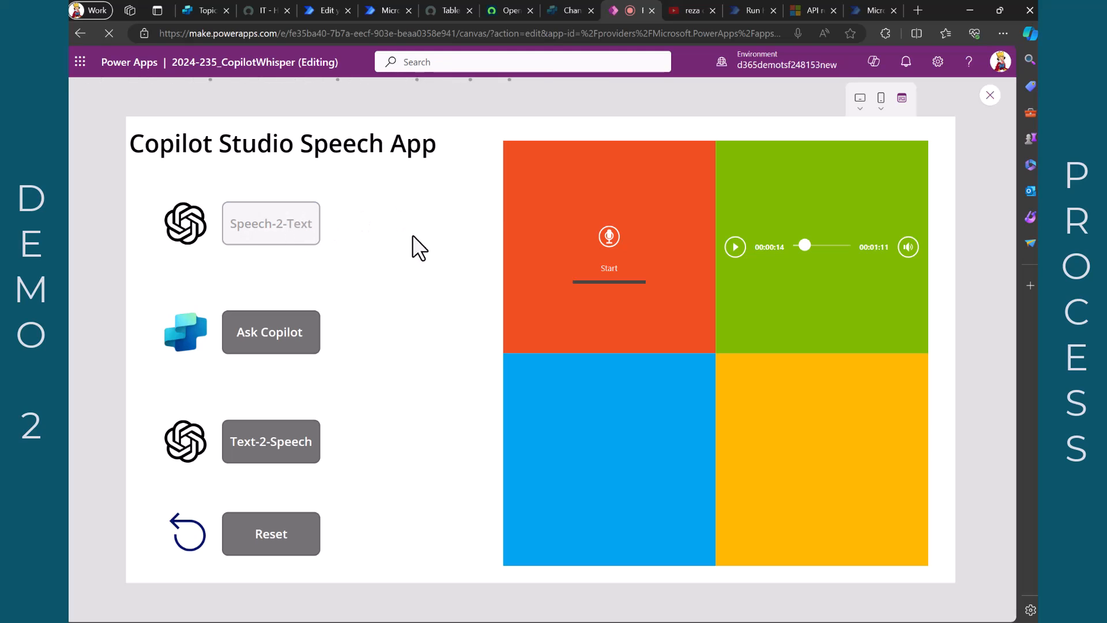
{"action": "left_click", "coordinate": [269, 223]}
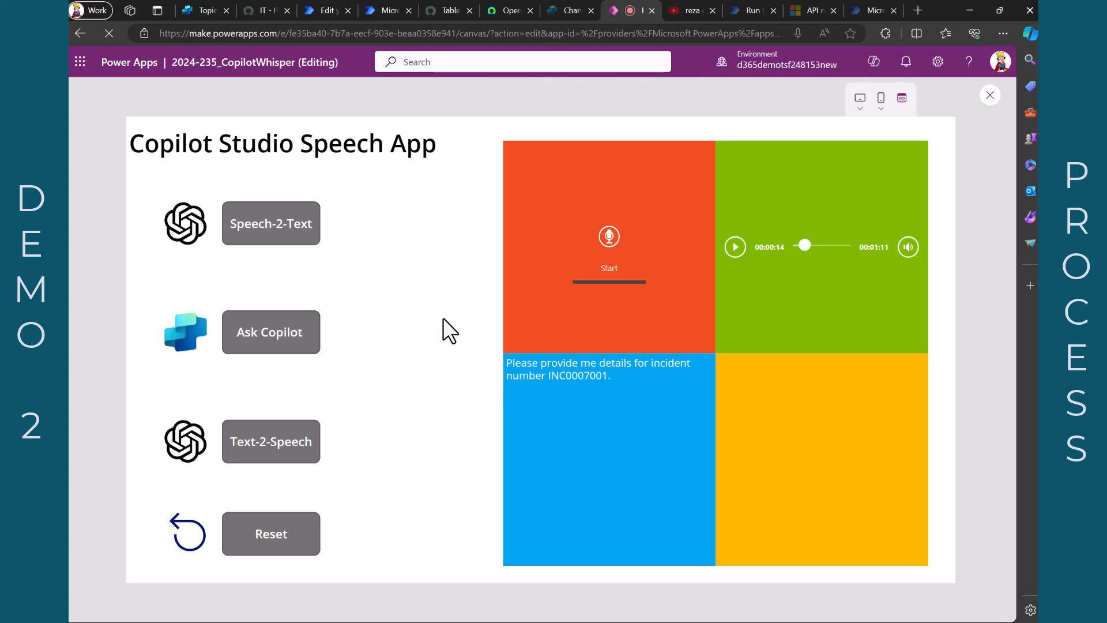
{"action": "mouse_move", "coordinate": [558, 402]}
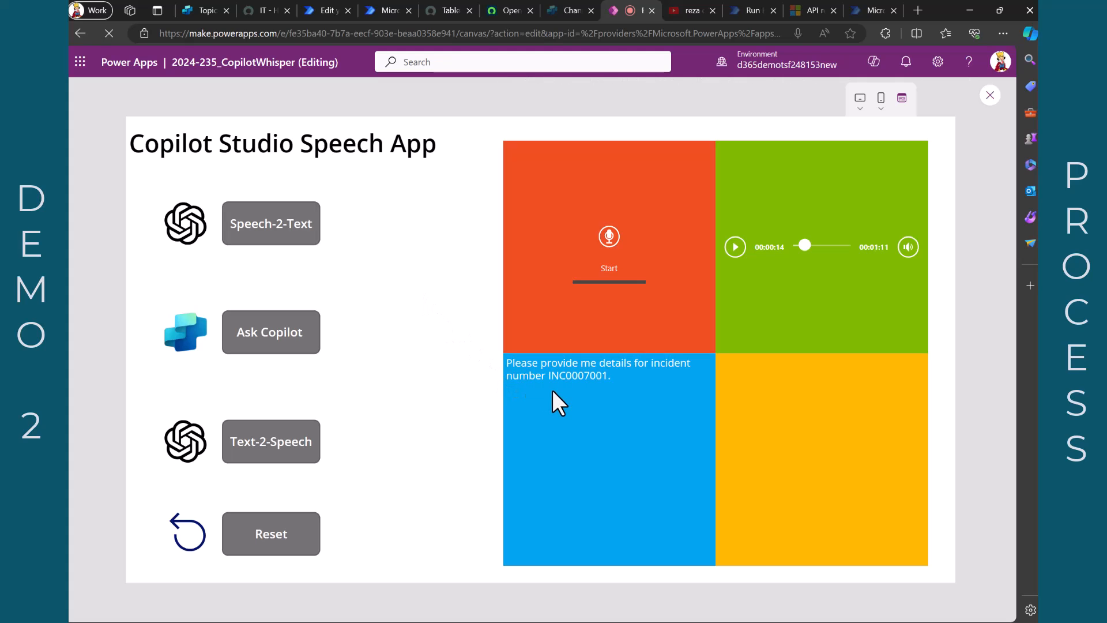
{"action": "mouse_move", "coordinate": [466, 419]}
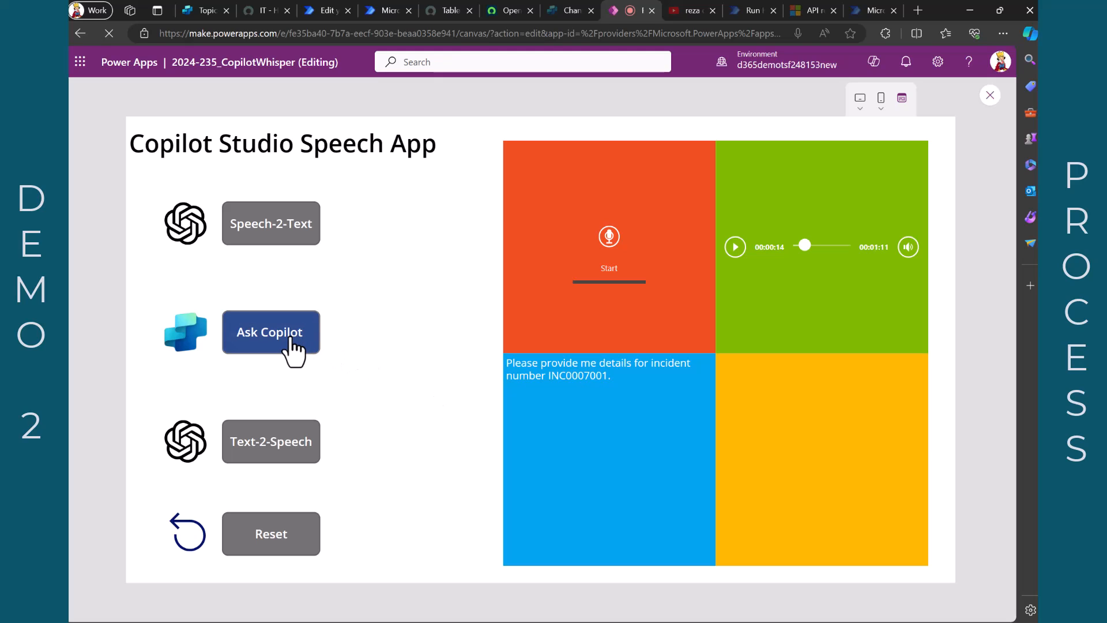
{"action": "left_click", "coordinate": [269, 332]}
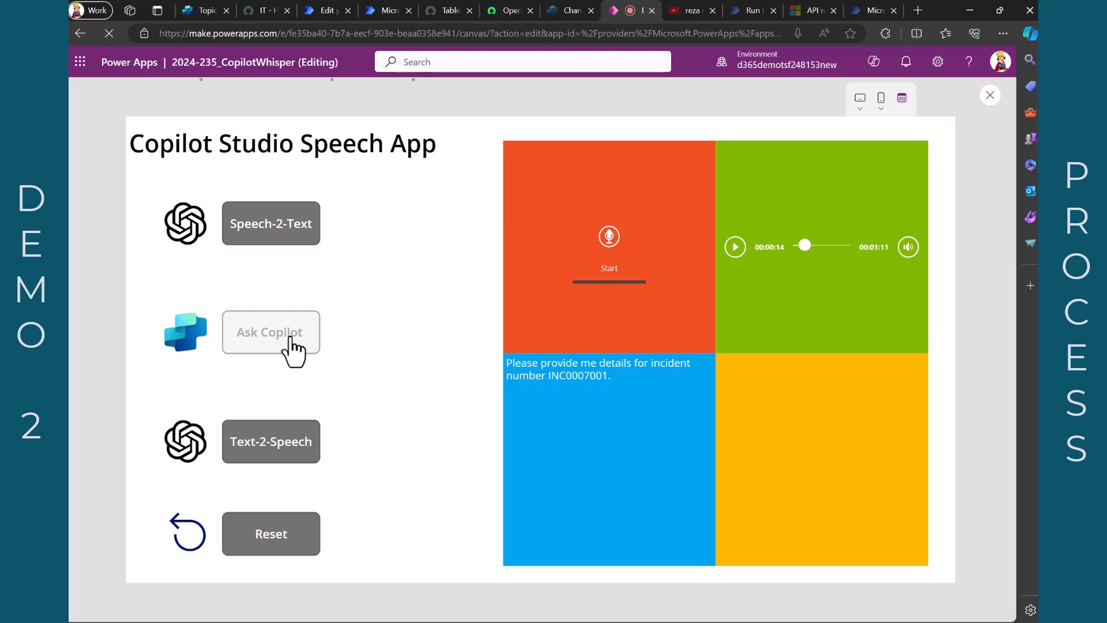
{"action": "mouse_move", "coordinate": [529, 415]}
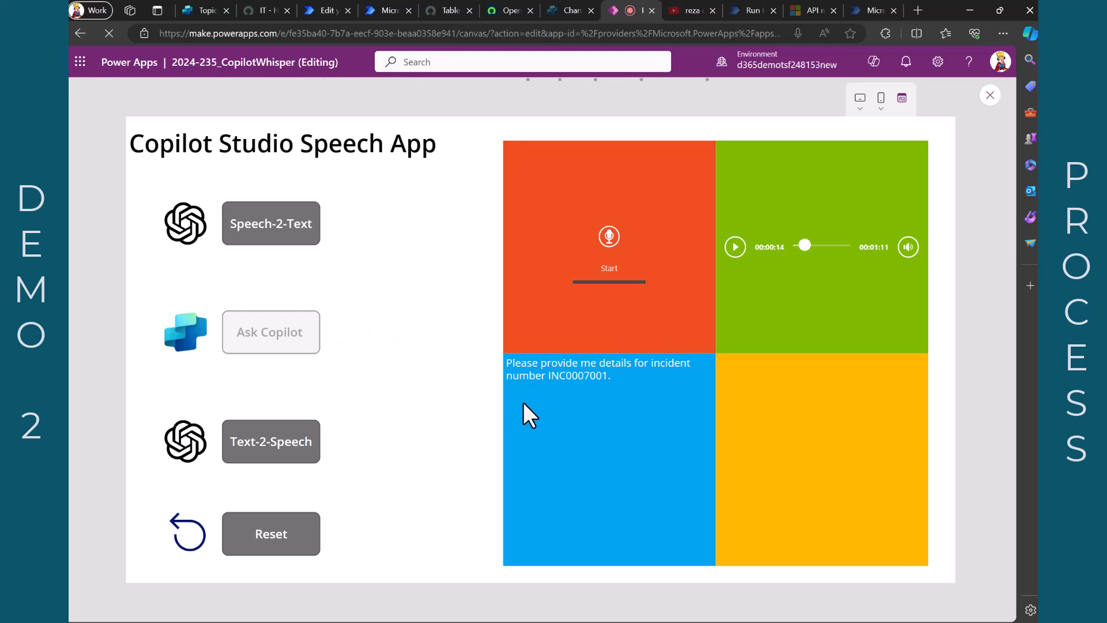
{"action": "mouse_move", "coordinate": [486, 410]}
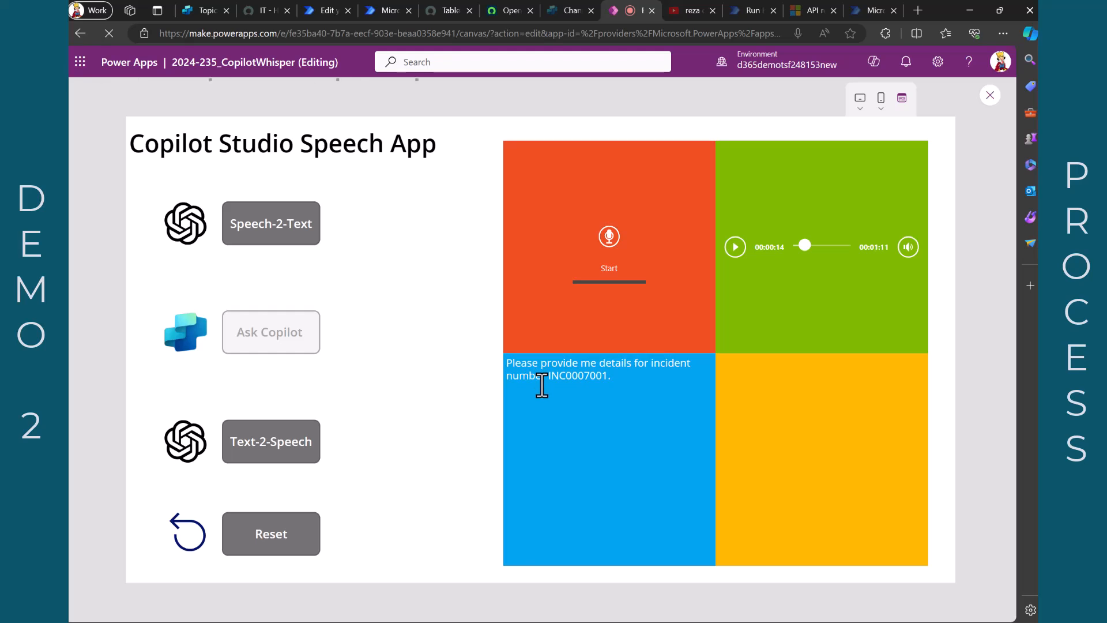
{"action": "mouse_move", "coordinate": [423, 403]}
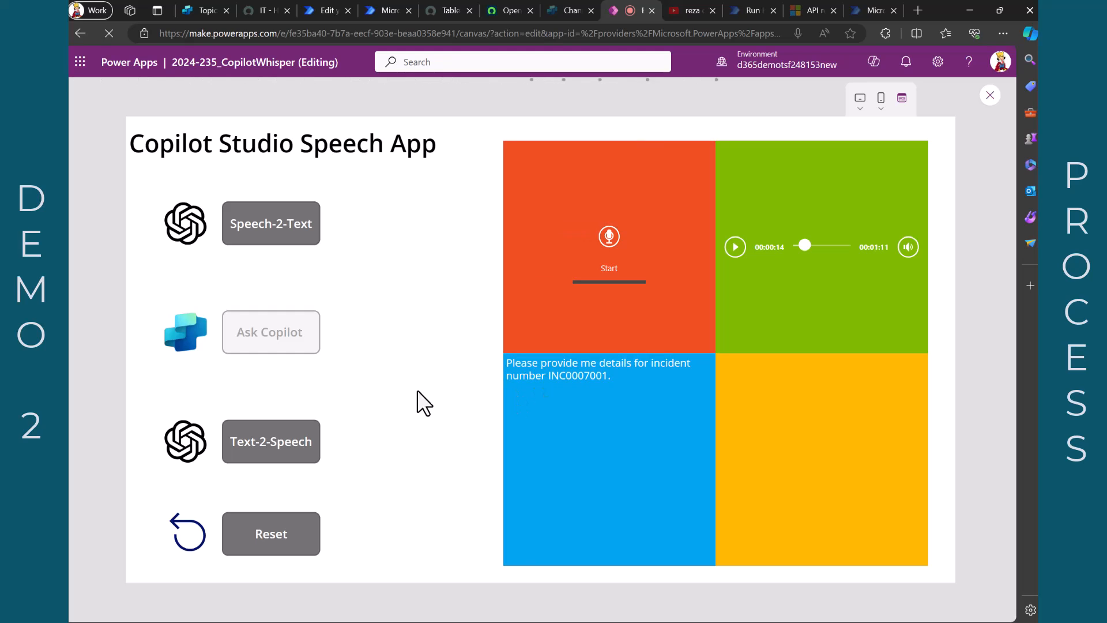
{"action": "left_click", "coordinate": [270, 332]}
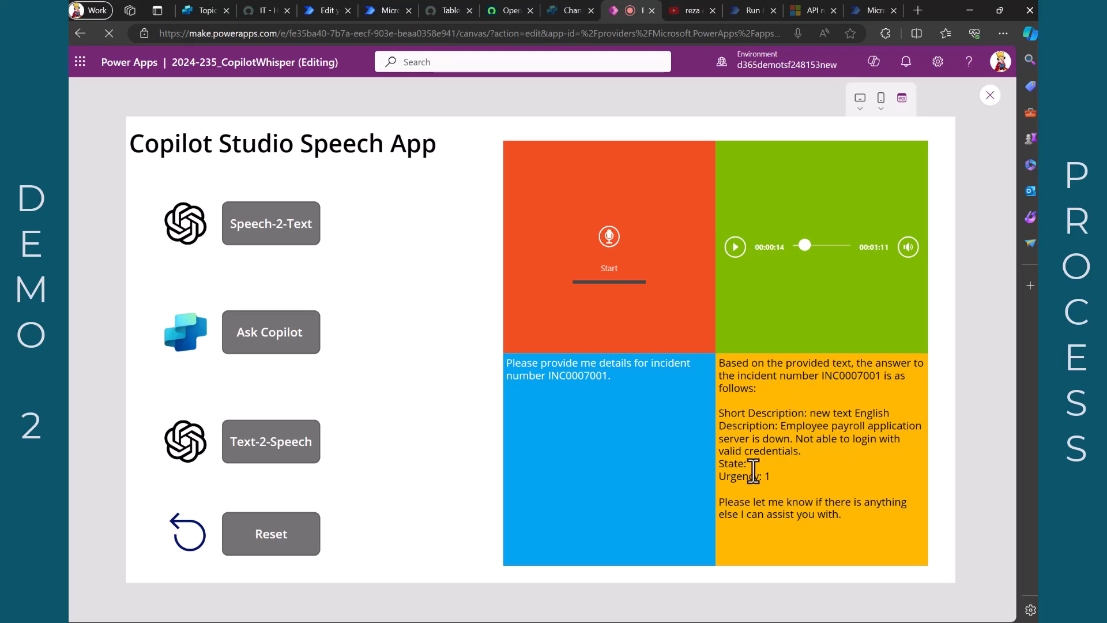
{"action": "mouse_move", "coordinate": [838, 415]}
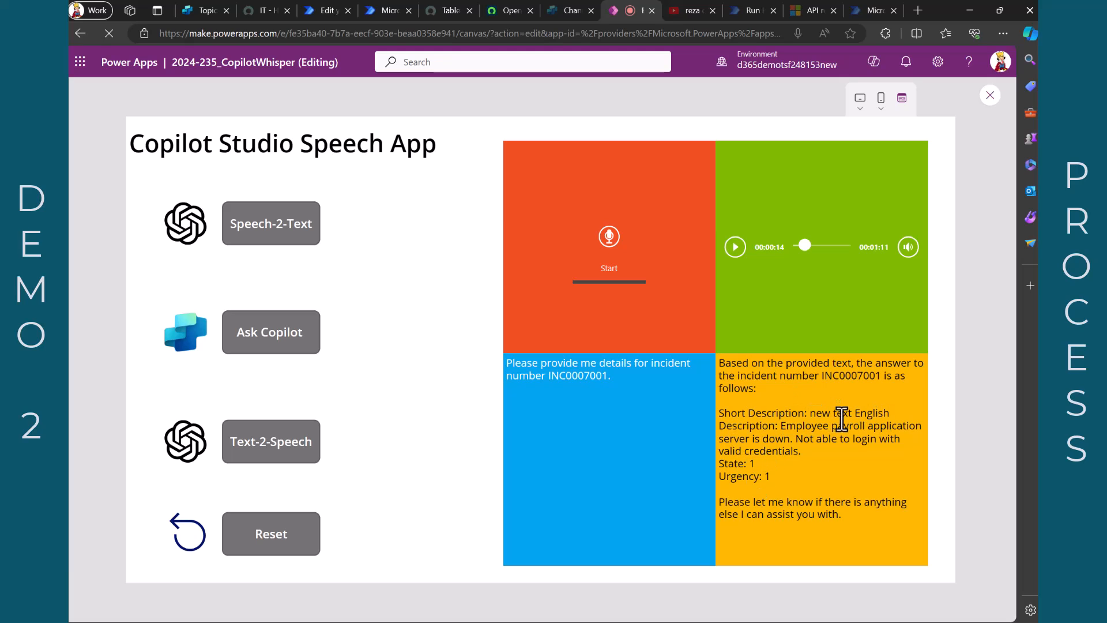
{"action": "mouse_move", "coordinate": [739, 513]}
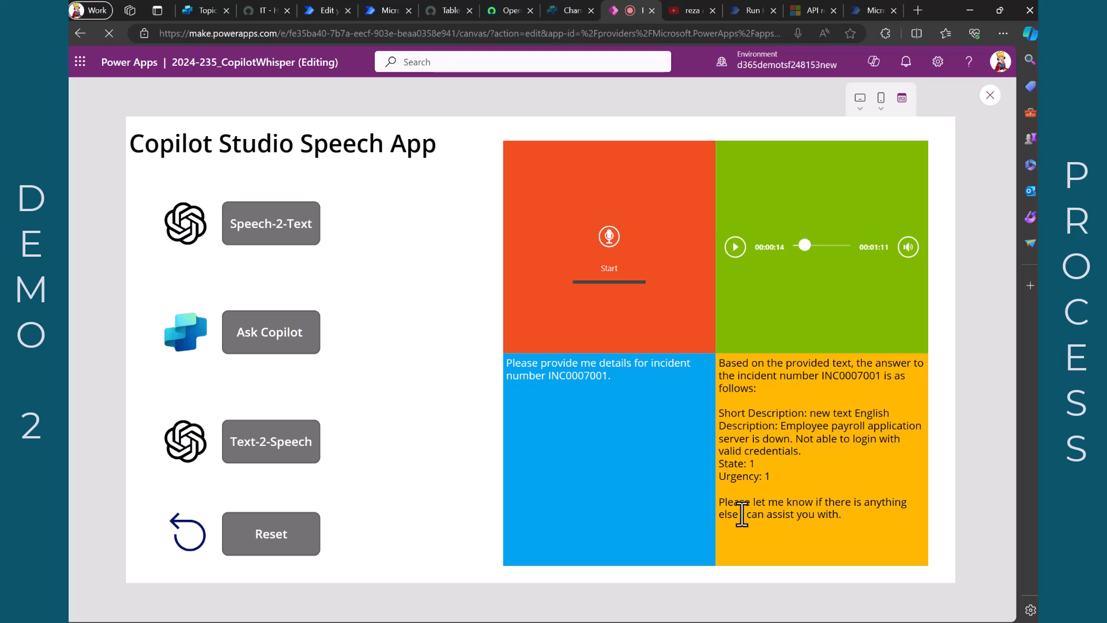
{"action": "mouse_move", "coordinate": [458, 457]}
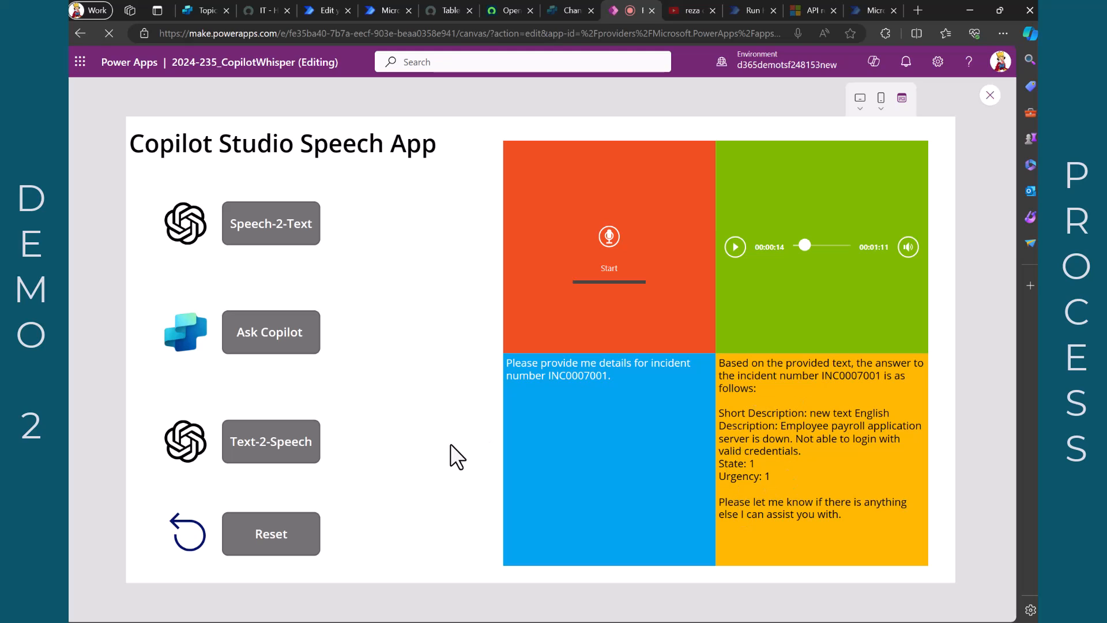
{"action": "mouse_move", "coordinate": [451, 404]}
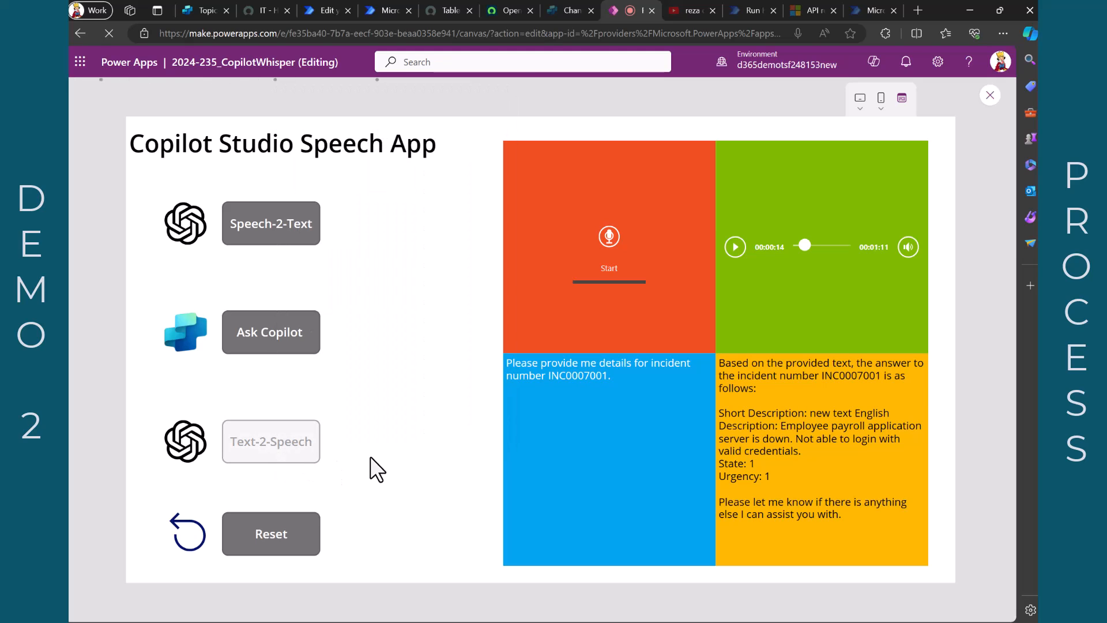
- Play the 27-second spoken answer and pause it around 13 seconds
{"action": "left_click", "coordinate": [734, 247]}
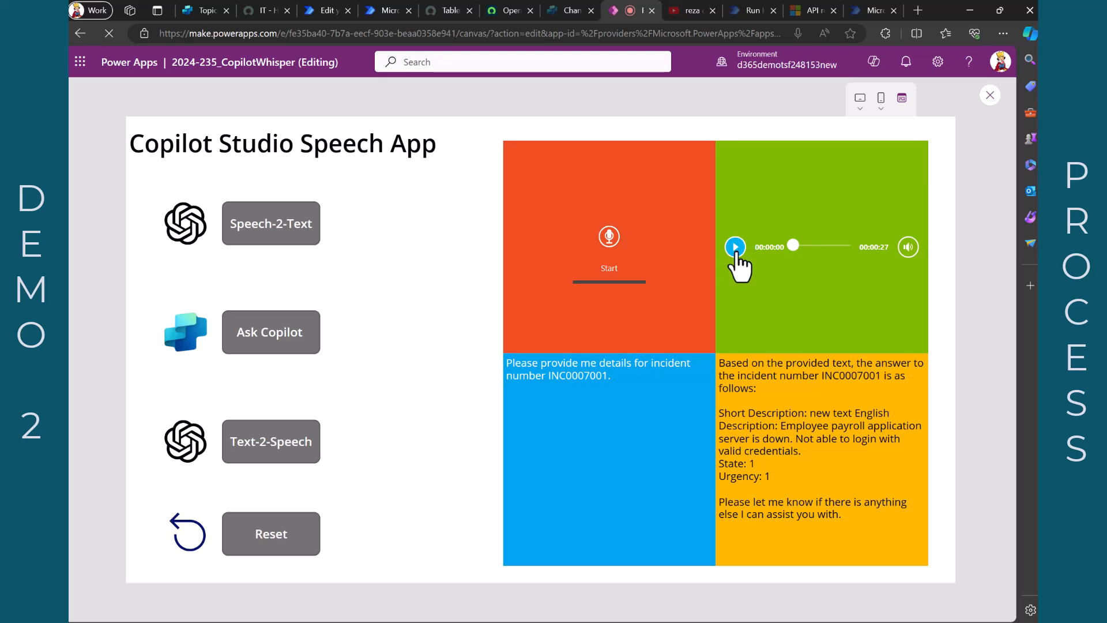
{"action": "left_click", "coordinate": [734, 247]}
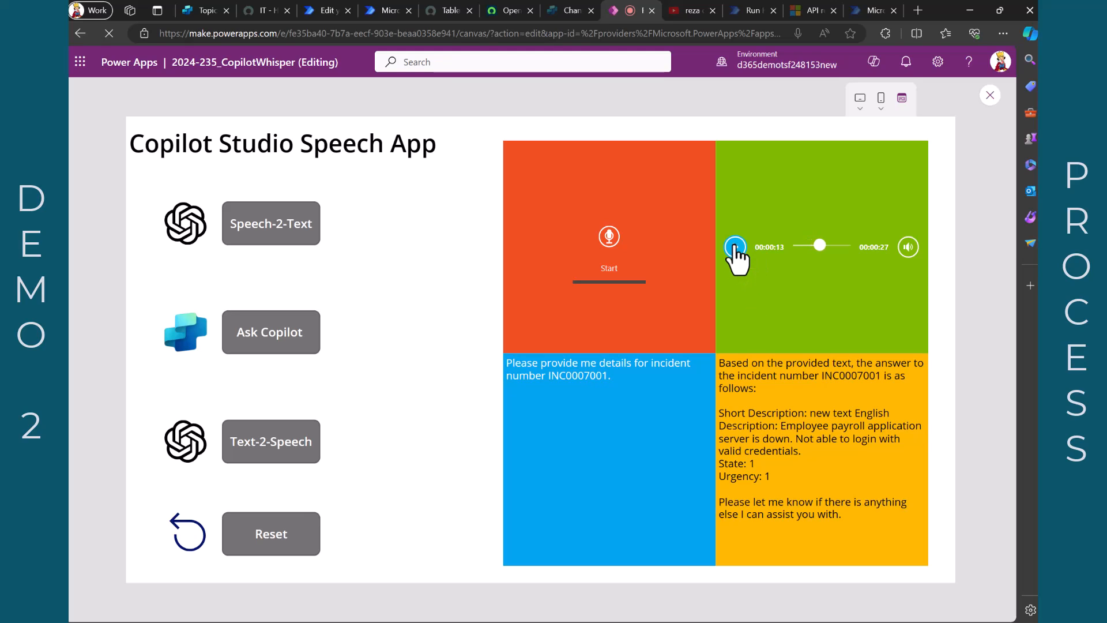
{"action": "left_click", "coordinate": [735, 247]}
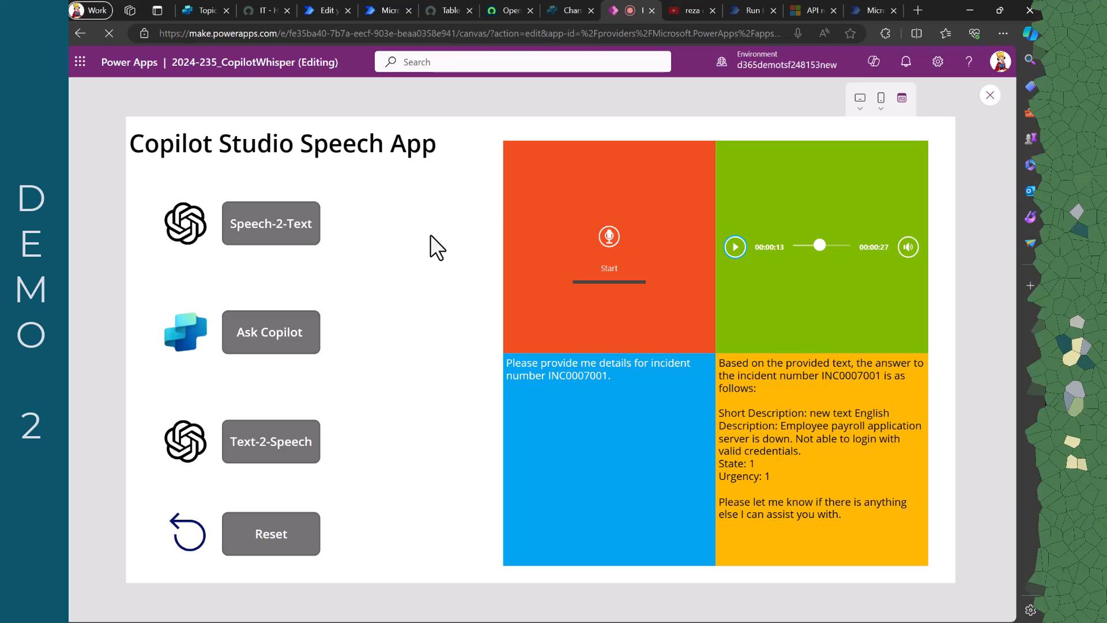
{"action": "mouse_move", "coordinate": [512, 425]}
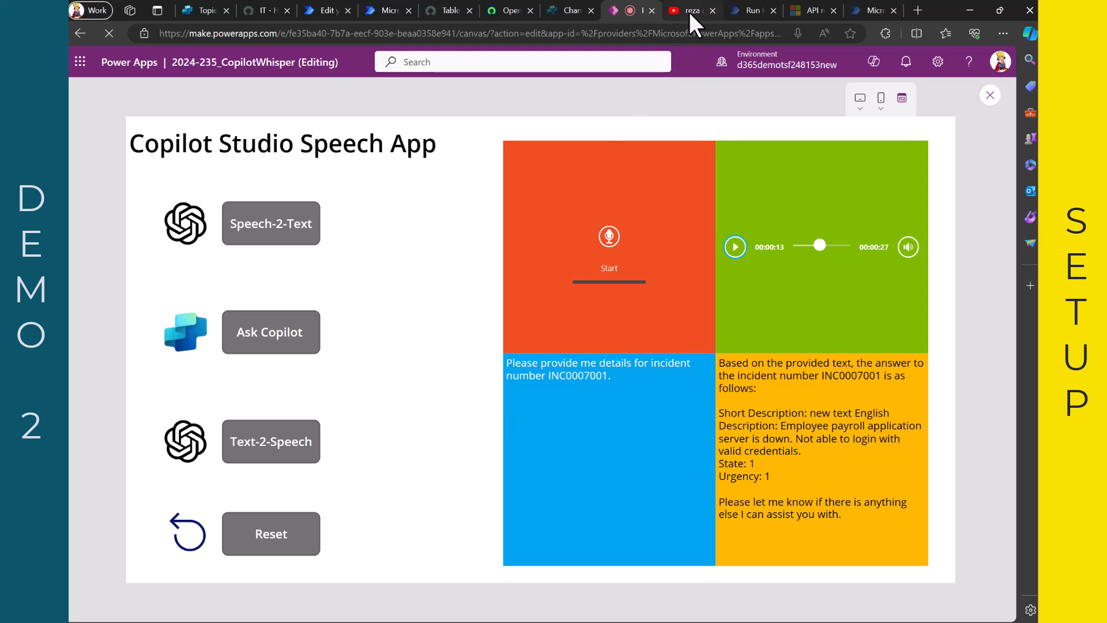
{"action": "left_click", "coordinate": [691, 10]}
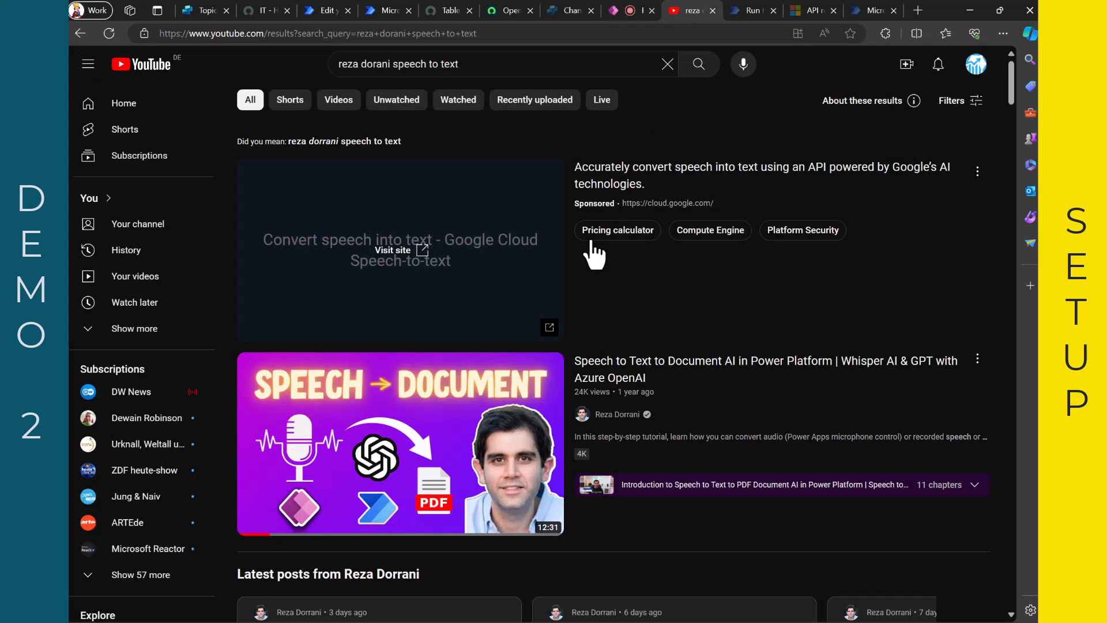
{"action": "mouse_move", "coordinate": [653, 341]}
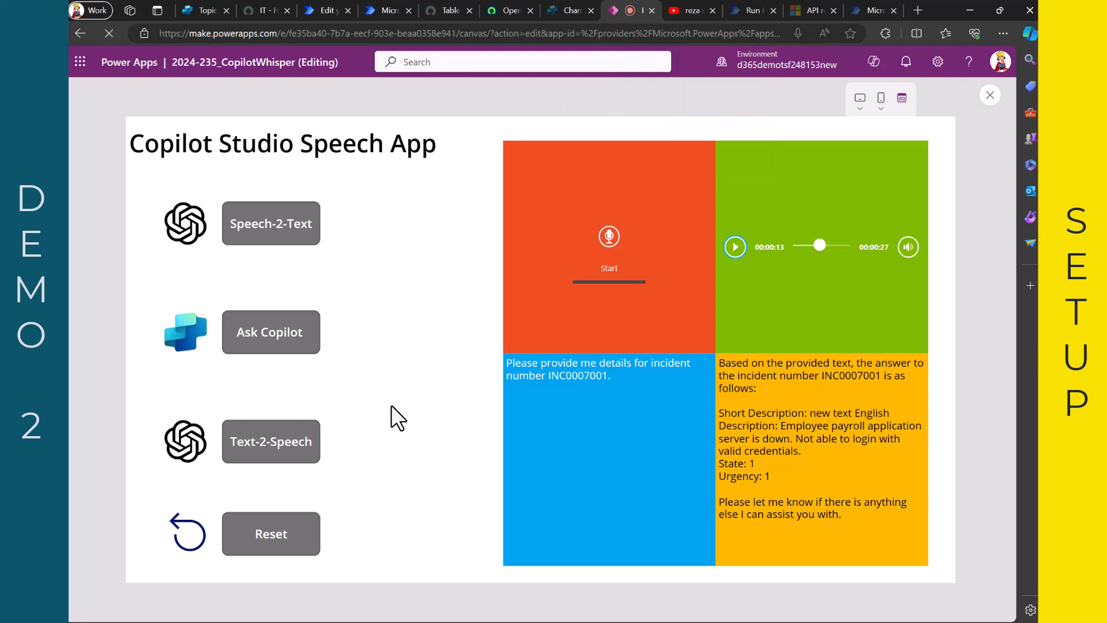
{"action": "mouse_move", "coordinate": [539, 486]}
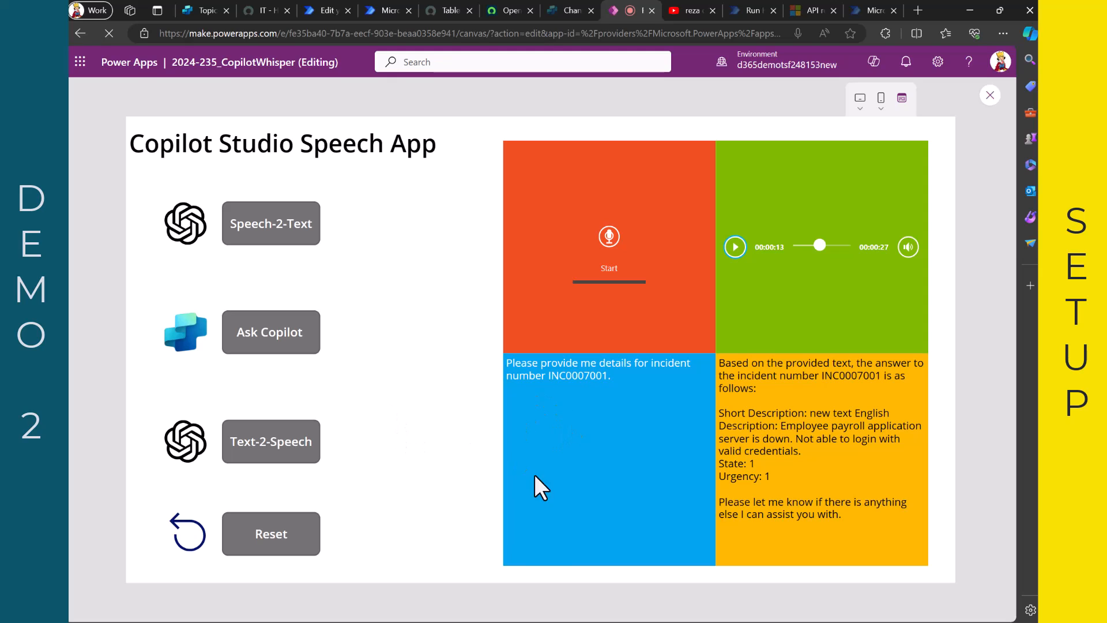
{"action": "mouse_move", "coordinate": [639, 436]}
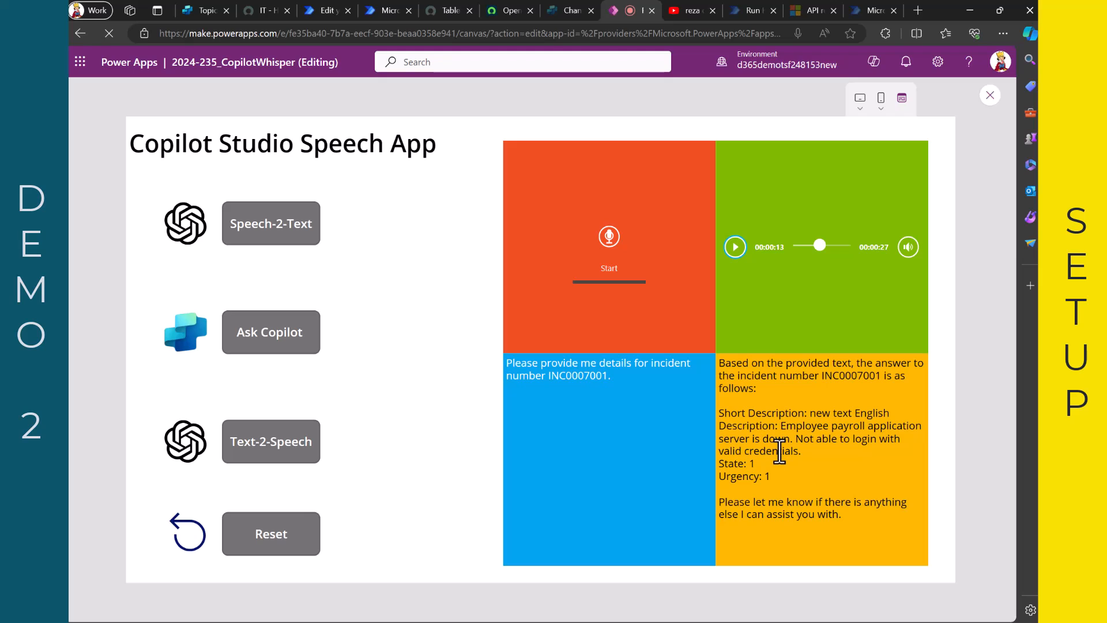
{"action": "mouse_move", "coordinate": [765, 101]}
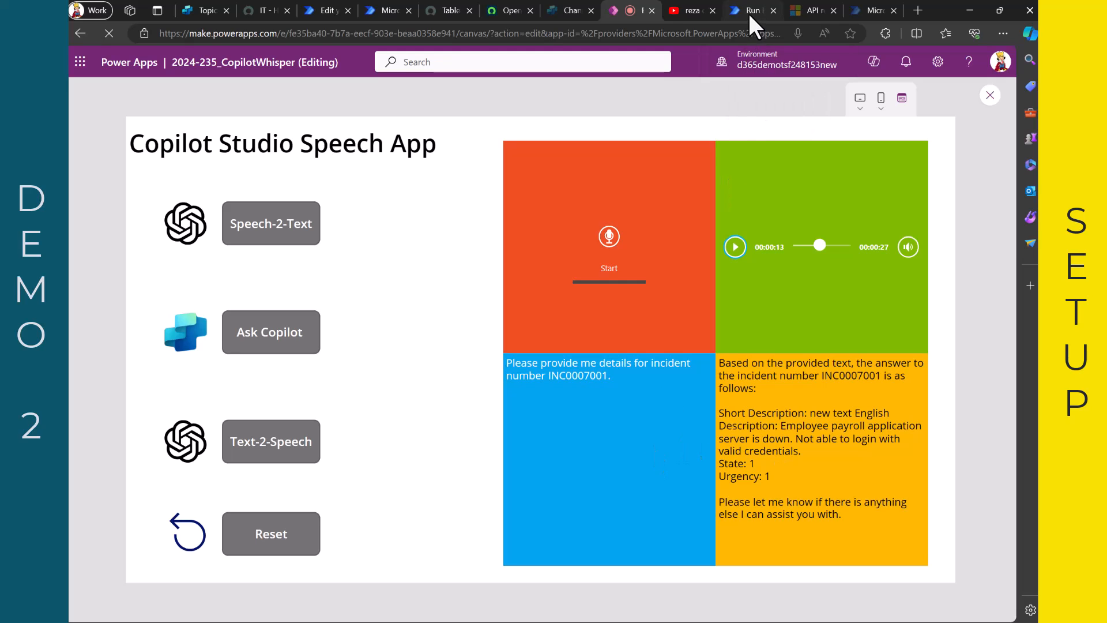
- Check the successful AskCopilot run and reopen the flow in the editor to review its actions
{"action": "left_click", "coordinate": [751, 11]}
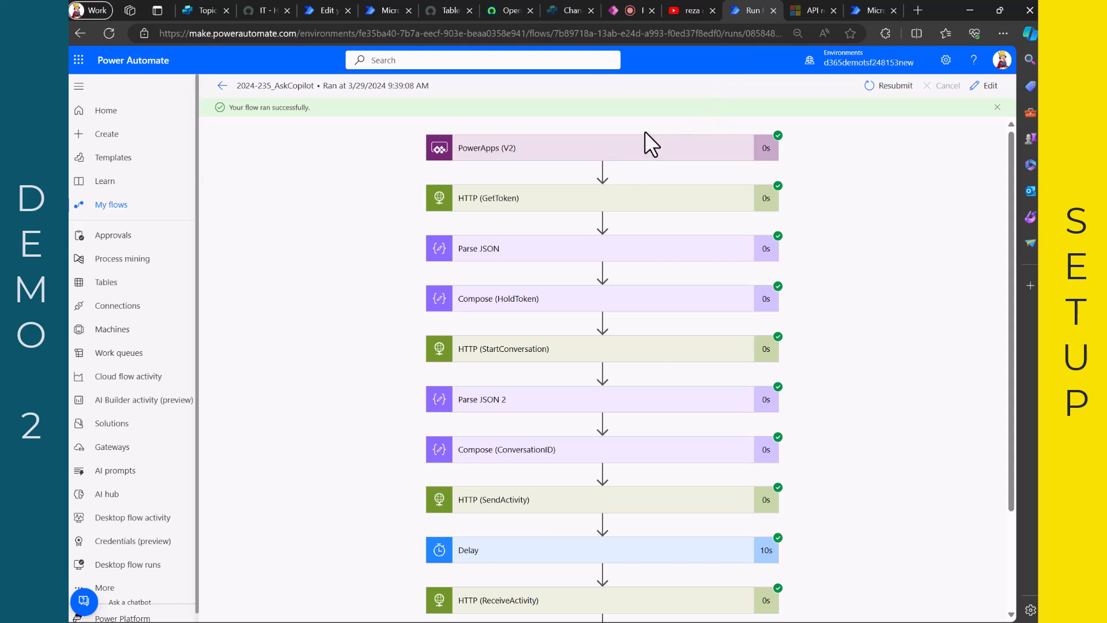
{"action": "mouse_move", "coordinate": [605, 162]}
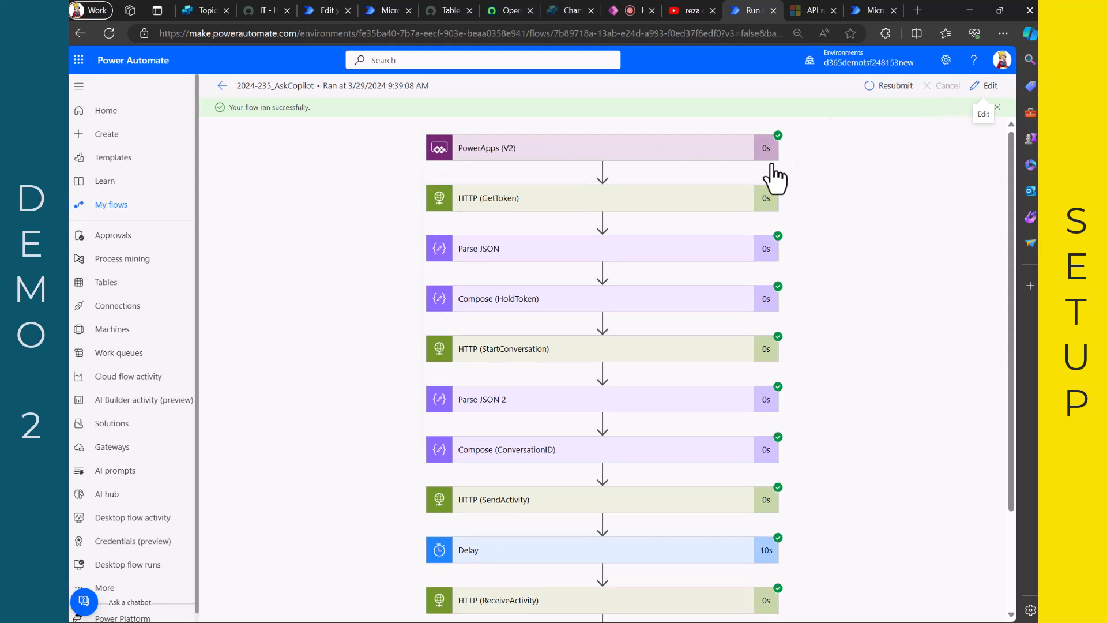
{"action": "left_click", "coordinate": [988, 85]}
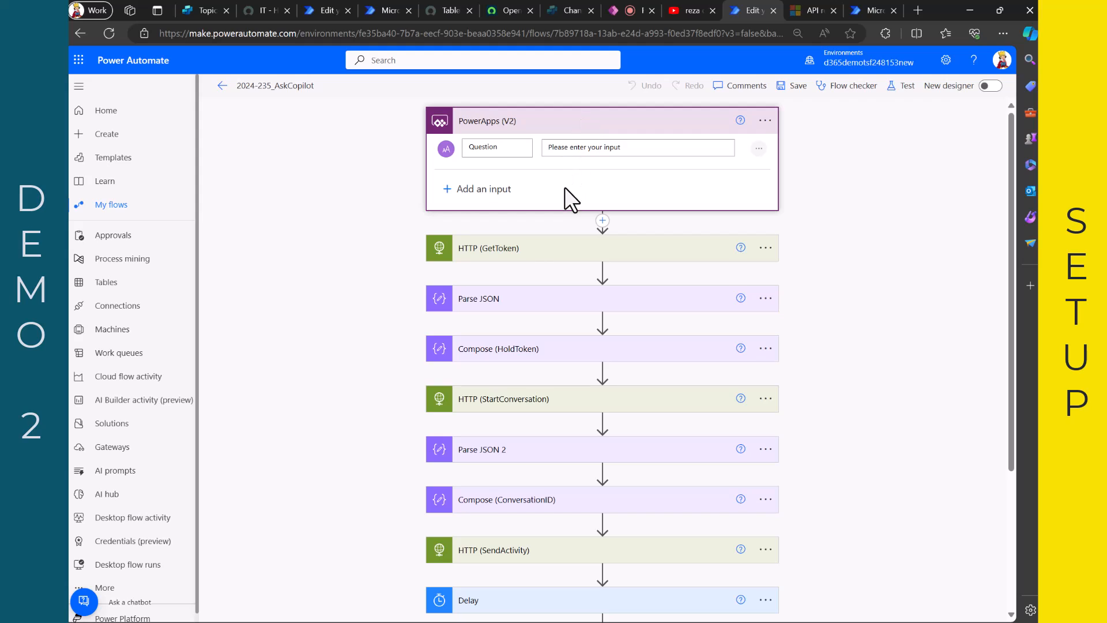
{"action": "mouse_move", "coordinate": [512, 416]}
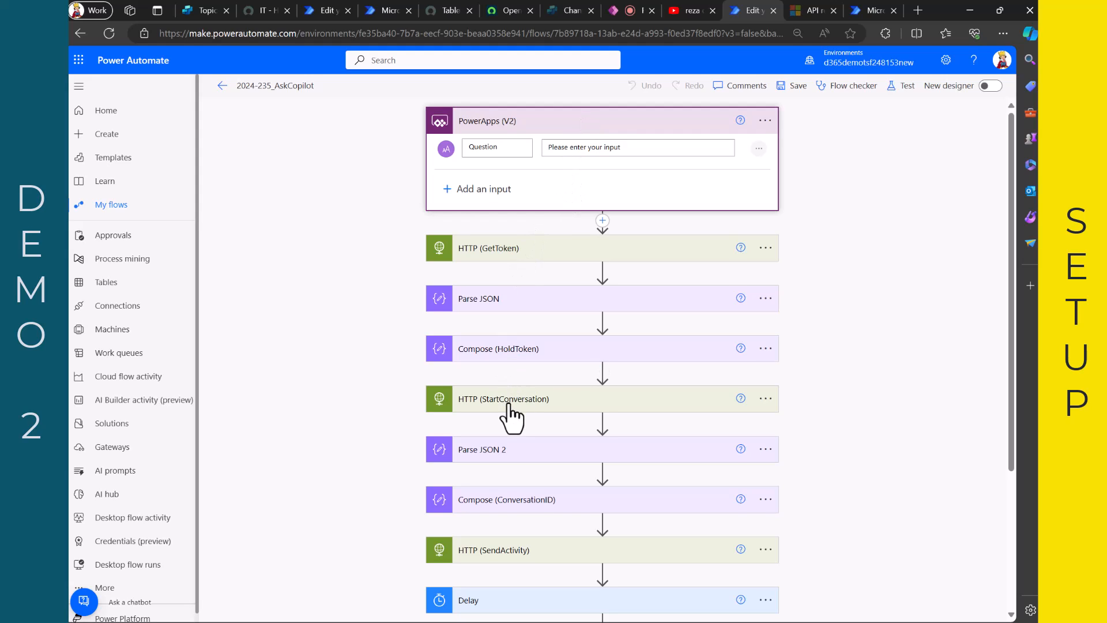
{"action": "mouse_move", "coordinate": [503, 562]}
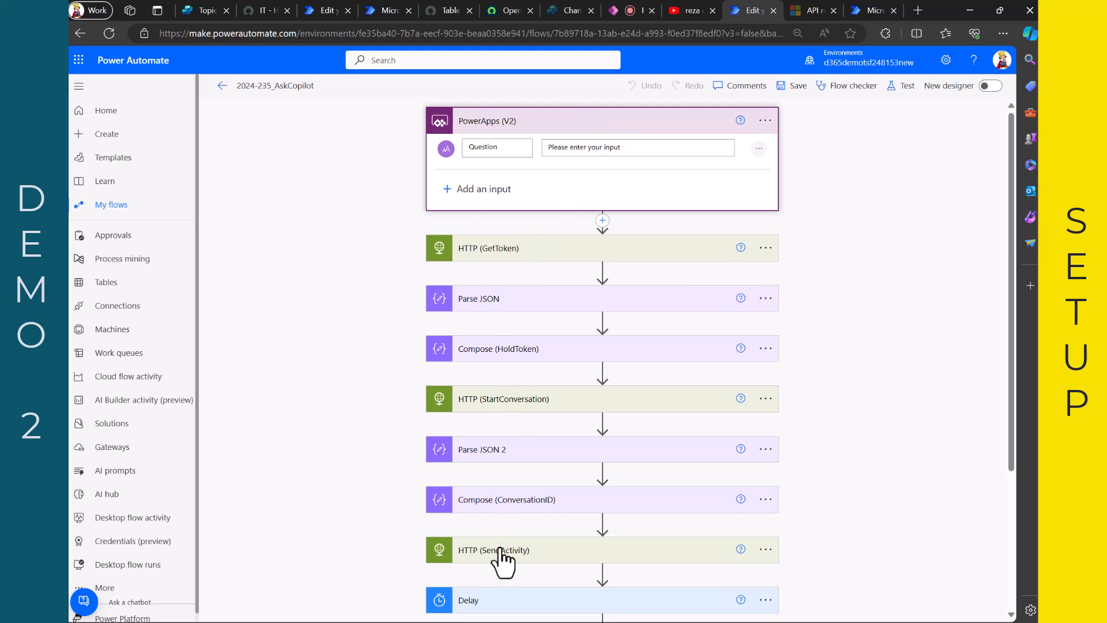
{"action": "scroll", "scroll_direction": "down", "scroll_amount": 3}
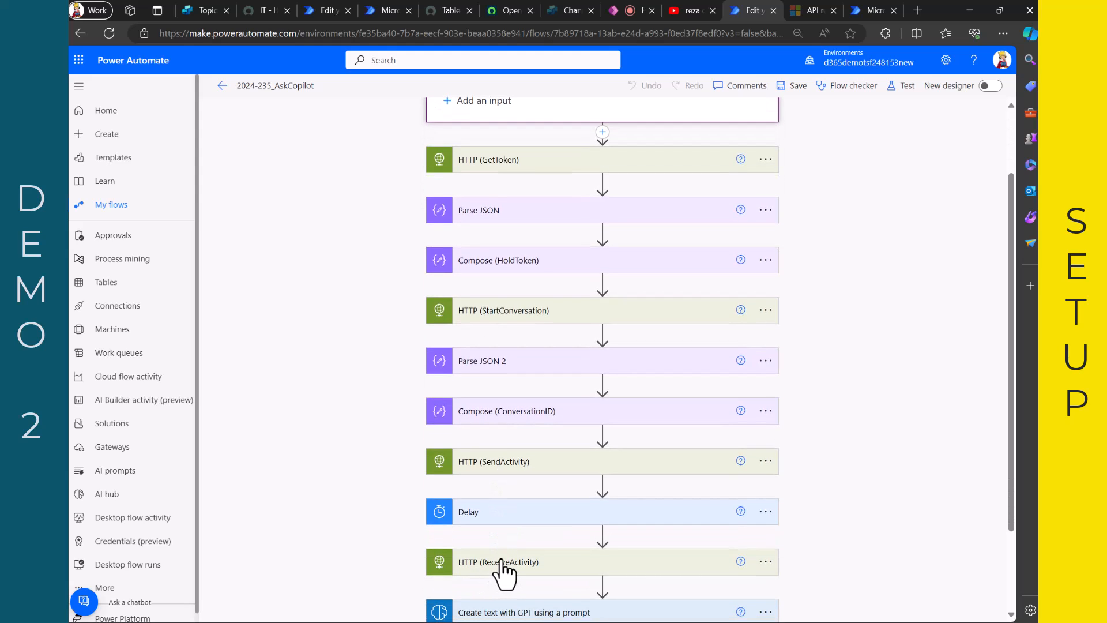
{"action": "mouse_move", "coordinate": [527, 338]}
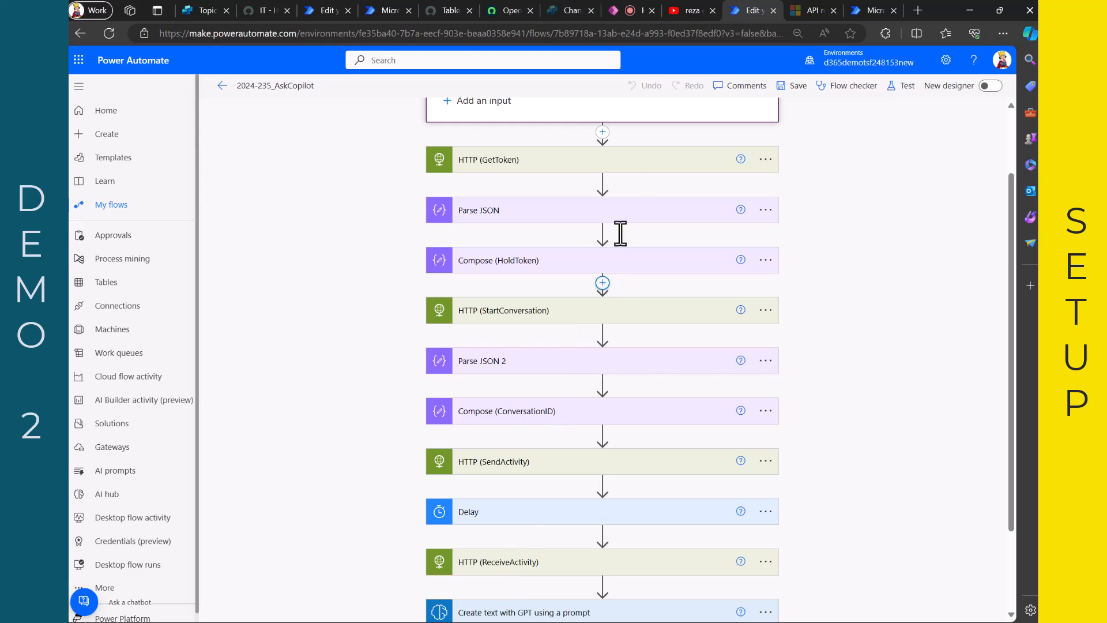
{"action": "mouse_move", "coordinate": [800, 43]}
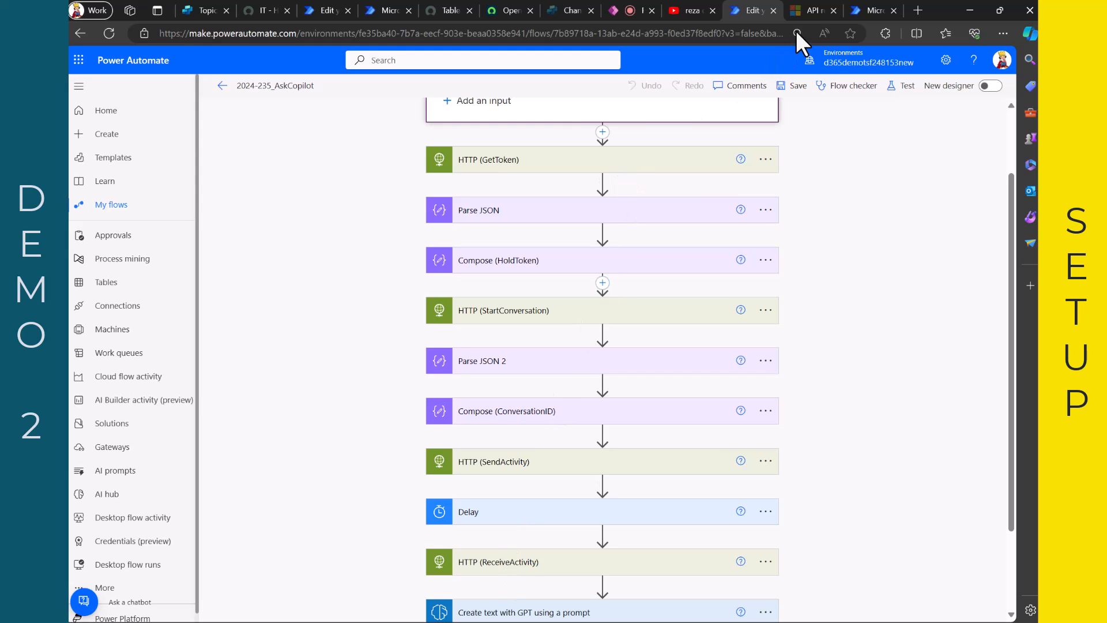
- Switch to the Direct Line API 3.0 reference article, starting at its Base URI section
{"action": "left_click", "coordinate": [808, 11]}
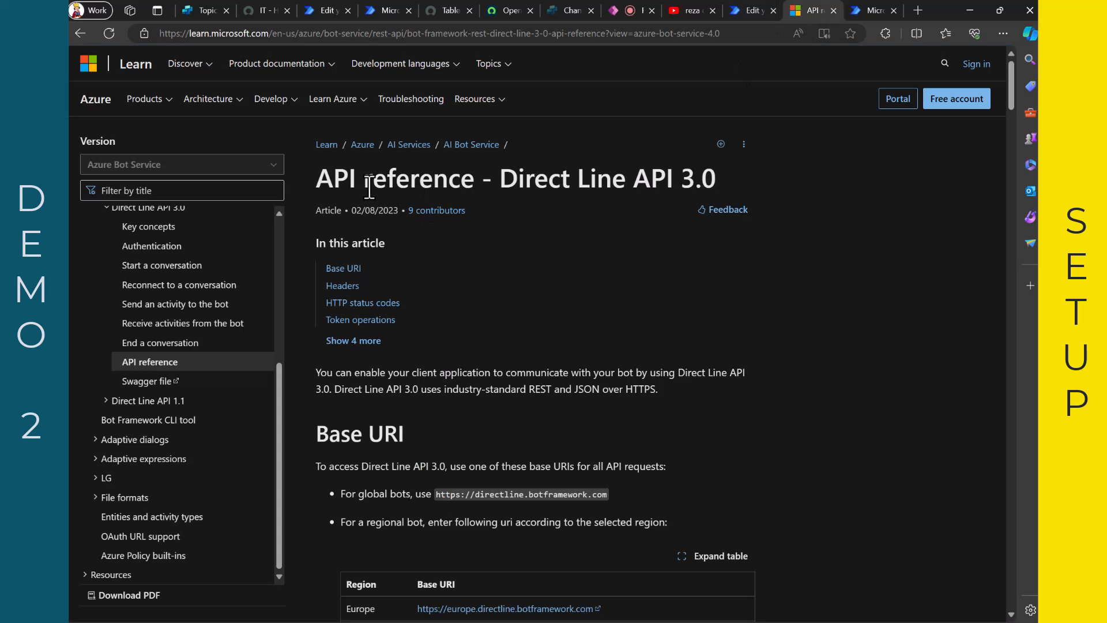
{"action": "mouse_move", "coordinate": [452, 220]}
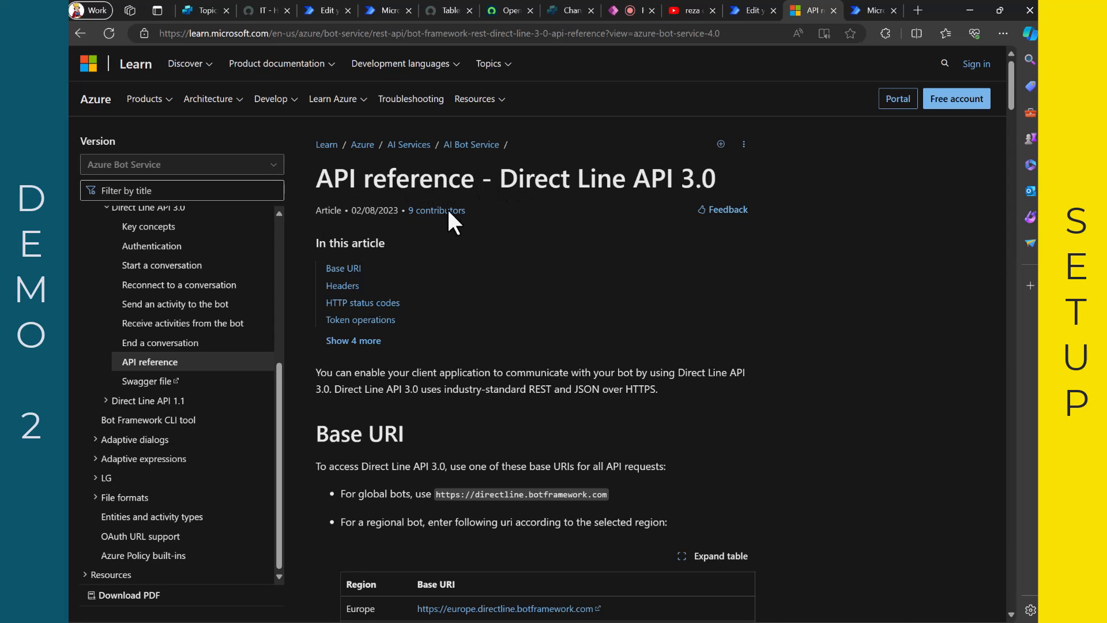
{"action": "mouse_move", "coordinate": [161, 265]}
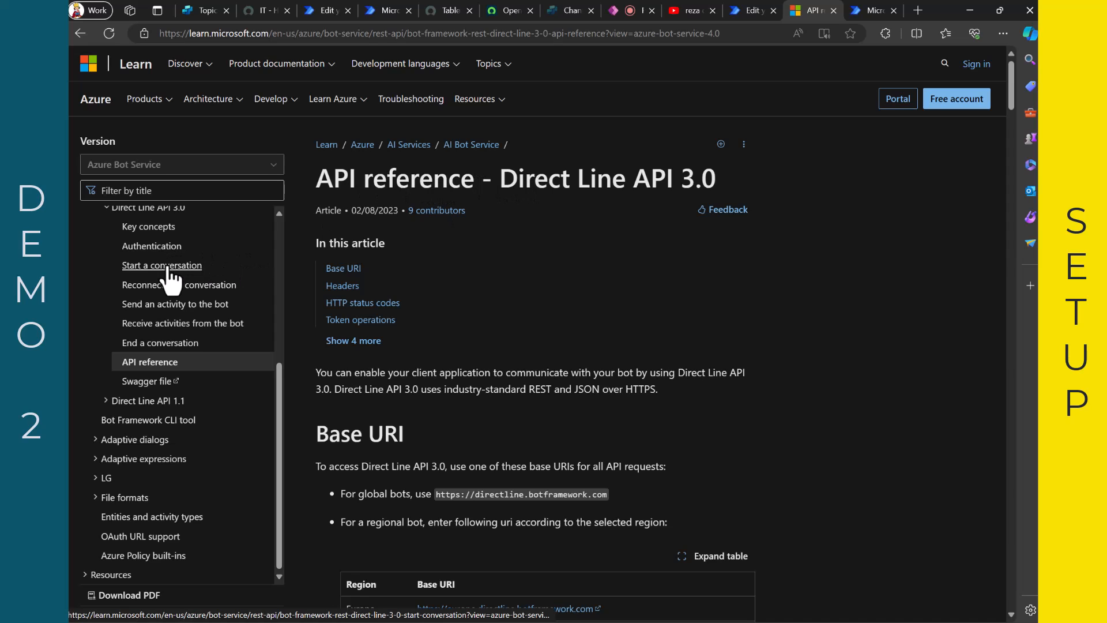
{"action": "mouse_move", "coordinate": [174, 304]}
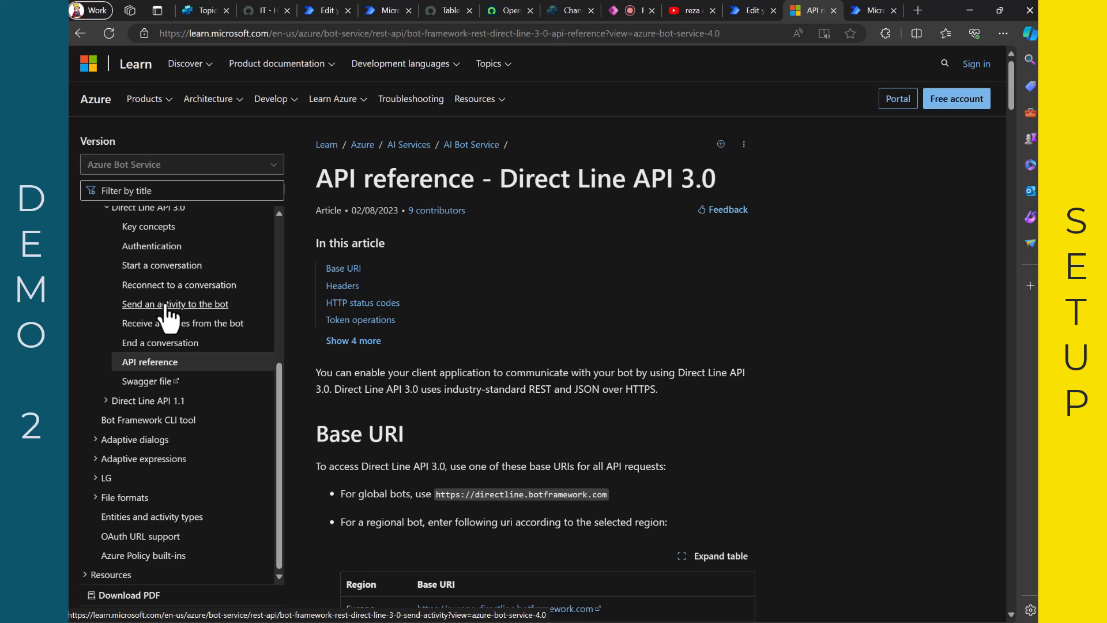
{"action": "mouse_move", "coordinate": [742, 24]}
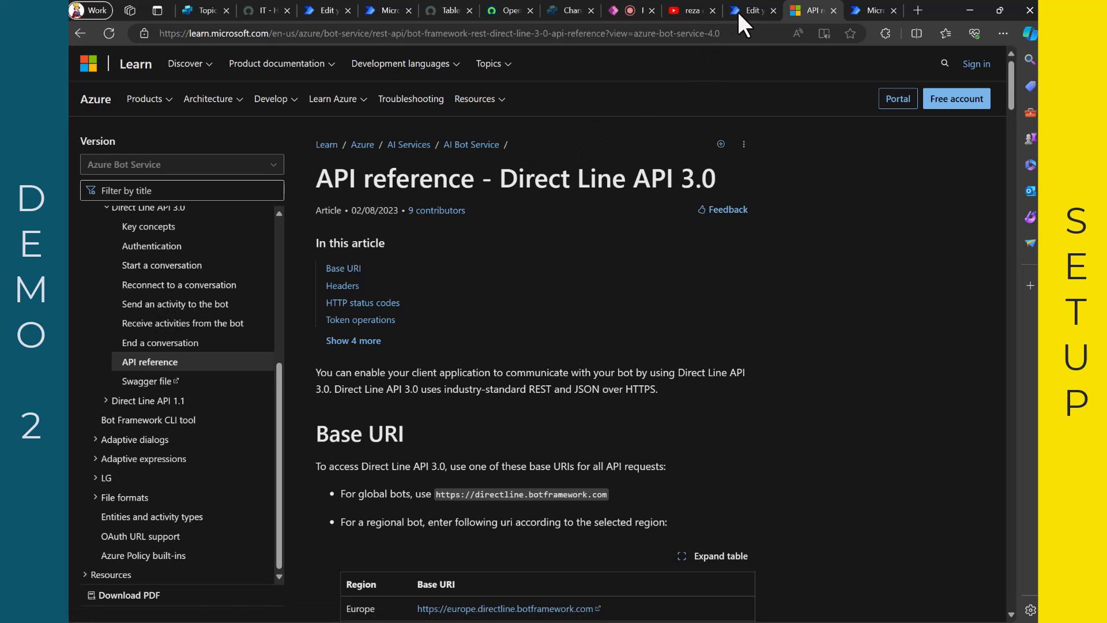
- Return to the flow editor and expand HTTP (GetToken) to show its GET request to the token endpoint
{"action": "left_click", "coordinate": [748, 11]}
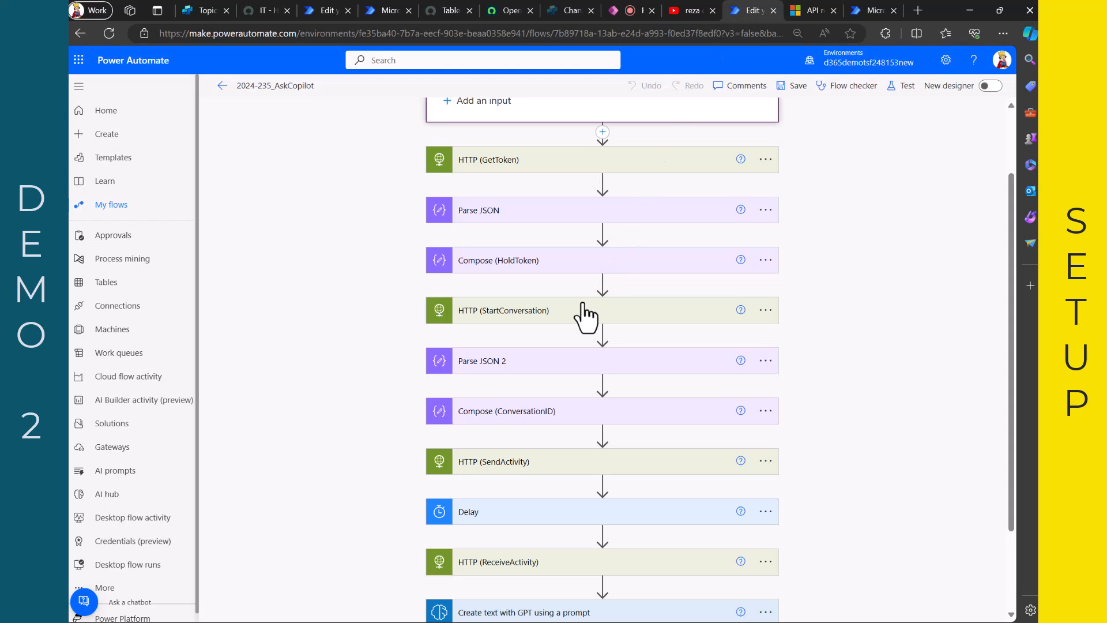
{"action": "mouse_move", "coordinate": [571, 327]}
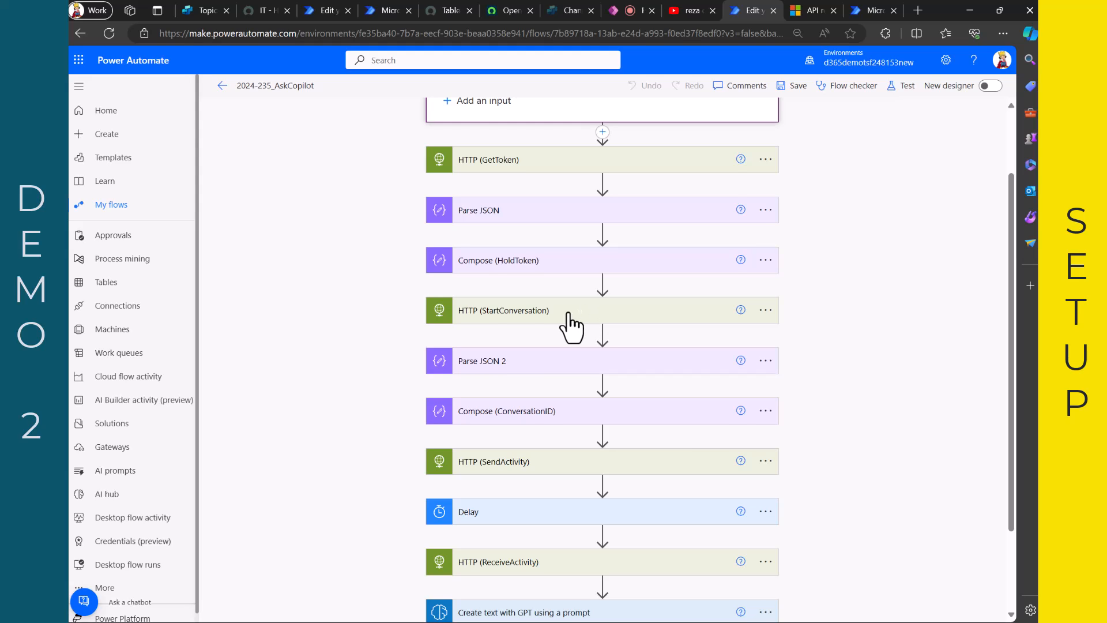
{"action": "scroll", "scroll_direction": "up", "scroll_amount": 3}
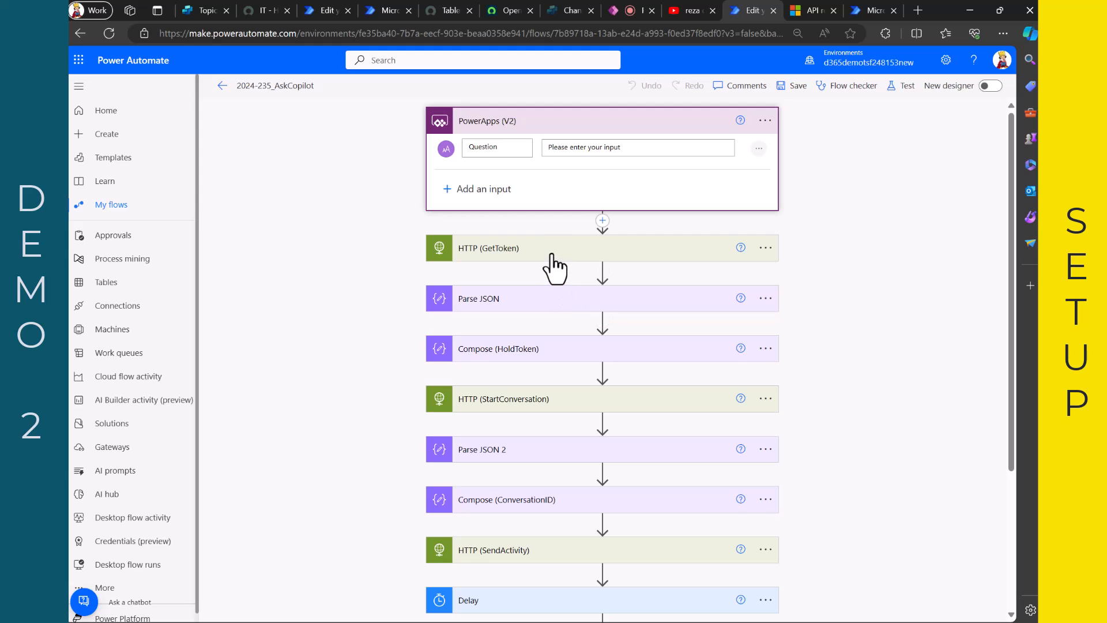
{"action": "mouse_move", "coordinate": [521, 262]}
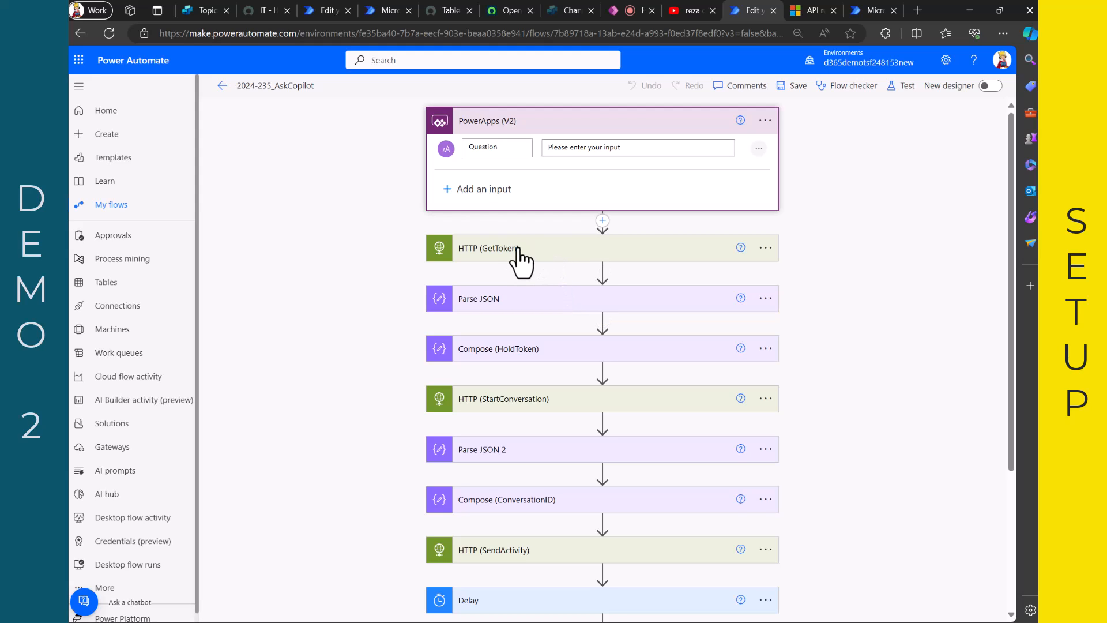
{"action": "left_click", "coordinate": [488, 246]}
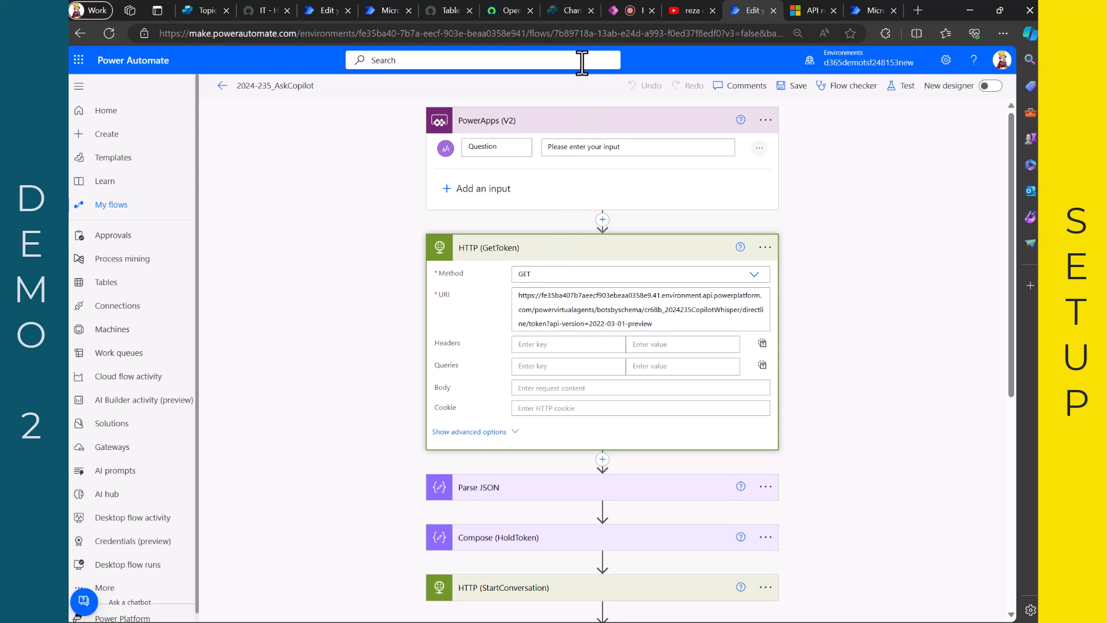
- Switch to Copilot Studio's Mobile app channel panel showing the Token Endpoint
{"action": "left_click", "coordinate": [569, 11]}
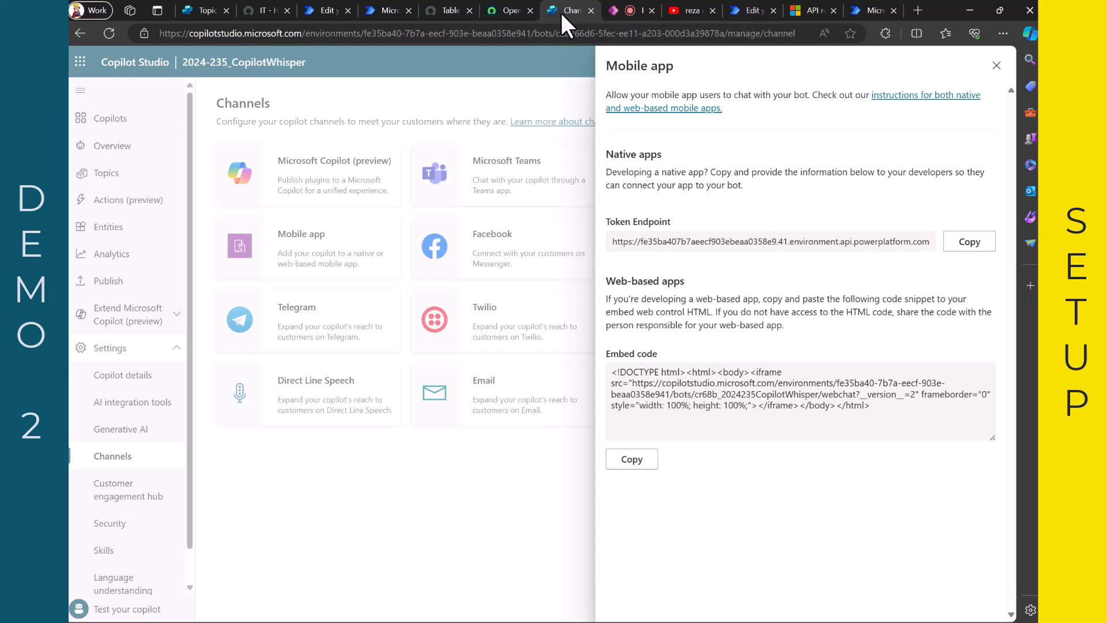
{"action": "mouse_move", "coordinate": [316, 339]}
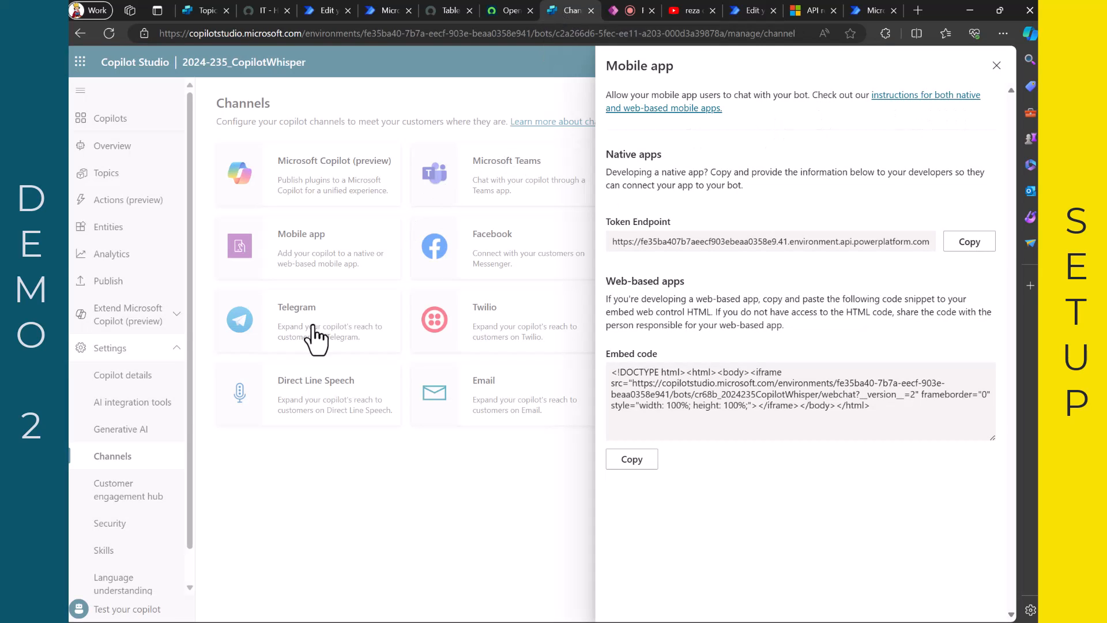
{"action": "mouse_move", "coordinate": [310, 262]}
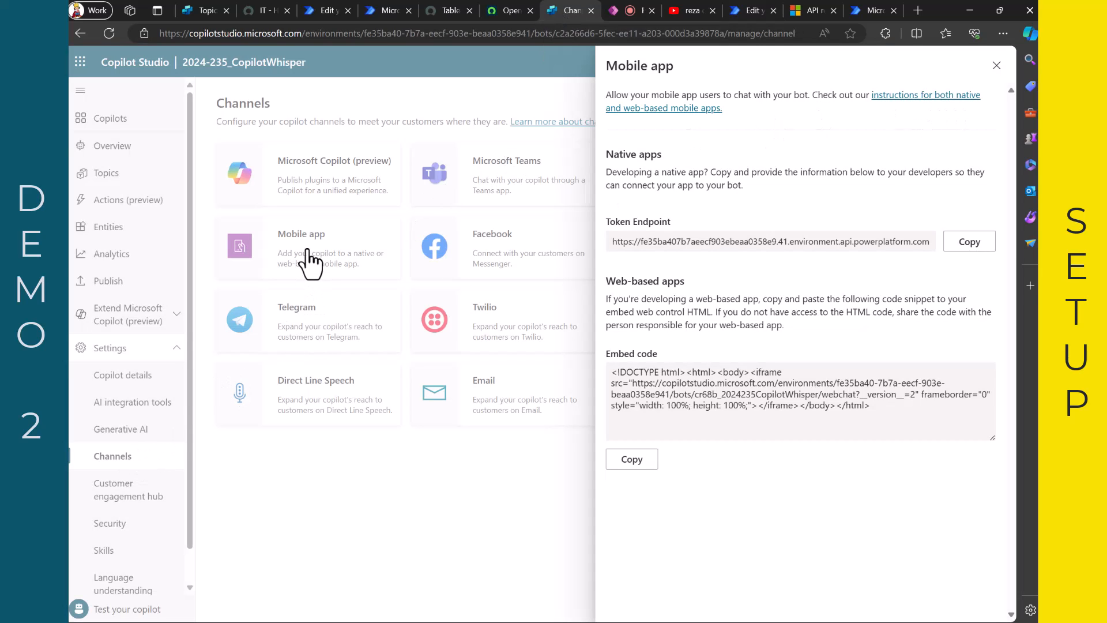
{"action": "mouse_move", "coordinate": [662, 60]}
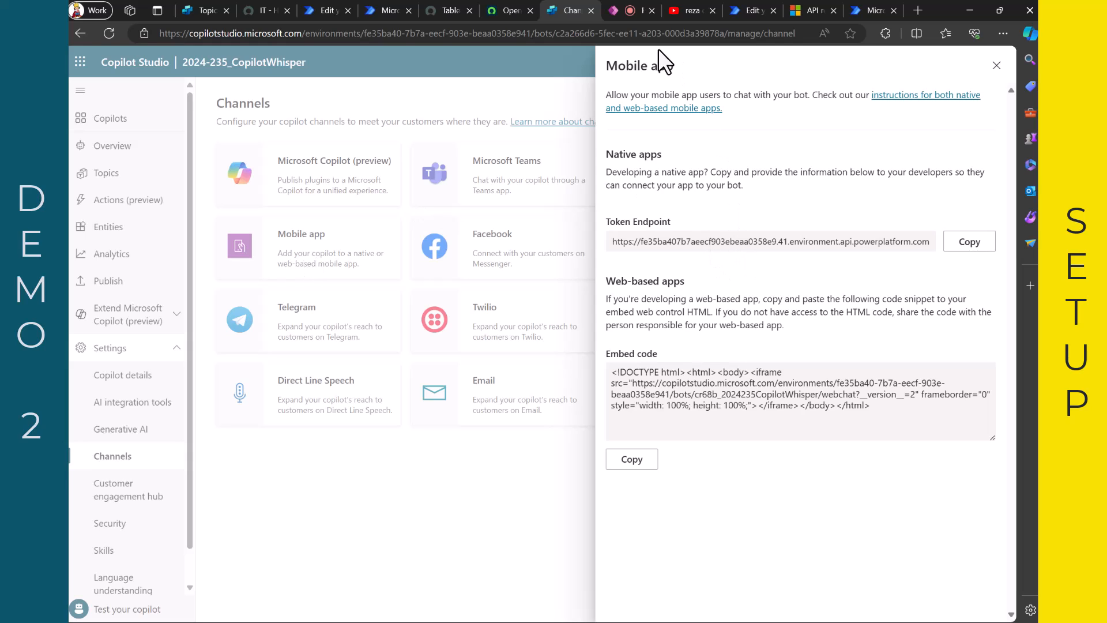
{"action": "mouse_move", "coordinate": [611, 11]}
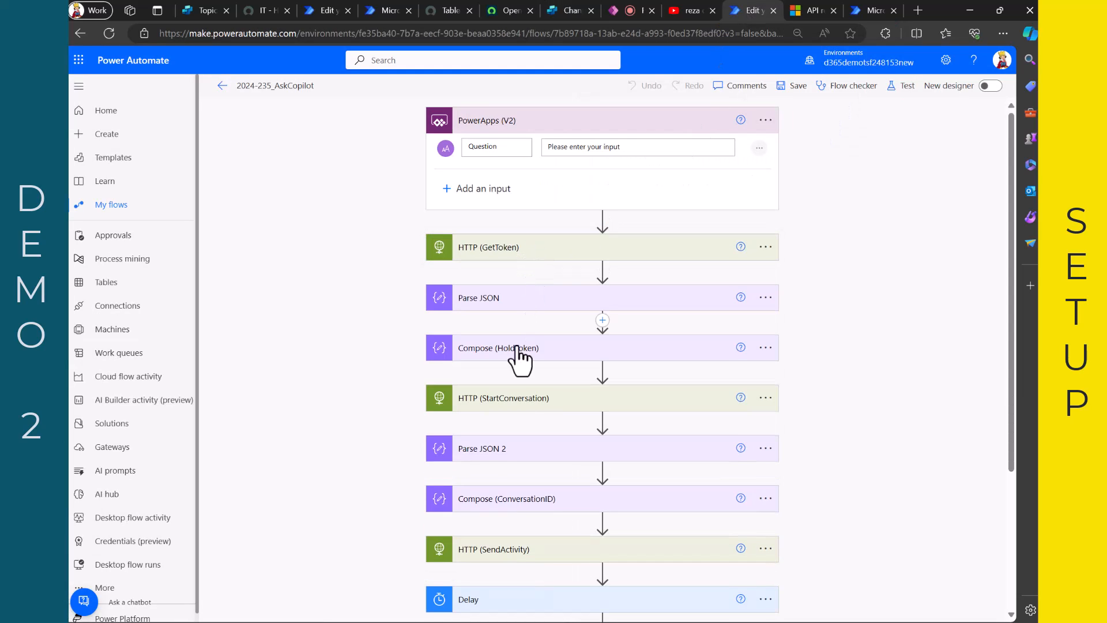
- Expand the StartConversation and SendActivity HTTP steps to review their Direct Line requests, then return to Copilot Studio
{"action": "left_click", "coordinate": [502, 398]}
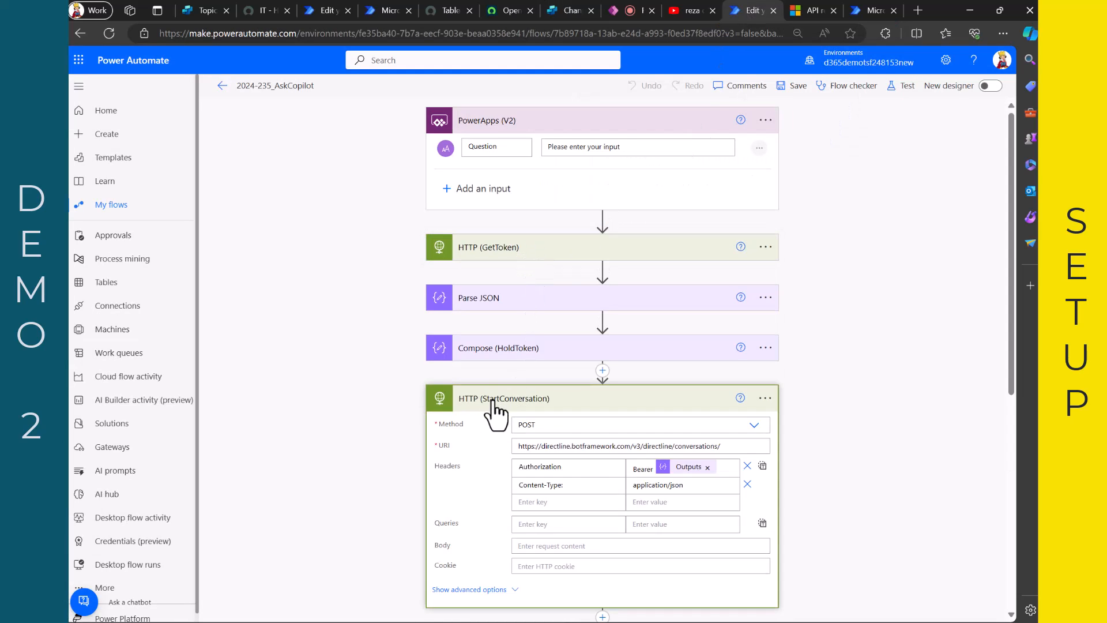
{"action": "mouse_move", "coordinate": [422, 486]}
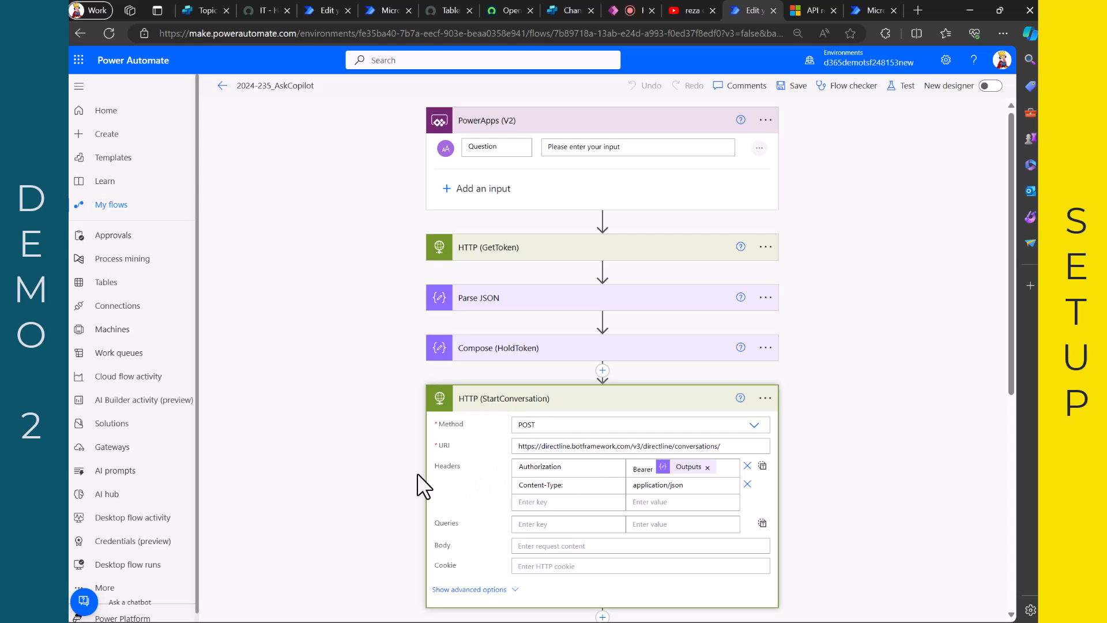
{"action": "scroll", "scroll_direction": "down", "scroll_amount": 3}
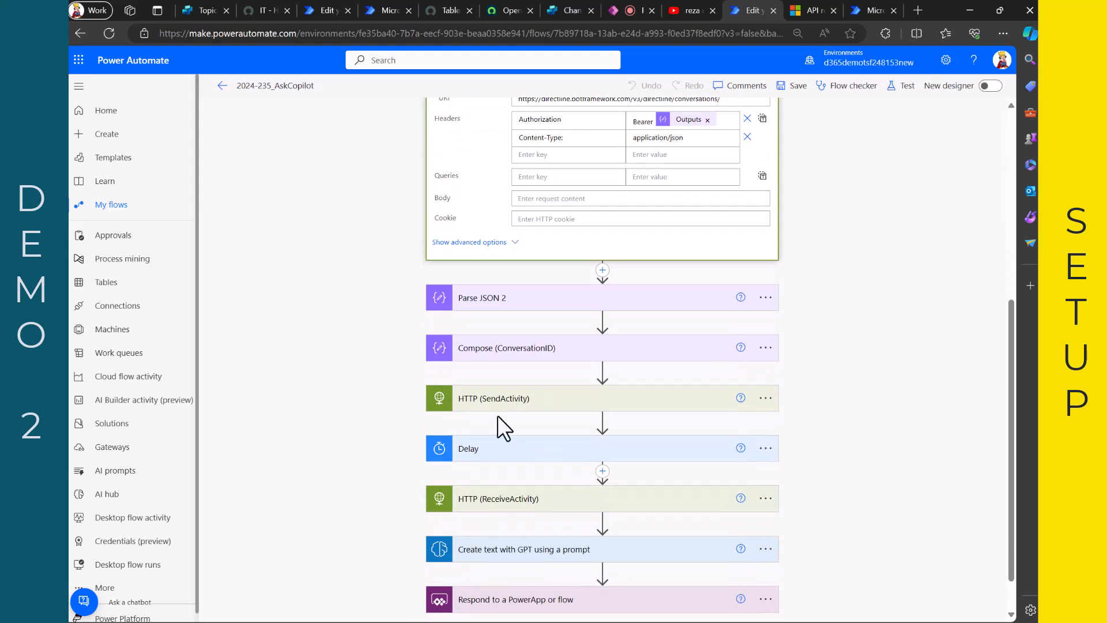
{"action": "mouse_move", "coordinate": [520, 413]}
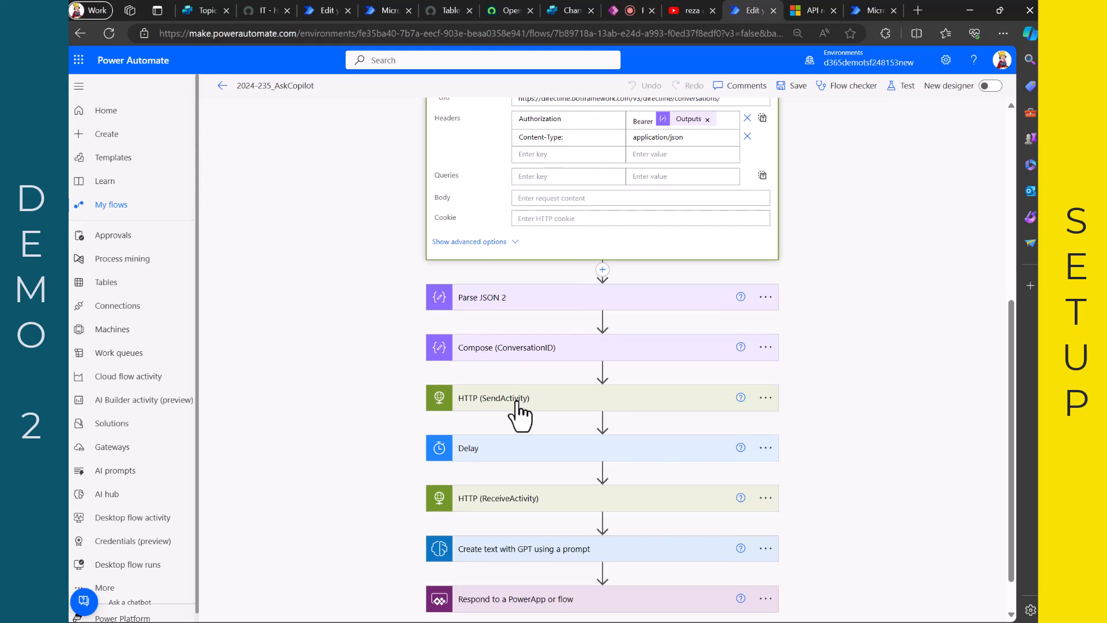
{"action": "left_click", "coordinate": [520, 398]}
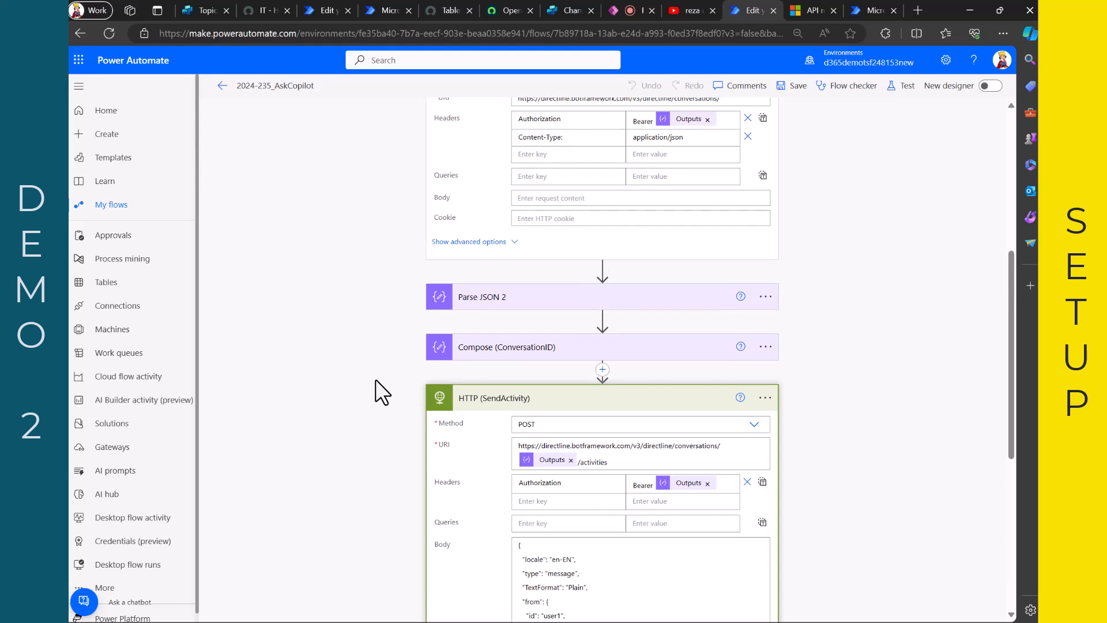
{"action": "scroll", "scroll_direction": "down", "scroll_amount": 3}
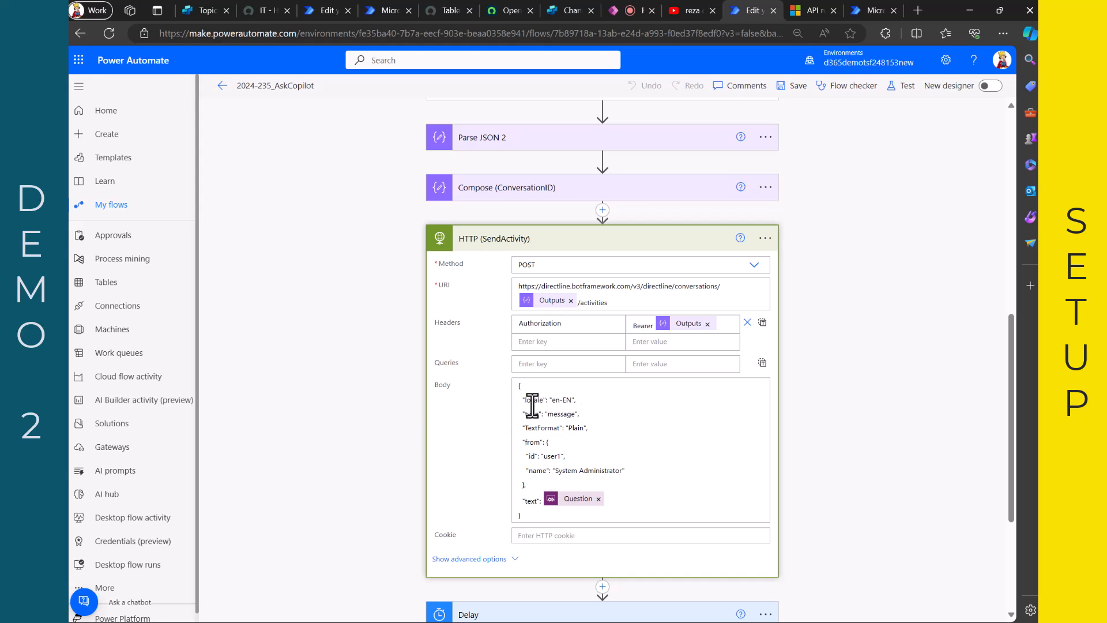
{"action": "mouse_move", "coordinate": [561, 416]}
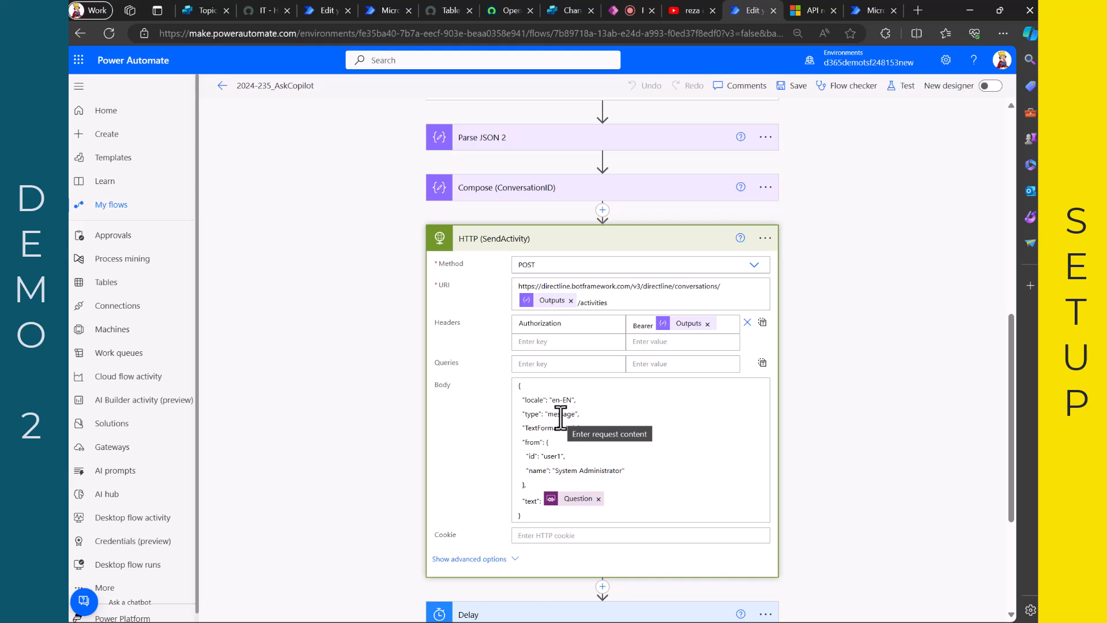
{"action": "left_click", "coordinate": [568, 10]}
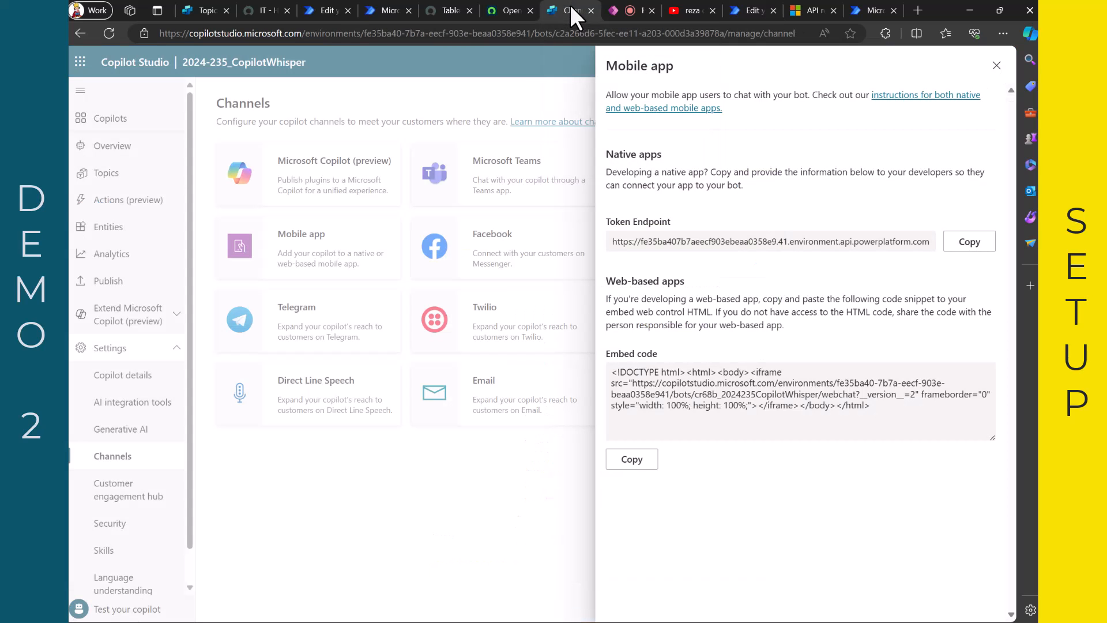
- Close the Mobile app panel and open the MessageReceived topic from the Topics list
{"action": "left_click", "coordinate": [996, 65]}
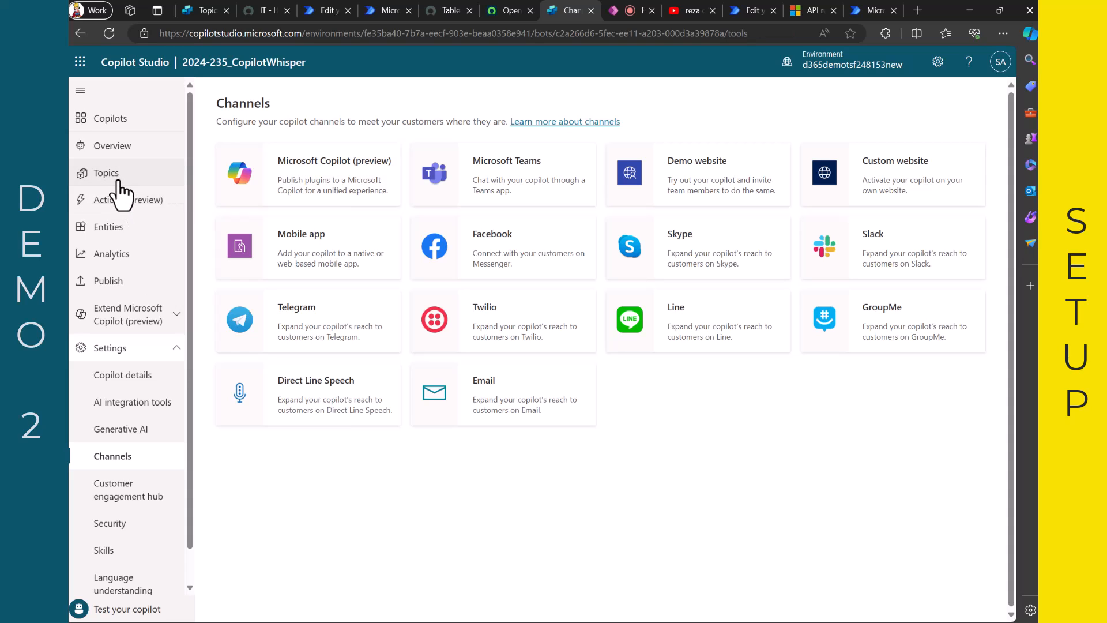
{"action": "left_click", "coordinate": [106, 172]}
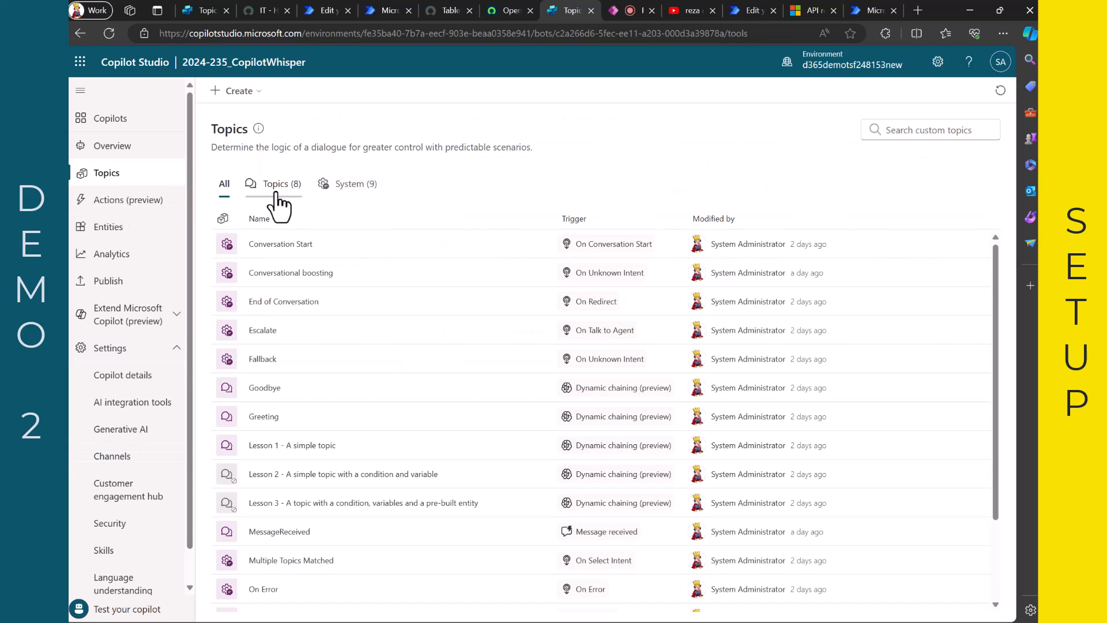
{"action": "scroll", "scroll_direction": "down", "scroll_amount": 3}
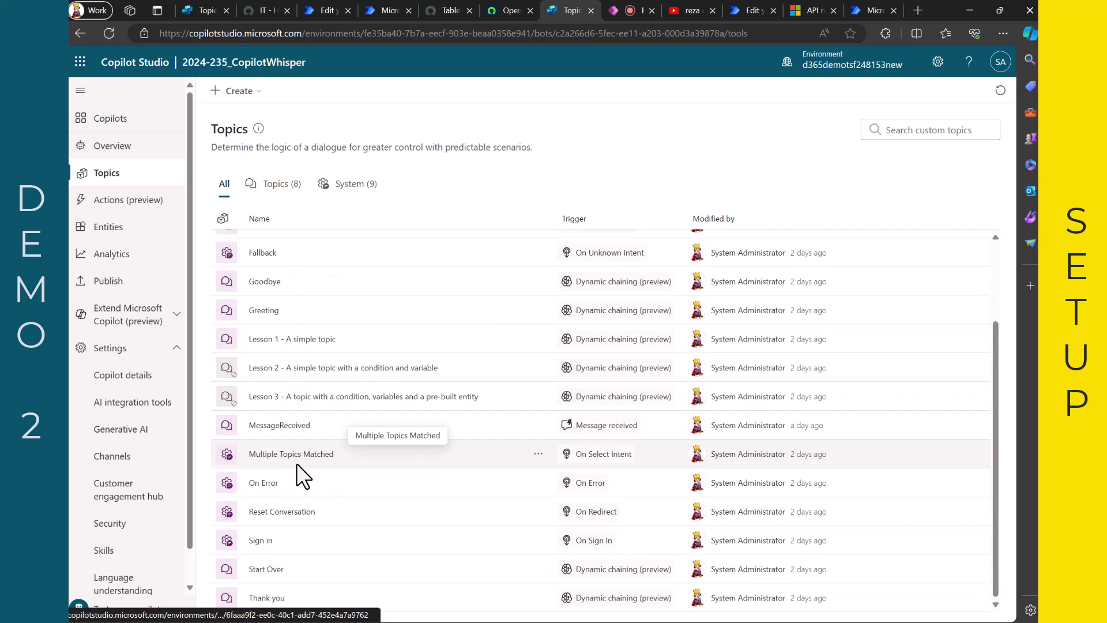
{"action": "mouse_move", "coordinate": [280, 427]}
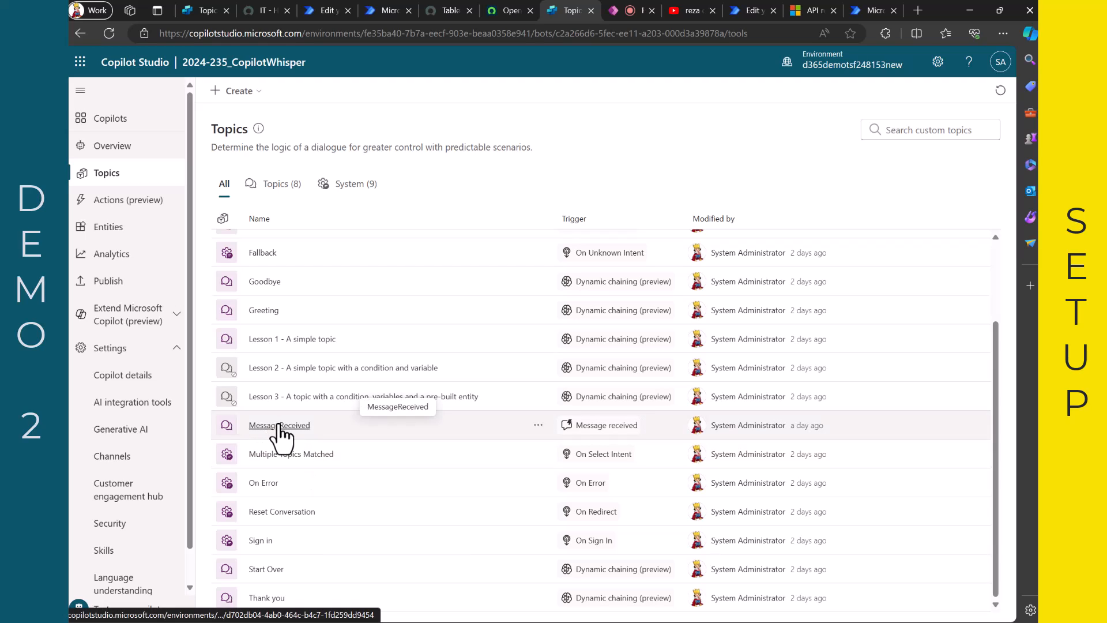
{"action": "left_click", "coordinate": [278, 424]}
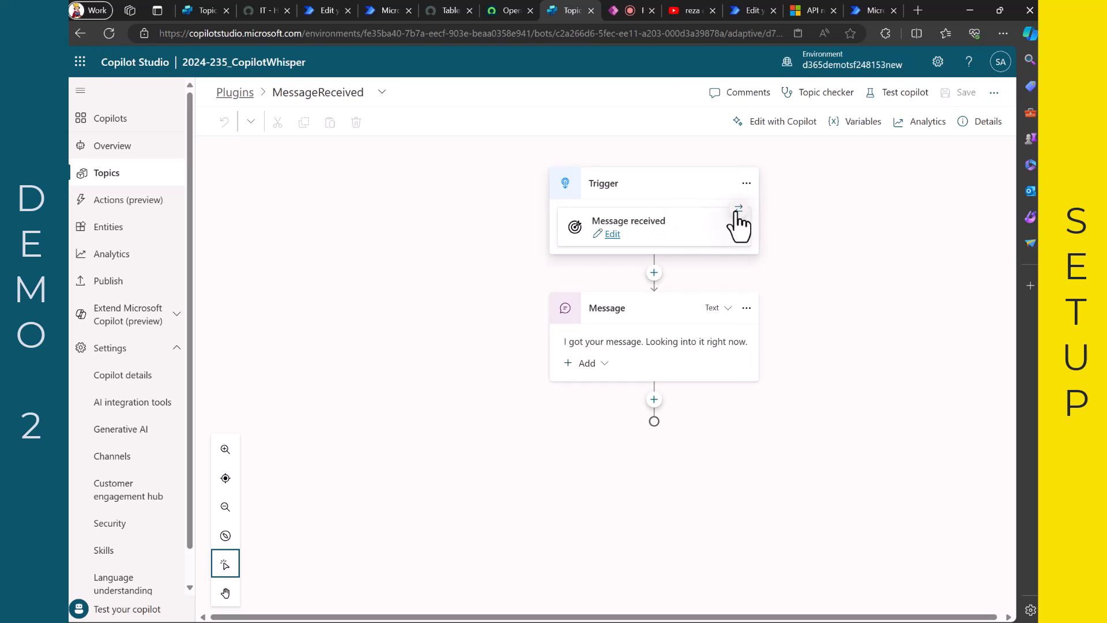
- Check the topic's trigger choices, keep Message received, and go back to the Power Automate flow
{"action": "left_click", "coordinate": [738, 209]}
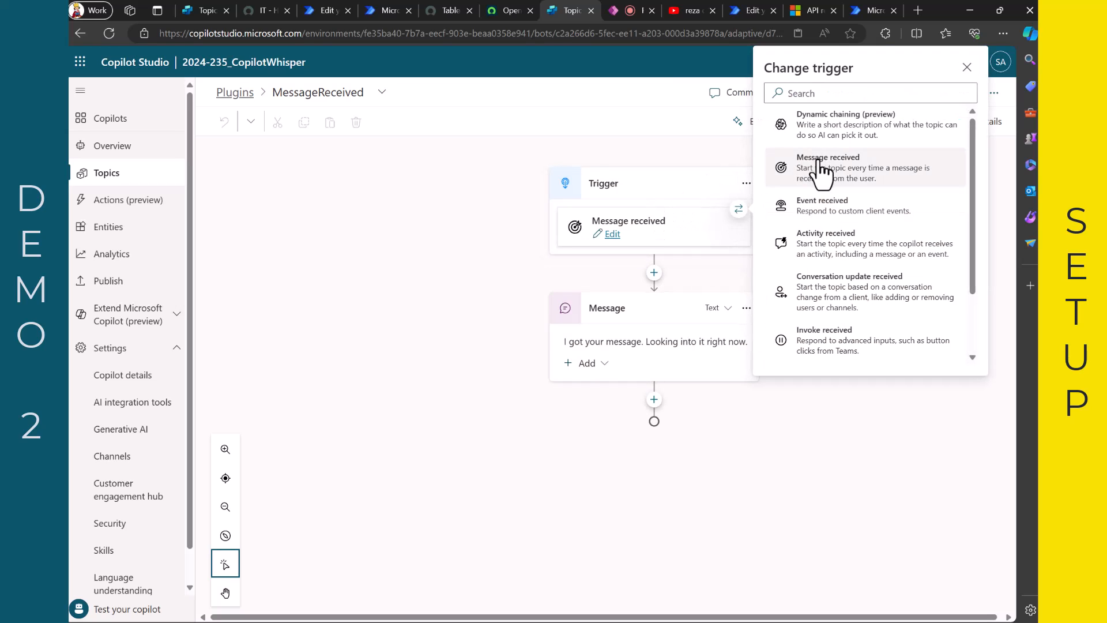
{"action": "mouse_move", "coordinate": [521, 270]}
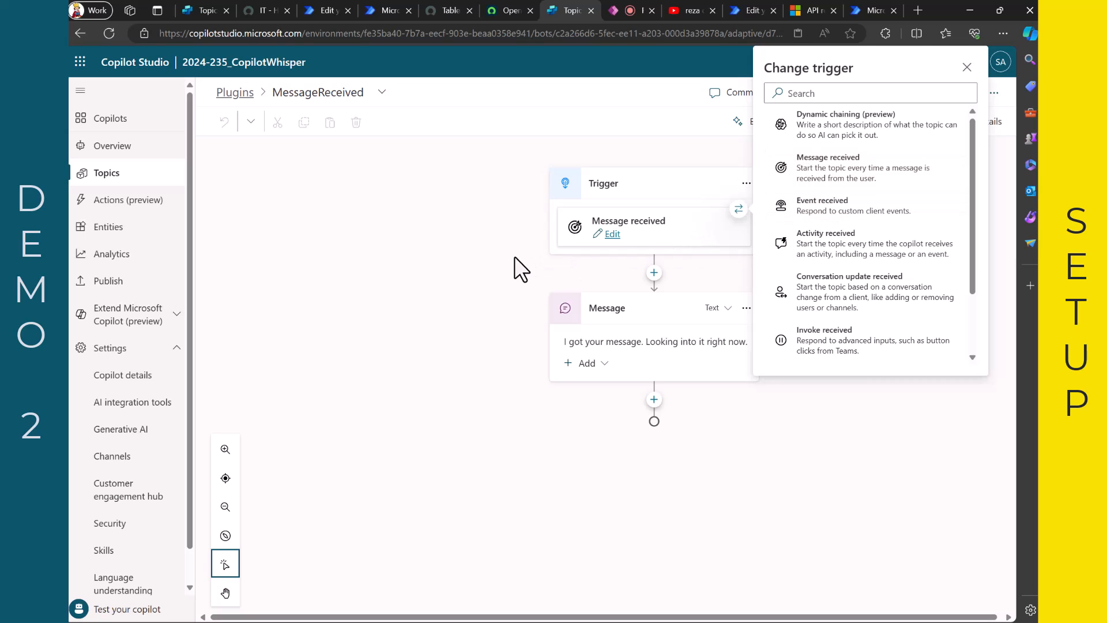
{"action": "left_click", "coordinate": [966, 67]}
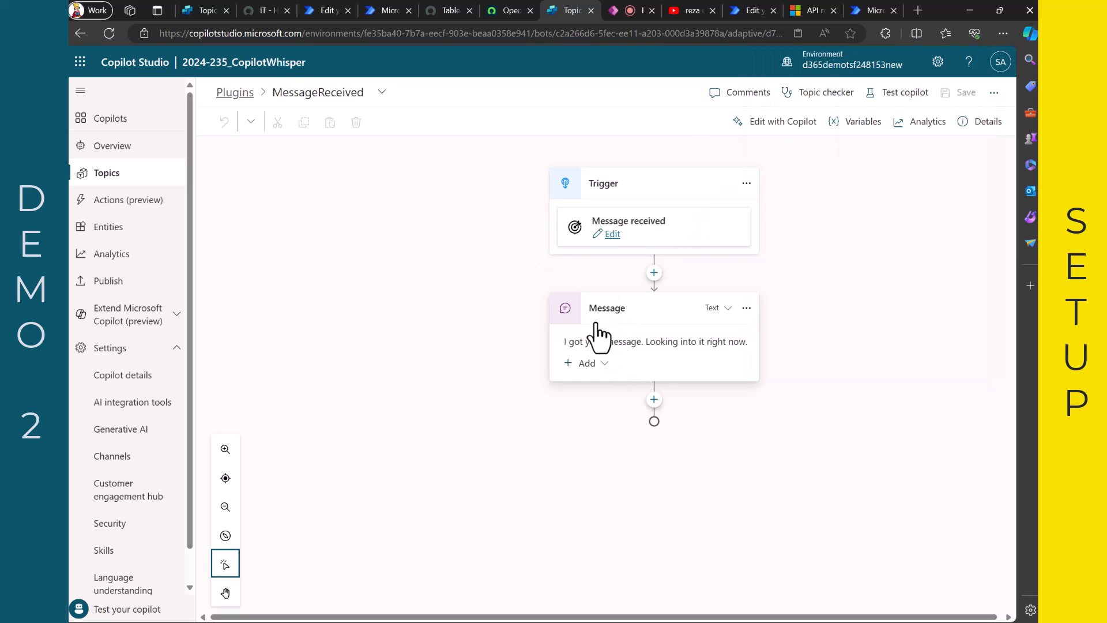
{"action": "mouse_move", "coordinate": [459, 430]}
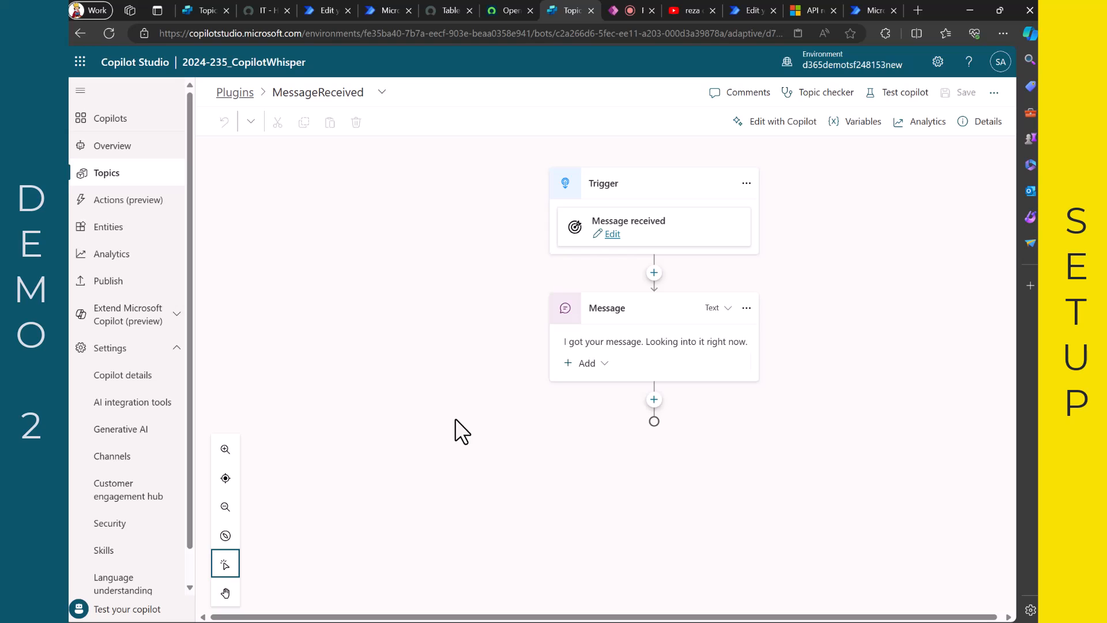
{"action": "mouse_move", "coordinate": [707, 114]}
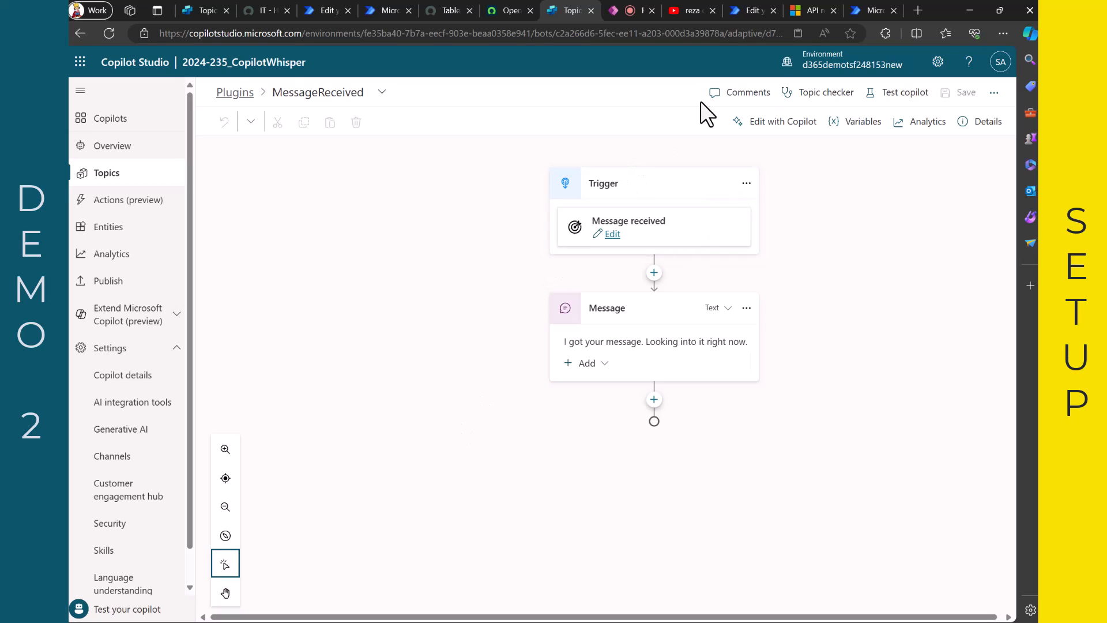
{"action": "left_click", "coordinate": [751, 10]}
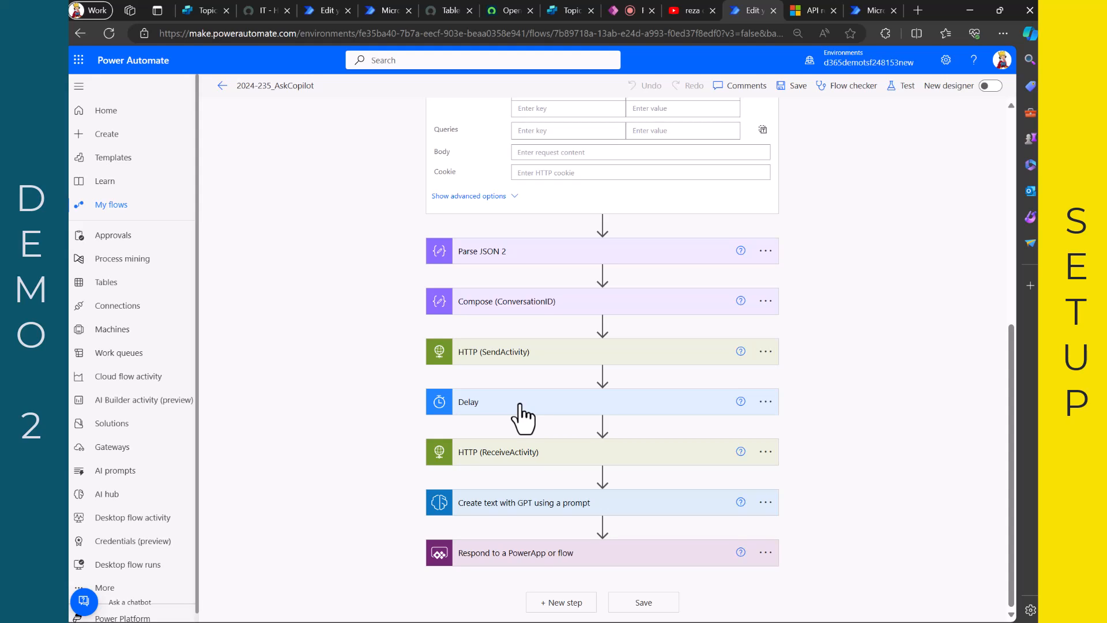
{"action": "mouse_move", "coordinate": [515, 472]}
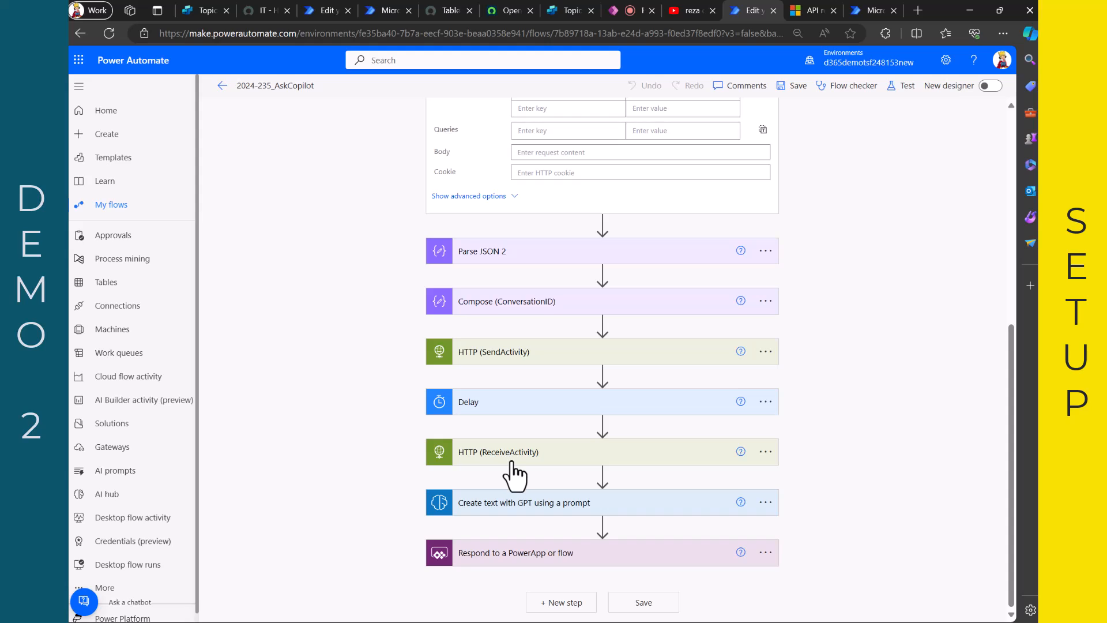
{"action": "mouse_move", "coordinate": [509, 416]}
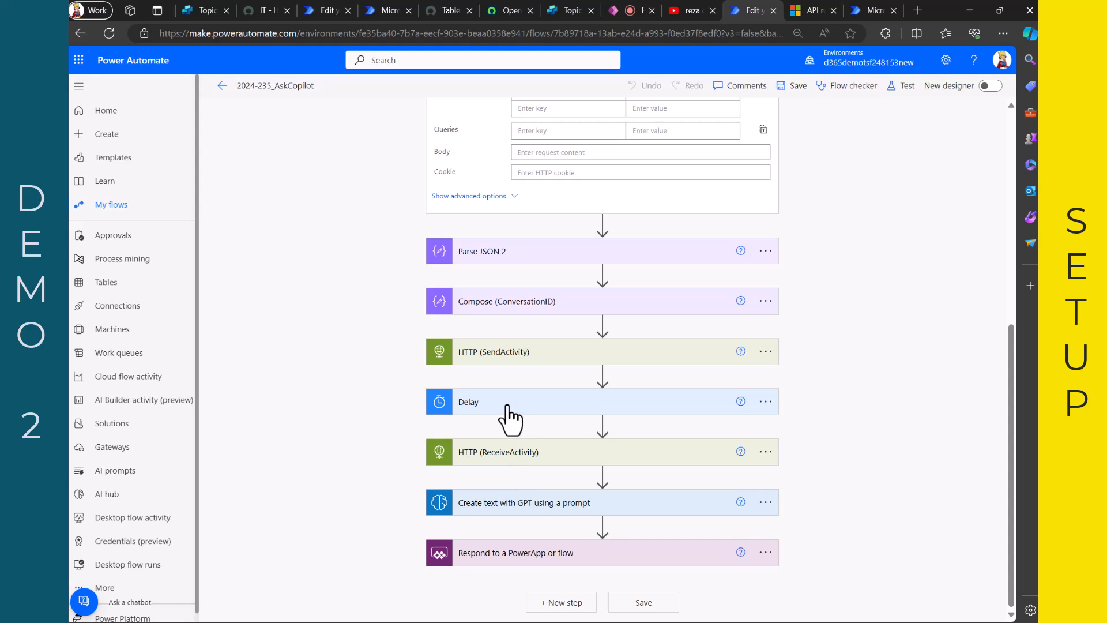
{"action": "mouse_move", "coordinate": [488, 459]}
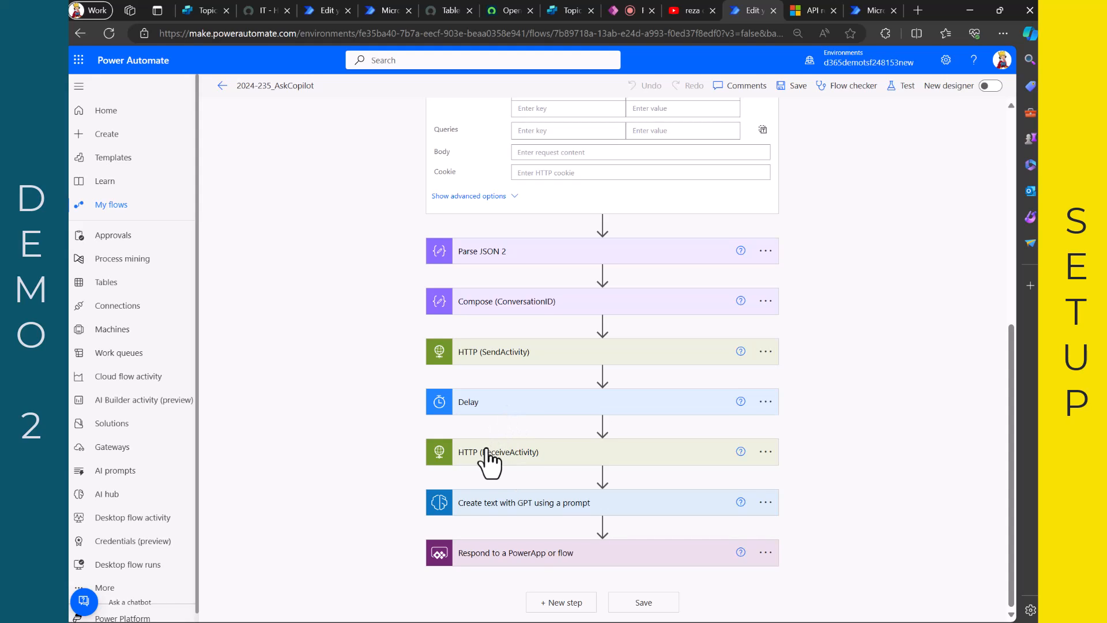
{"action": "mouse_move", "coordinate": [495, 473]}
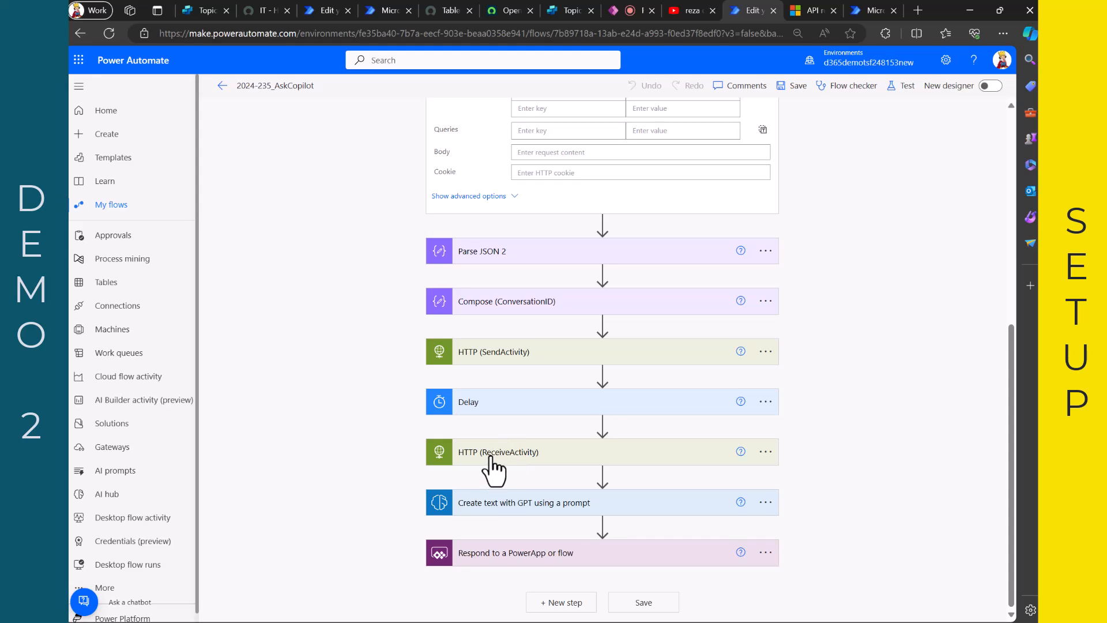
{"action": "mouse_move", "coordinate": [486, 462]}
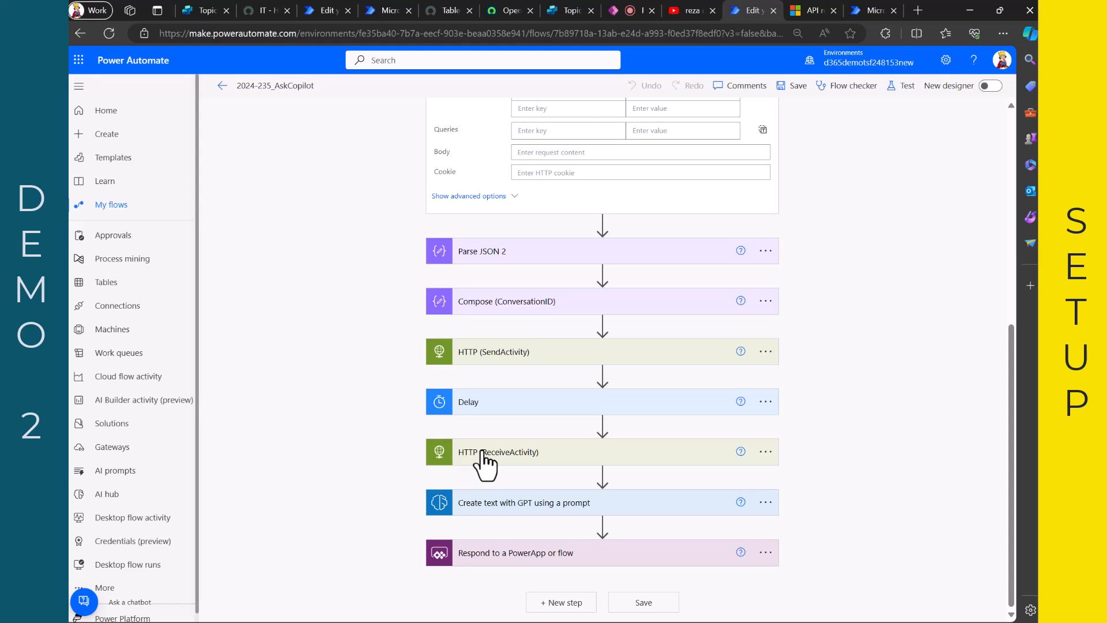
{"action": "mouse_move", "coordinate": [485, 465]}
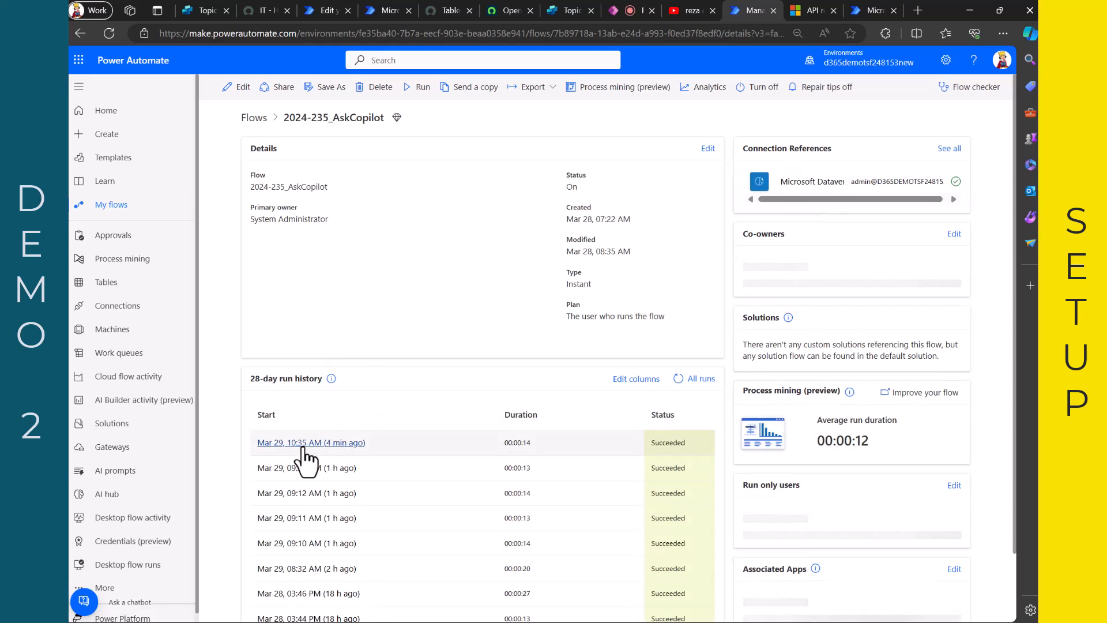
- Open the most recent flow run and expand the HTTP (ReceiveActivity) step's inputs and outputs
{"action": "left_click", "coordinate": [310, 441]}
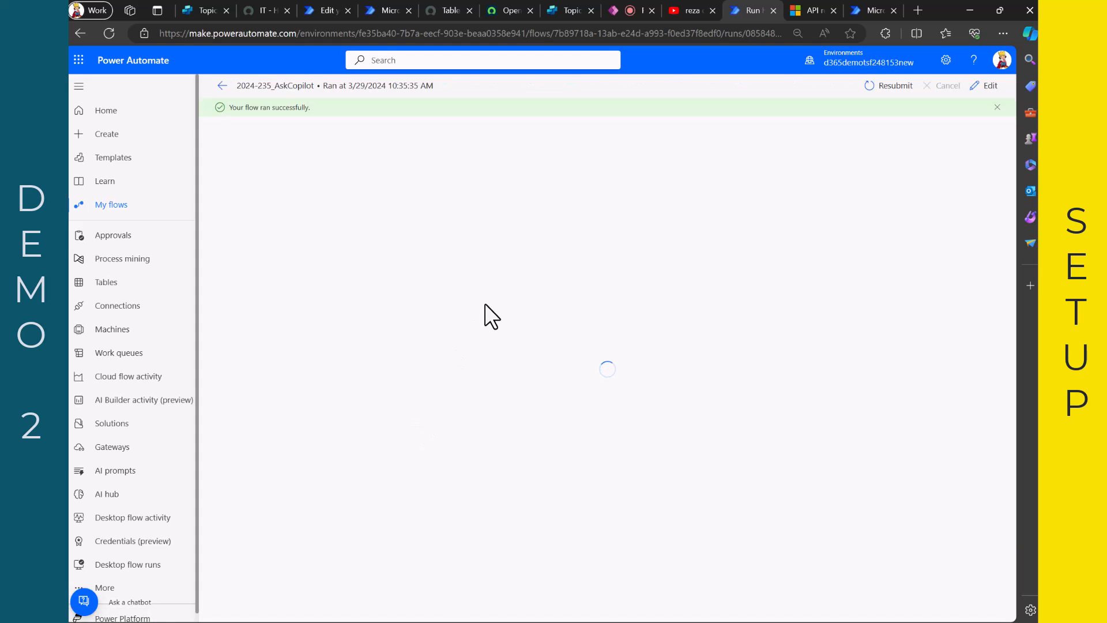
{"action": "mouse_move", "coordinate": [532, 275]}
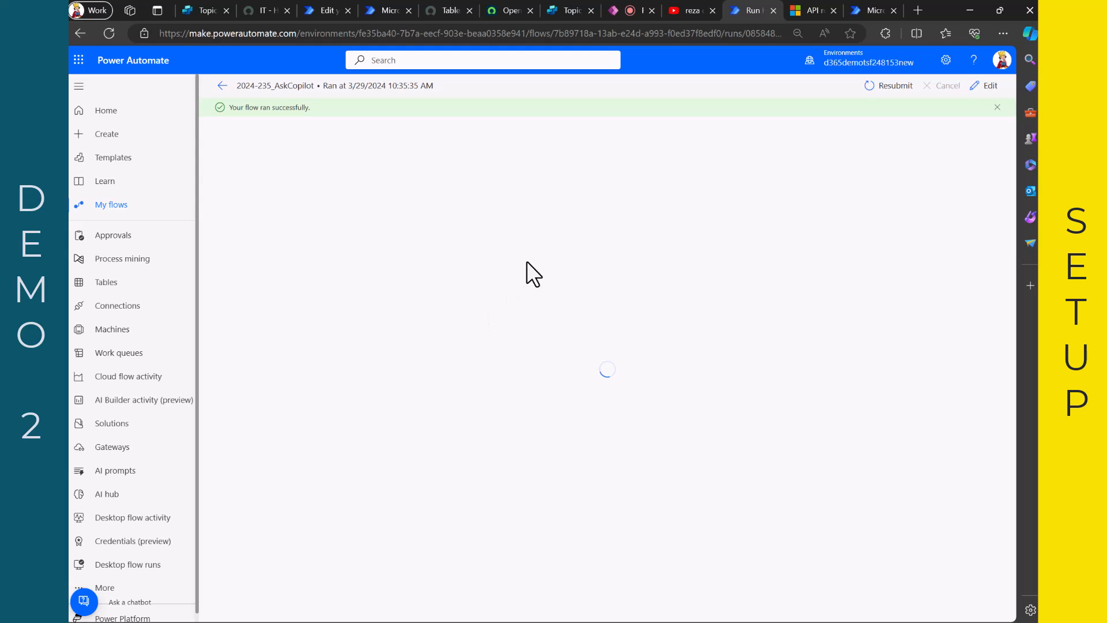
{"action": "mouse_move", "coordinate": [585, 272]}
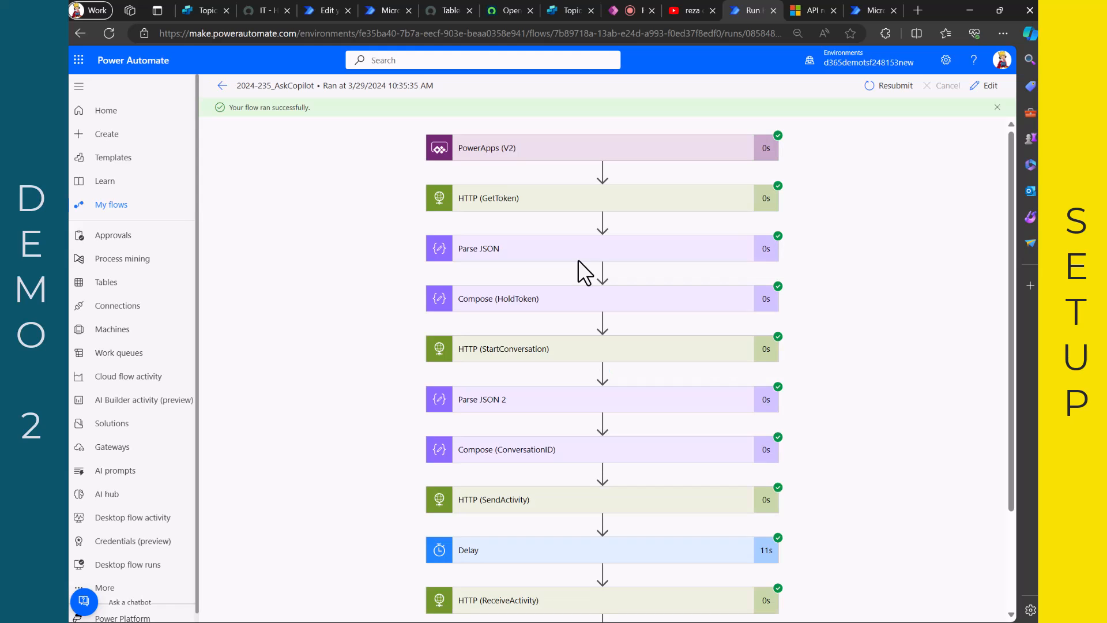
{"action": "scroll", "scroll_direction": "down", "scroll_amount": 3}
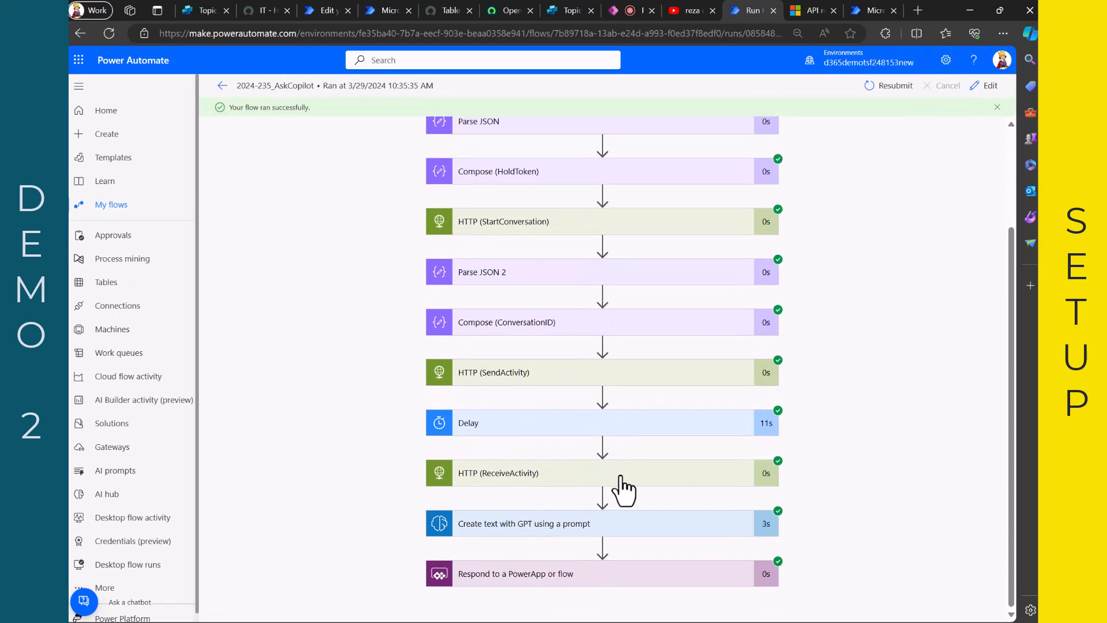
{"action": "left_click", "coordinate": [601, 473]}
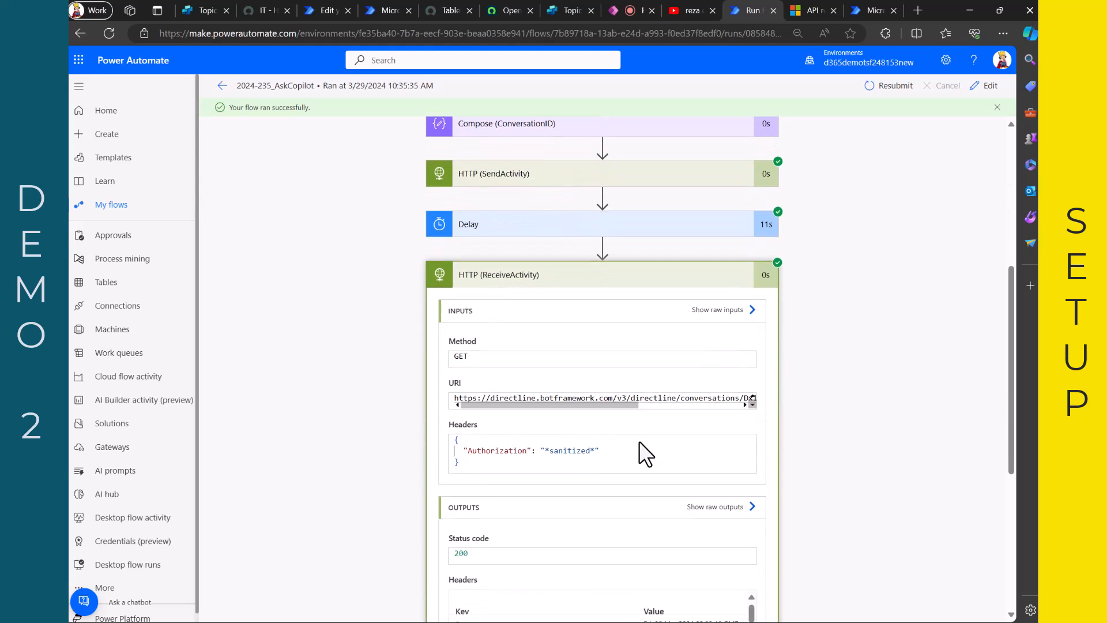
{"action": "scroll", "scroll_direction": "down", "scroll_amount": 3}
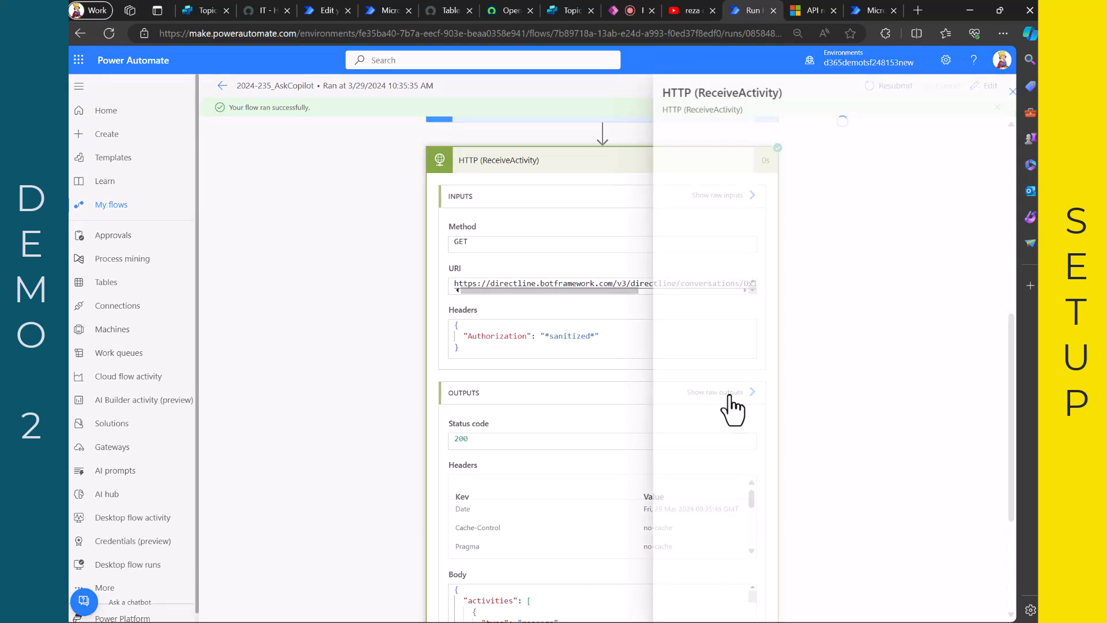
- View the bot reply's raw outputs, close them, and expand the Create text with GPT step showing 2024-235_SummarizeFeedback
{"action": "left_click", "coordinate": [714, 392]}
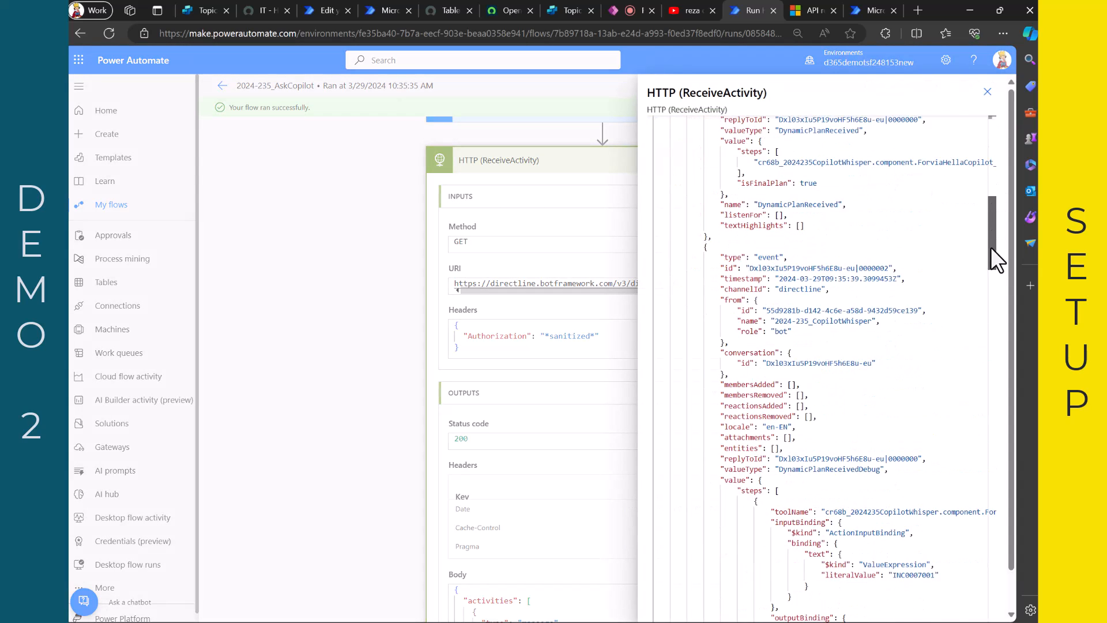
{"action": "scroll", "scroll_direction": "down", "scroll_amount": 3}
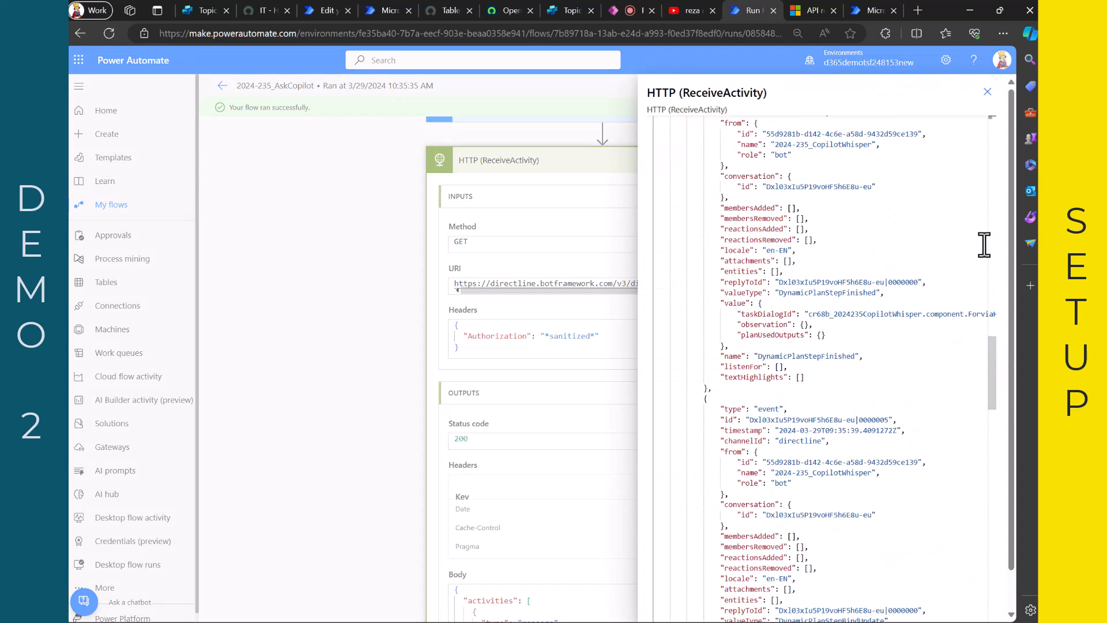
{"action": "left_click", "coordinate": [987, 92]}
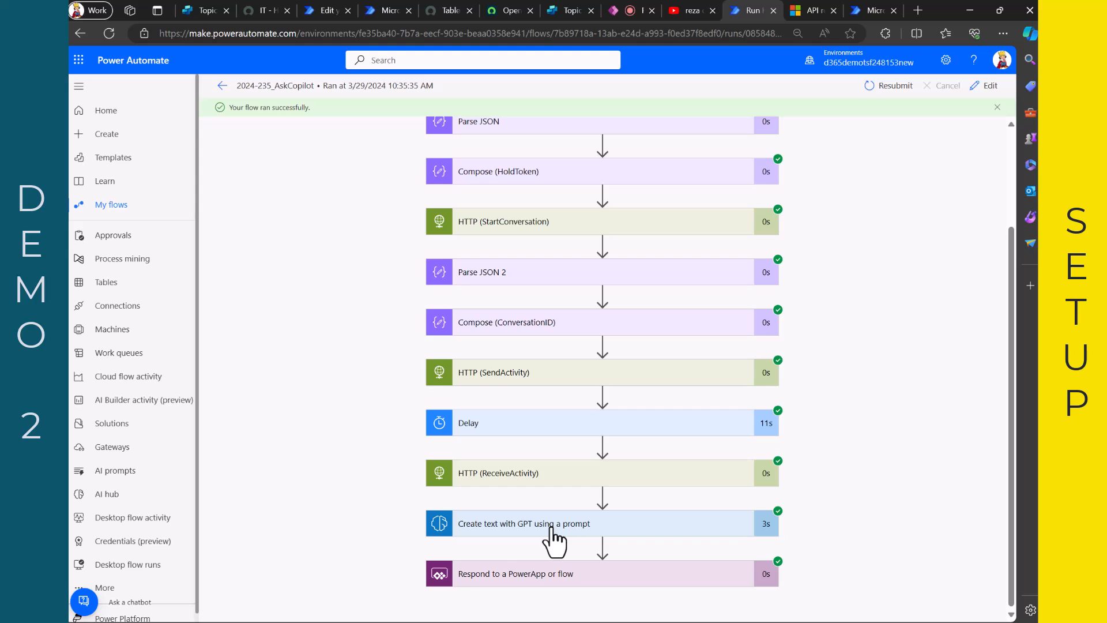
{"action": "left_click", "coordinate": [523, 523]}
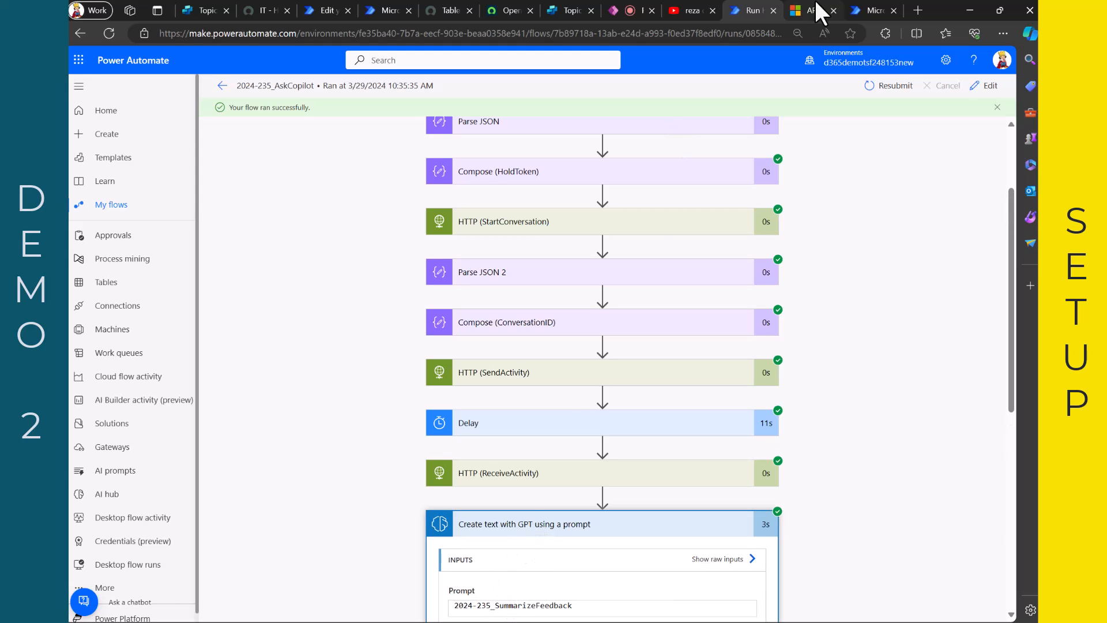
- Open the 2024-235_SummarizeFeedback AI prompt to read its instructions, close it unchanged, and return to the run page
{"action": "left_click", "coordinate": [115, 470]}
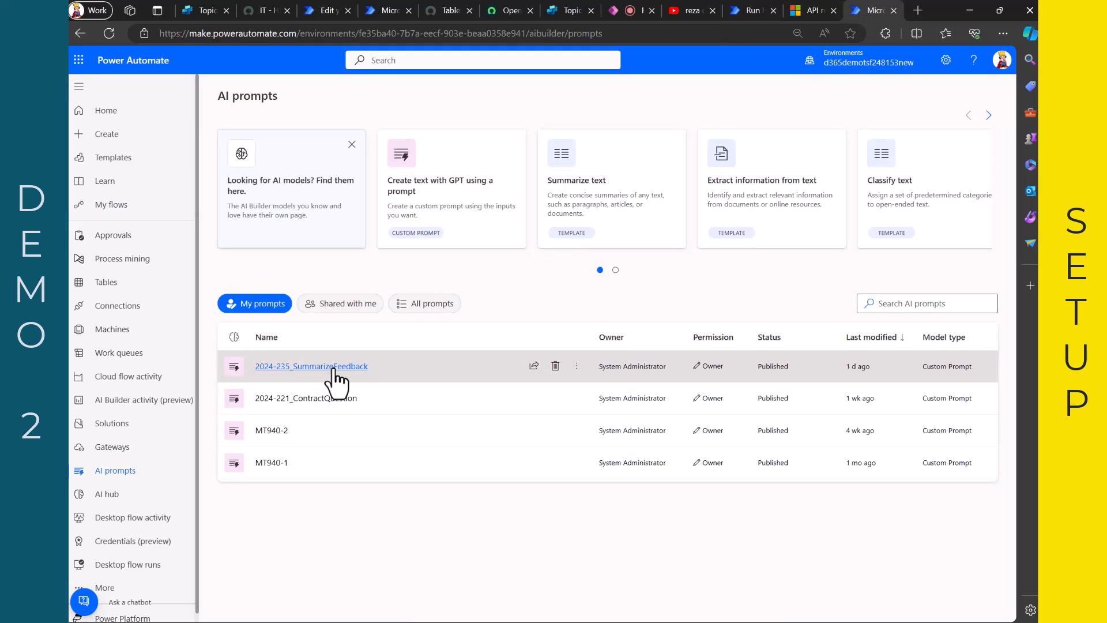
{"action": "left_click", "coordinate": [311, 366]}
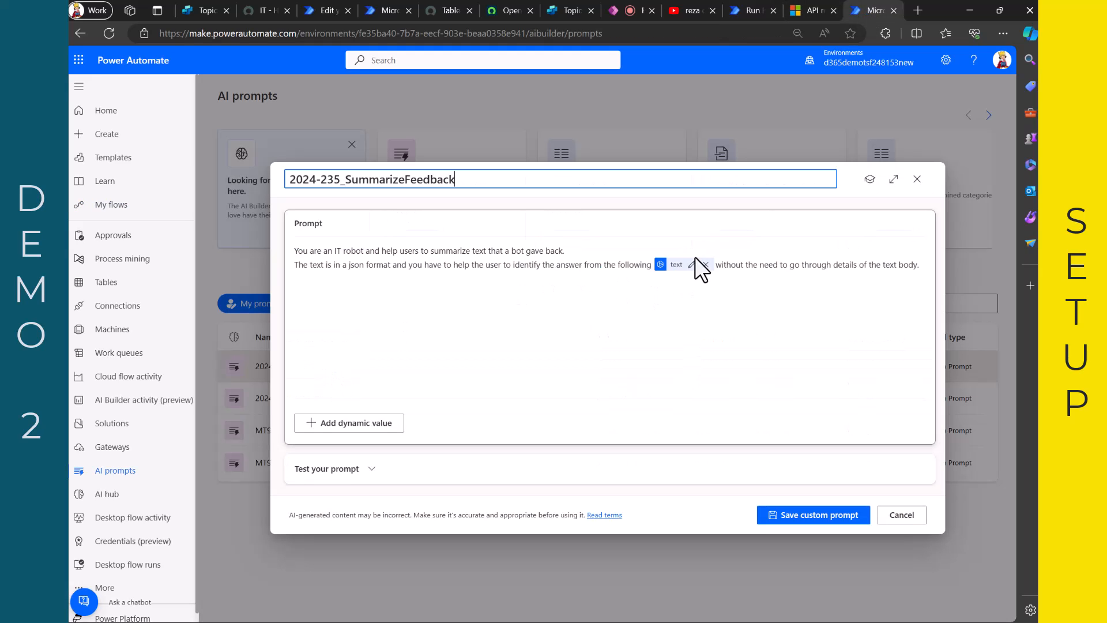
{"action": "mouse_move", "coordinate": [688, 276]}
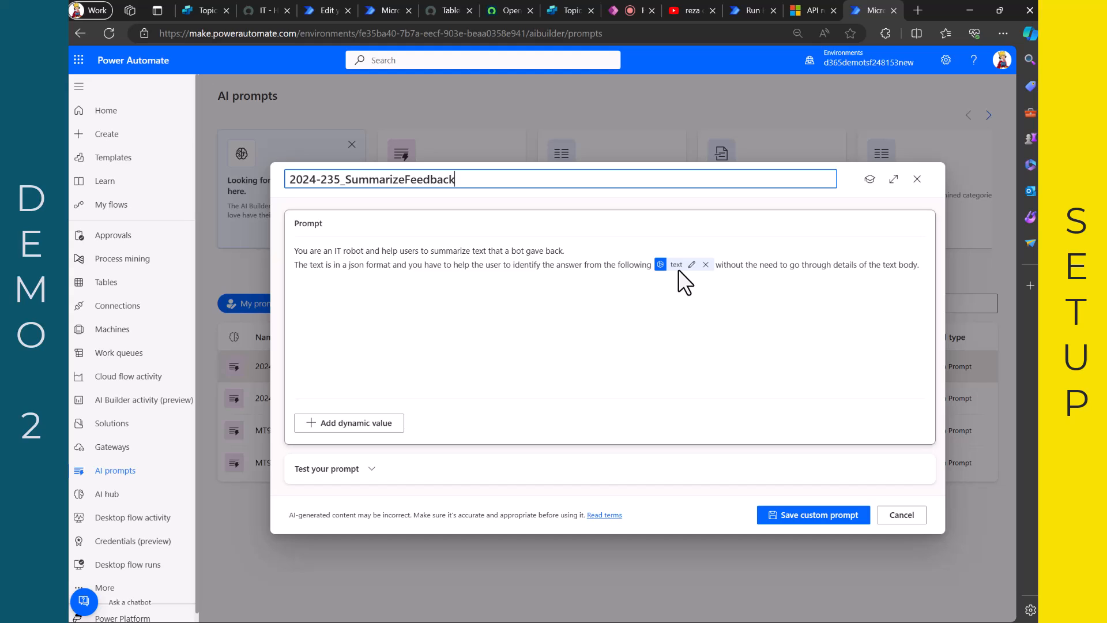
{"action": "mouse_move", "coordinate": [545, 350]}
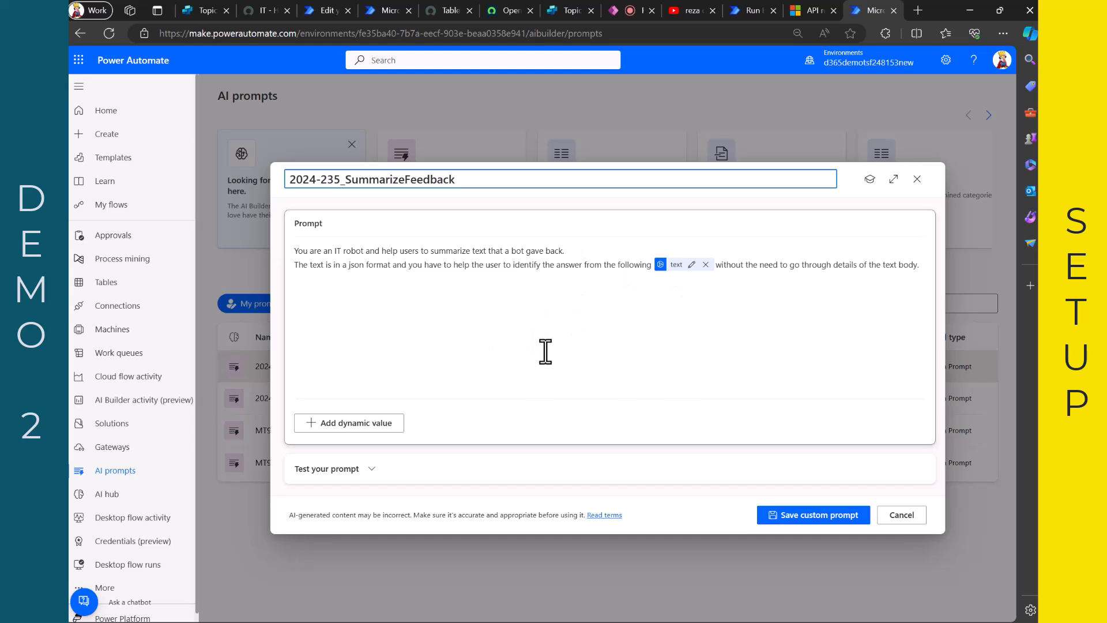
{"action": "mouse_move", "coordinate": [916, 178]}
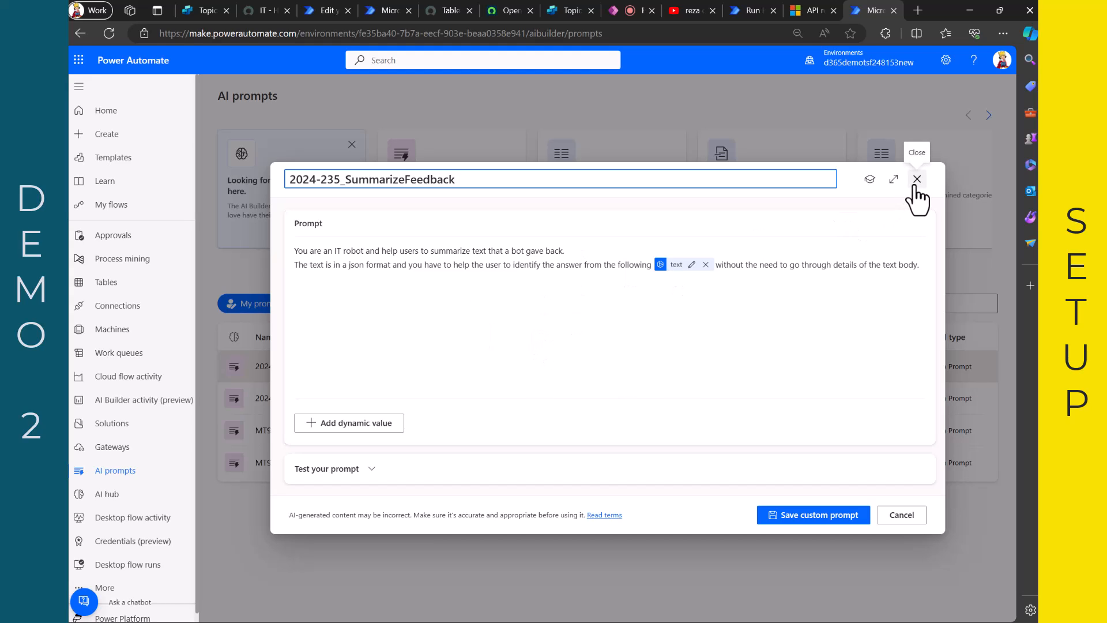
{"action": "left_click", "coordinate": [916, 179]}
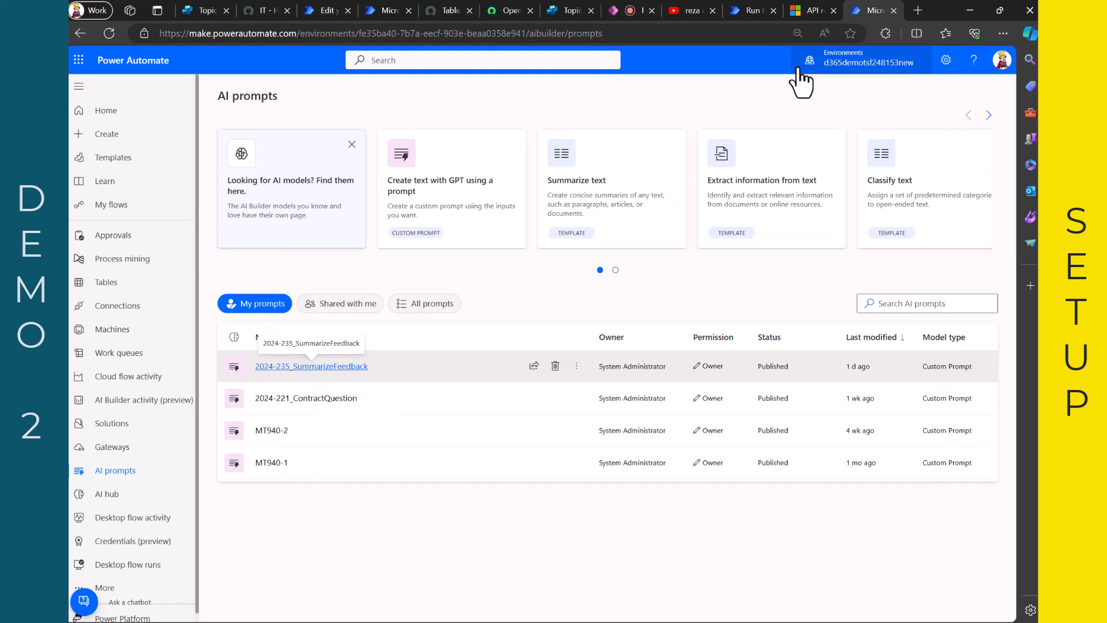
{"action": "mouse_move", "coordinate": [751, 18]}
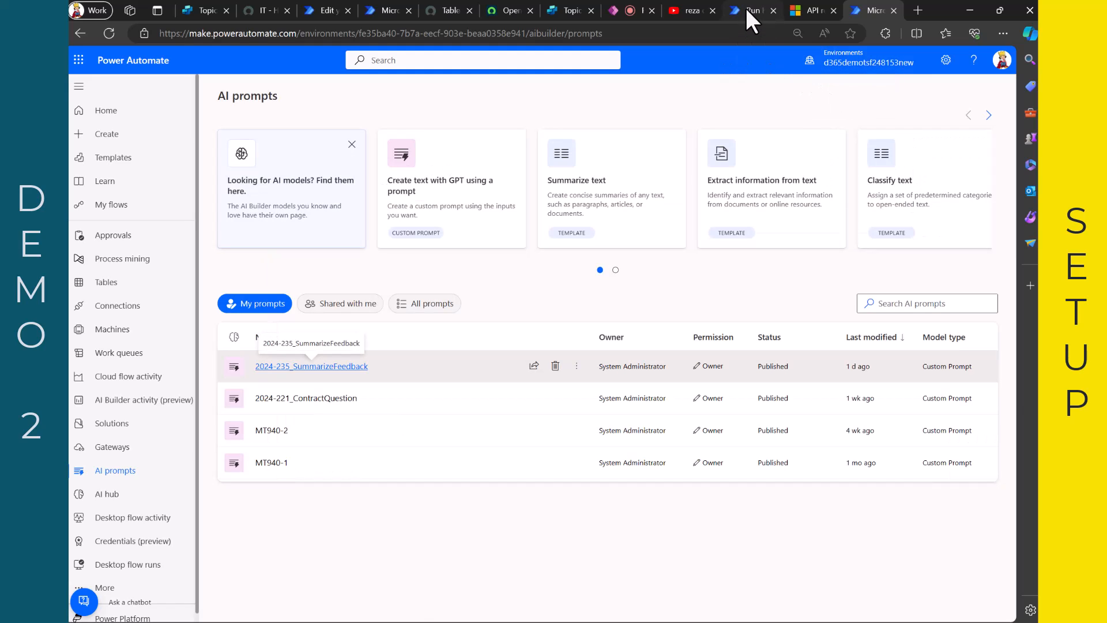
{"action": "left_click", "coordinate": [752, 11]}
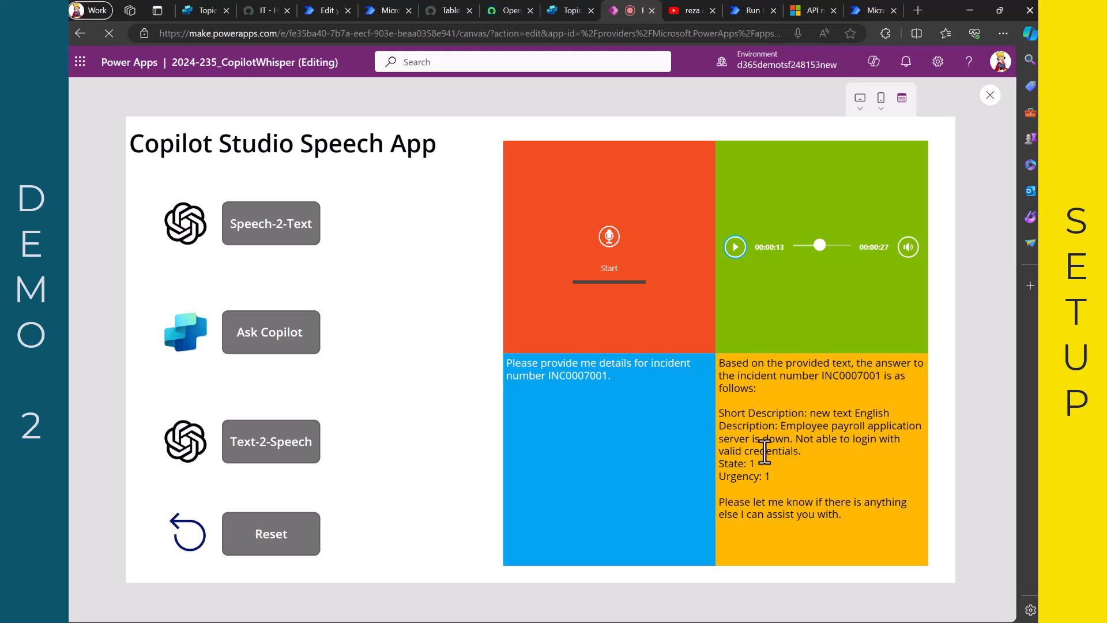
{"action": "mouse_move", "coordinate": [423, 434]}
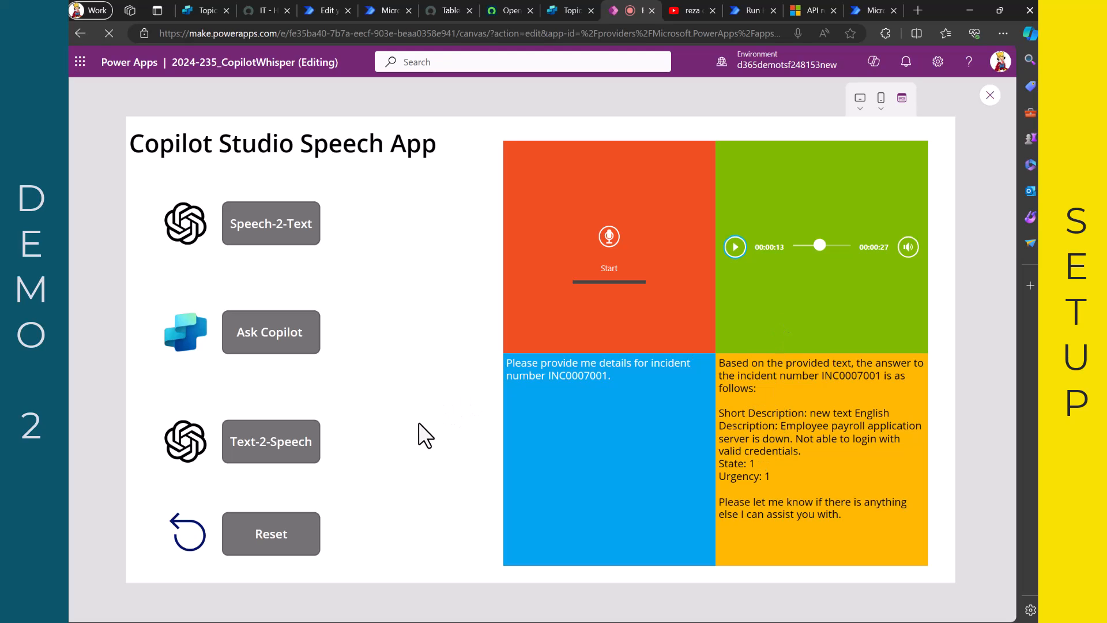
{"action": "mouse_move", "coordinate": [759, 326]}
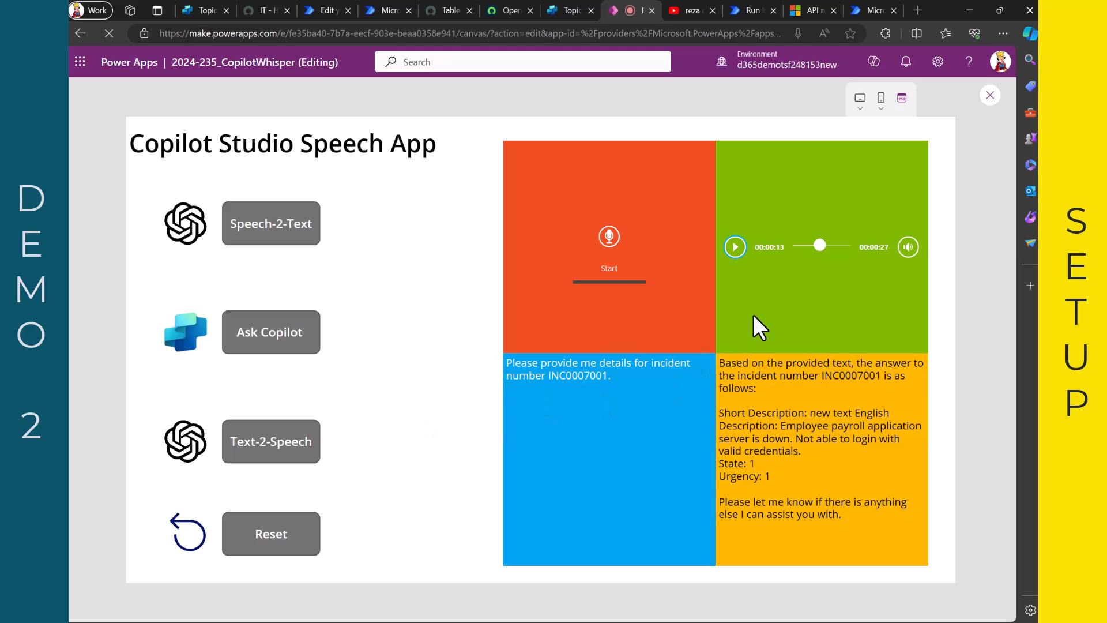
{"action": "mouse_move", "coordinate": [398, 388]}
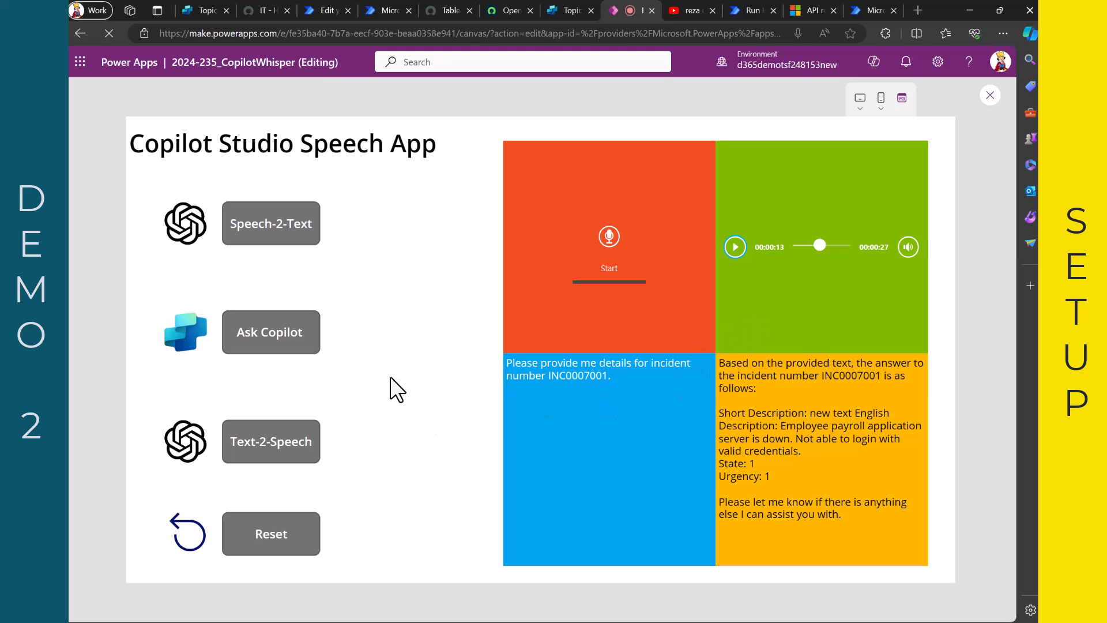
{"action": "mouse_move", "coordinate": [420, 313]}
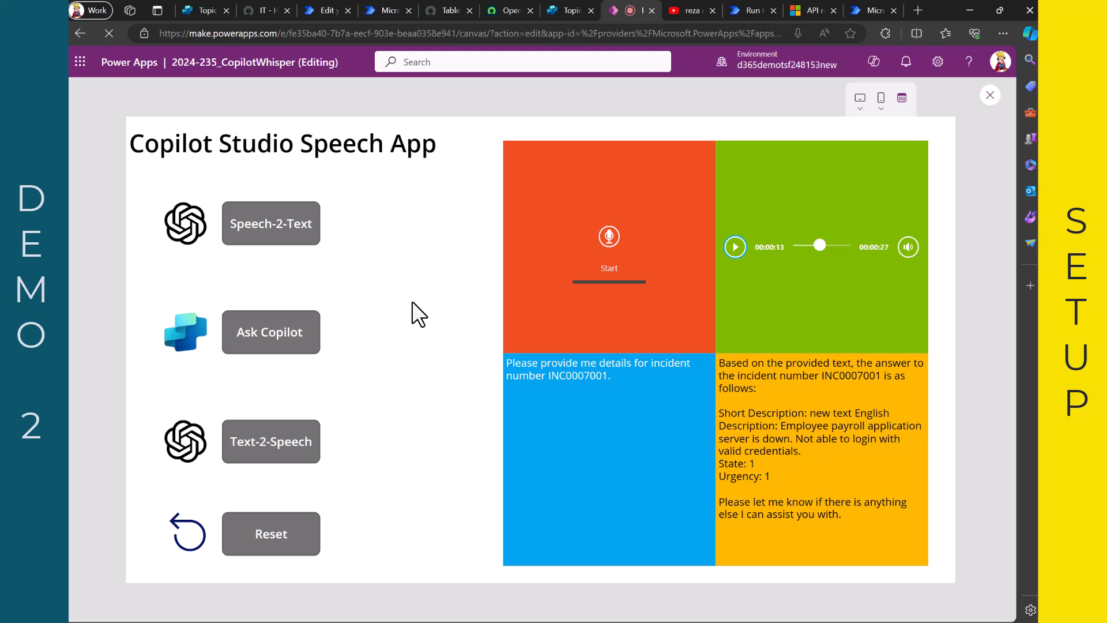
{"action": "mouse_move", "coordinate": [489, 146]}
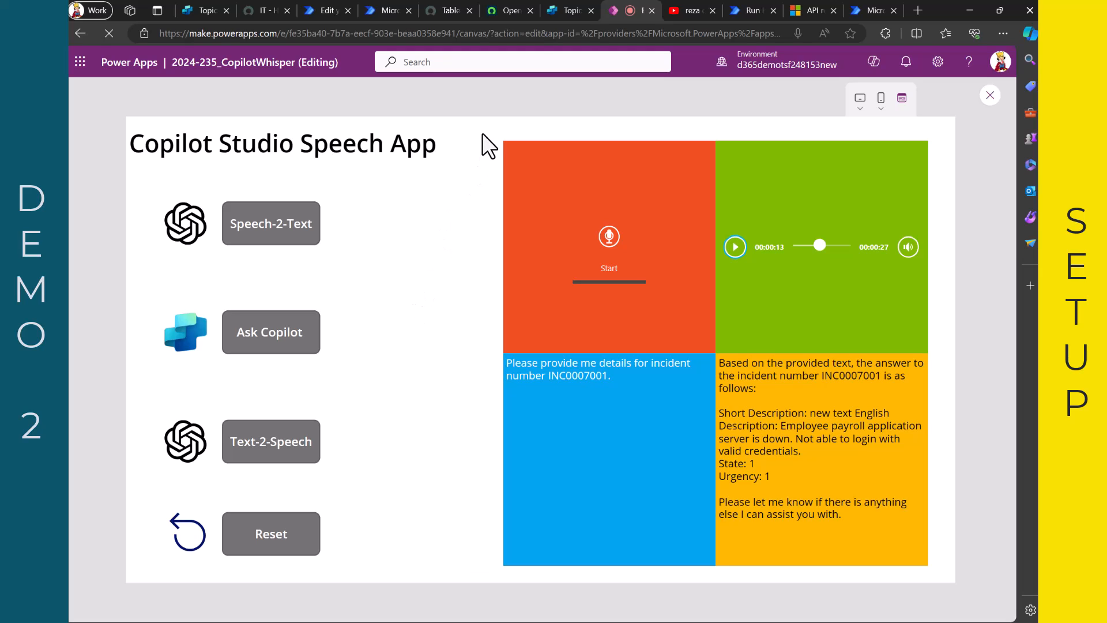